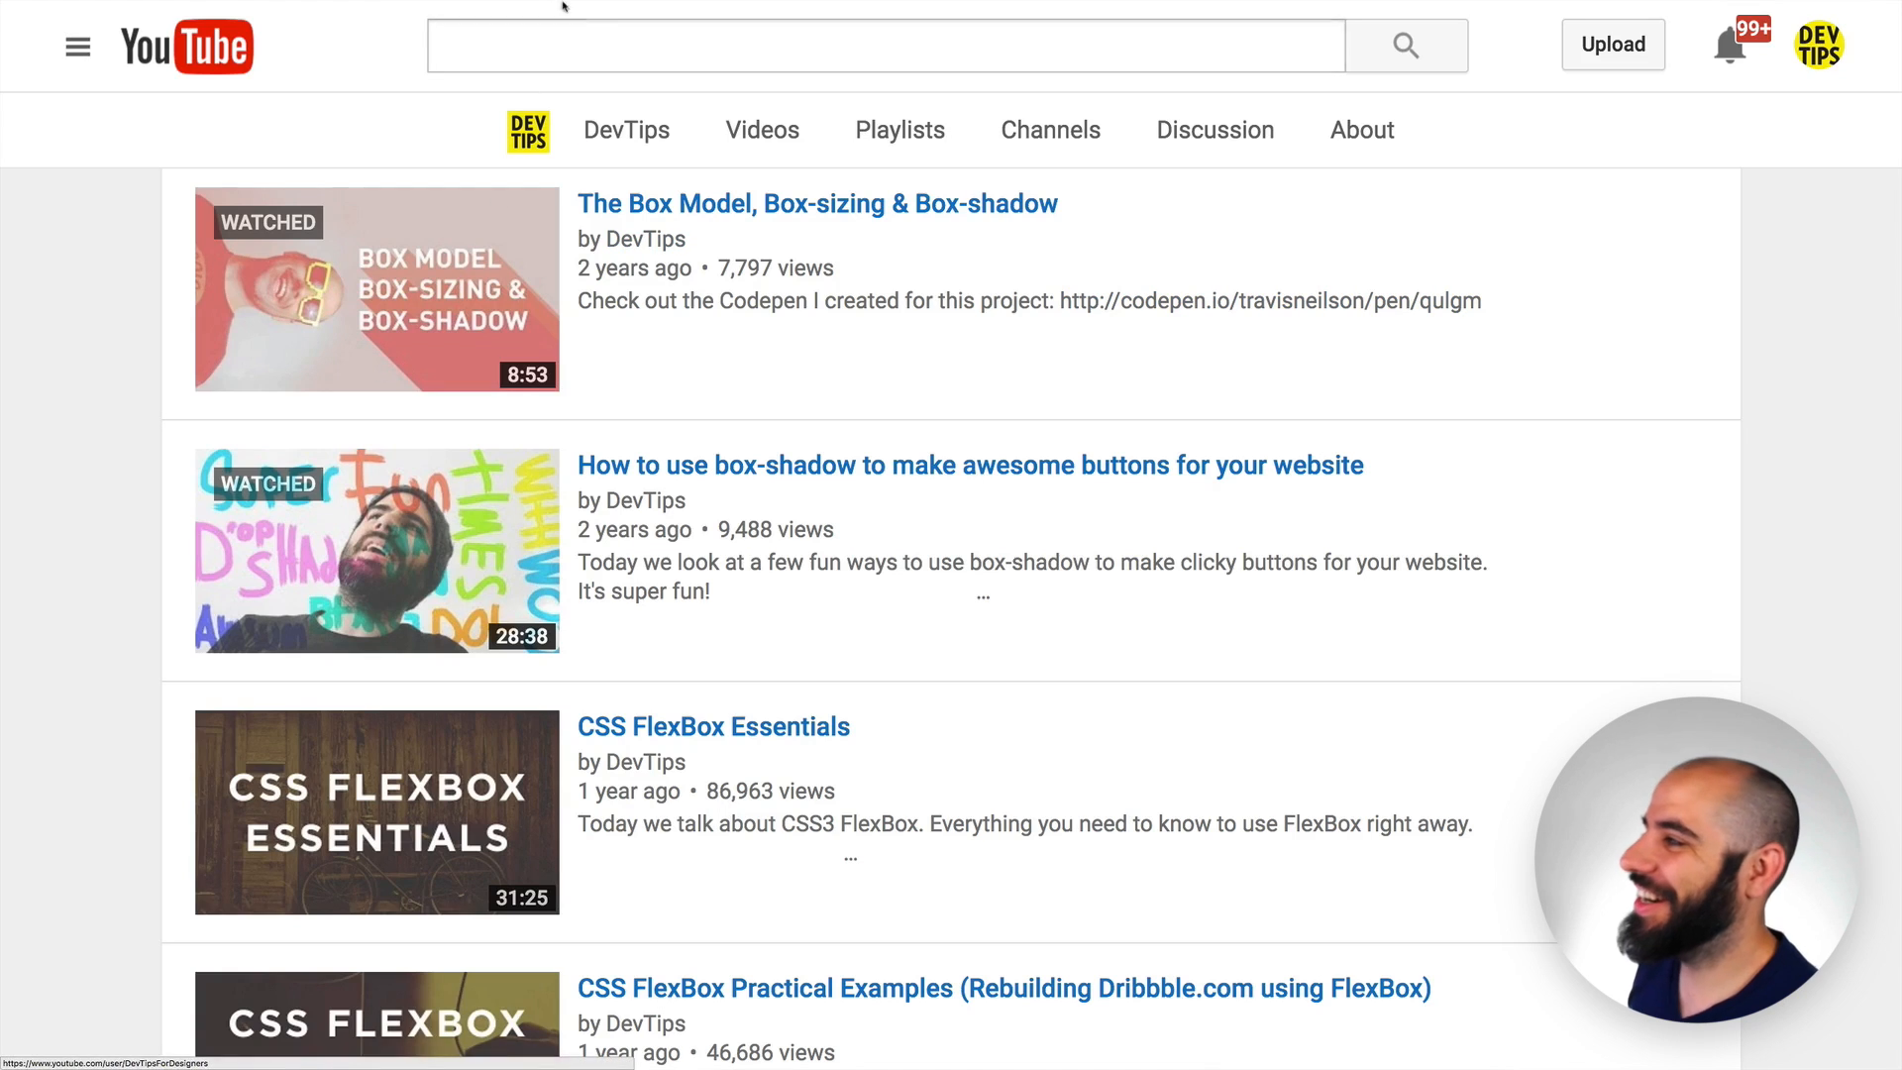
# - Select the div.content-well node in the Elements panel to show its CSS rules
pyautogui.click(412, 33)
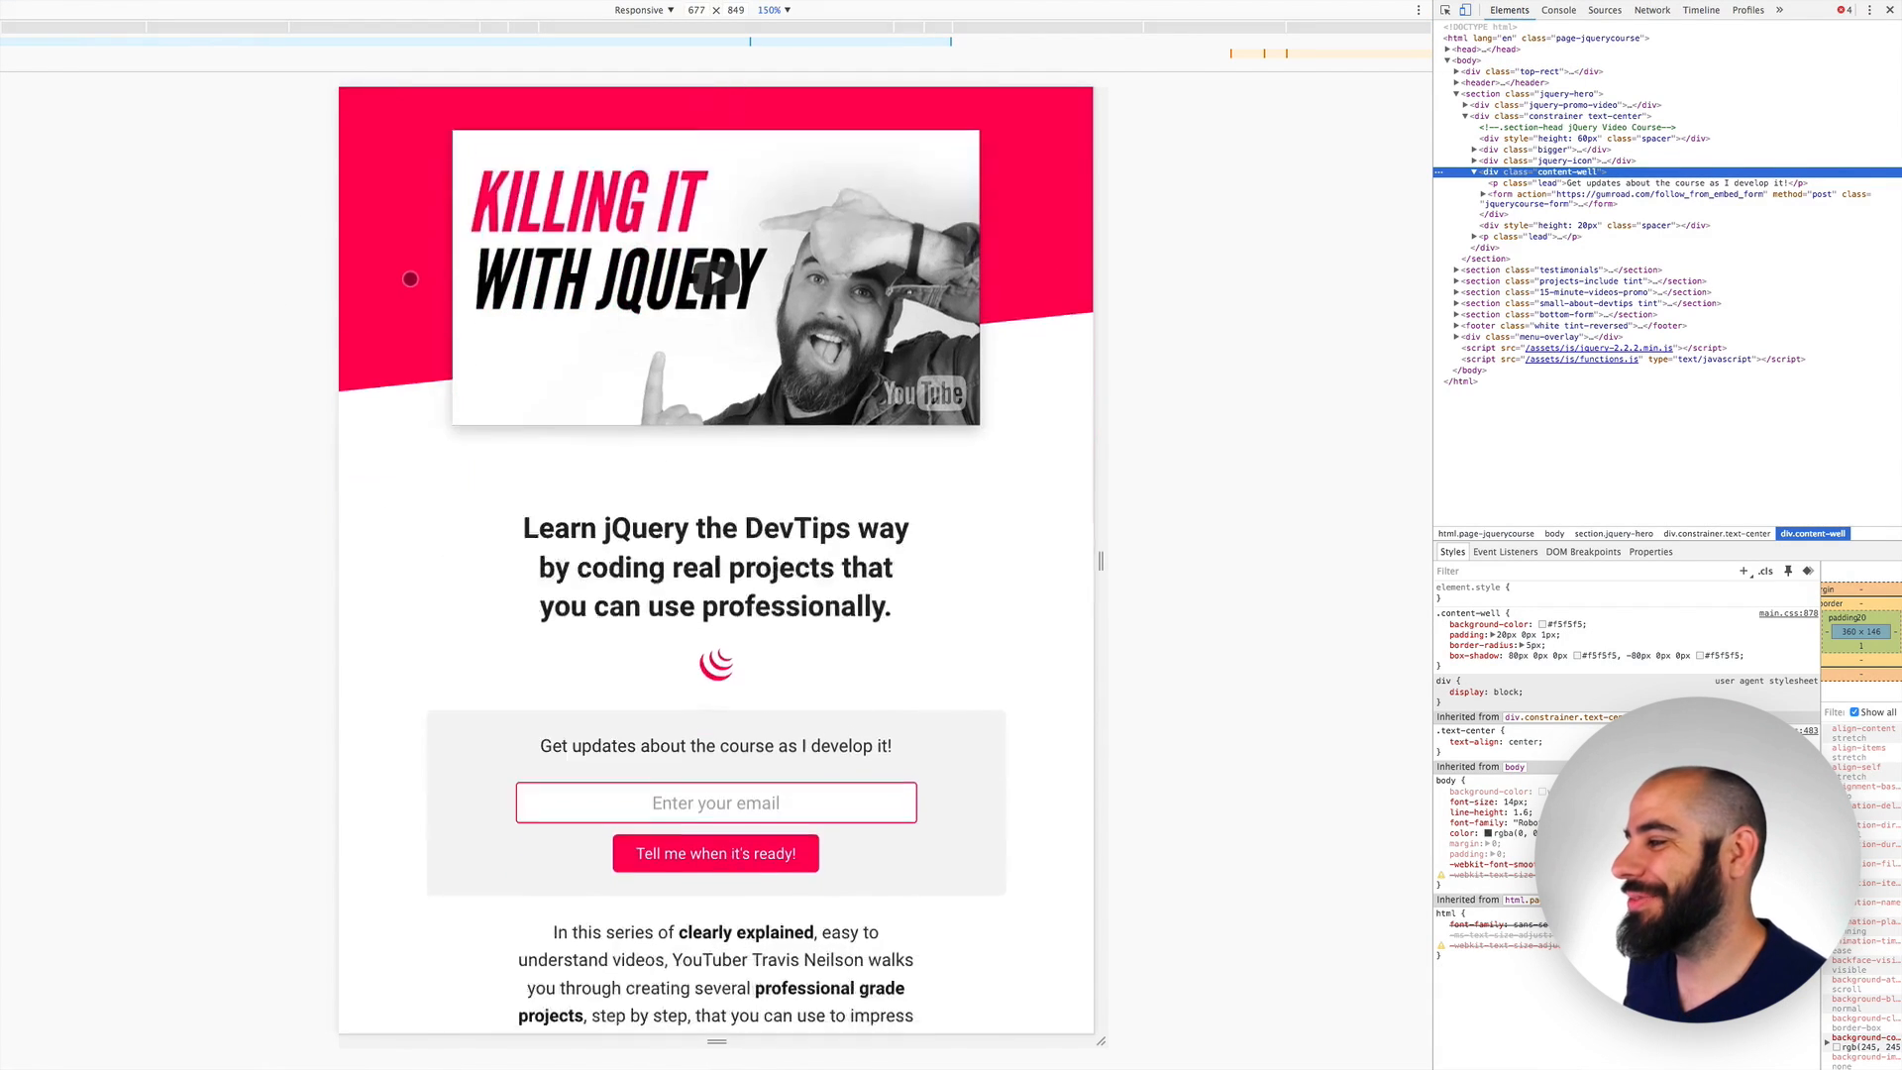
pyautogui.scroll(-3)
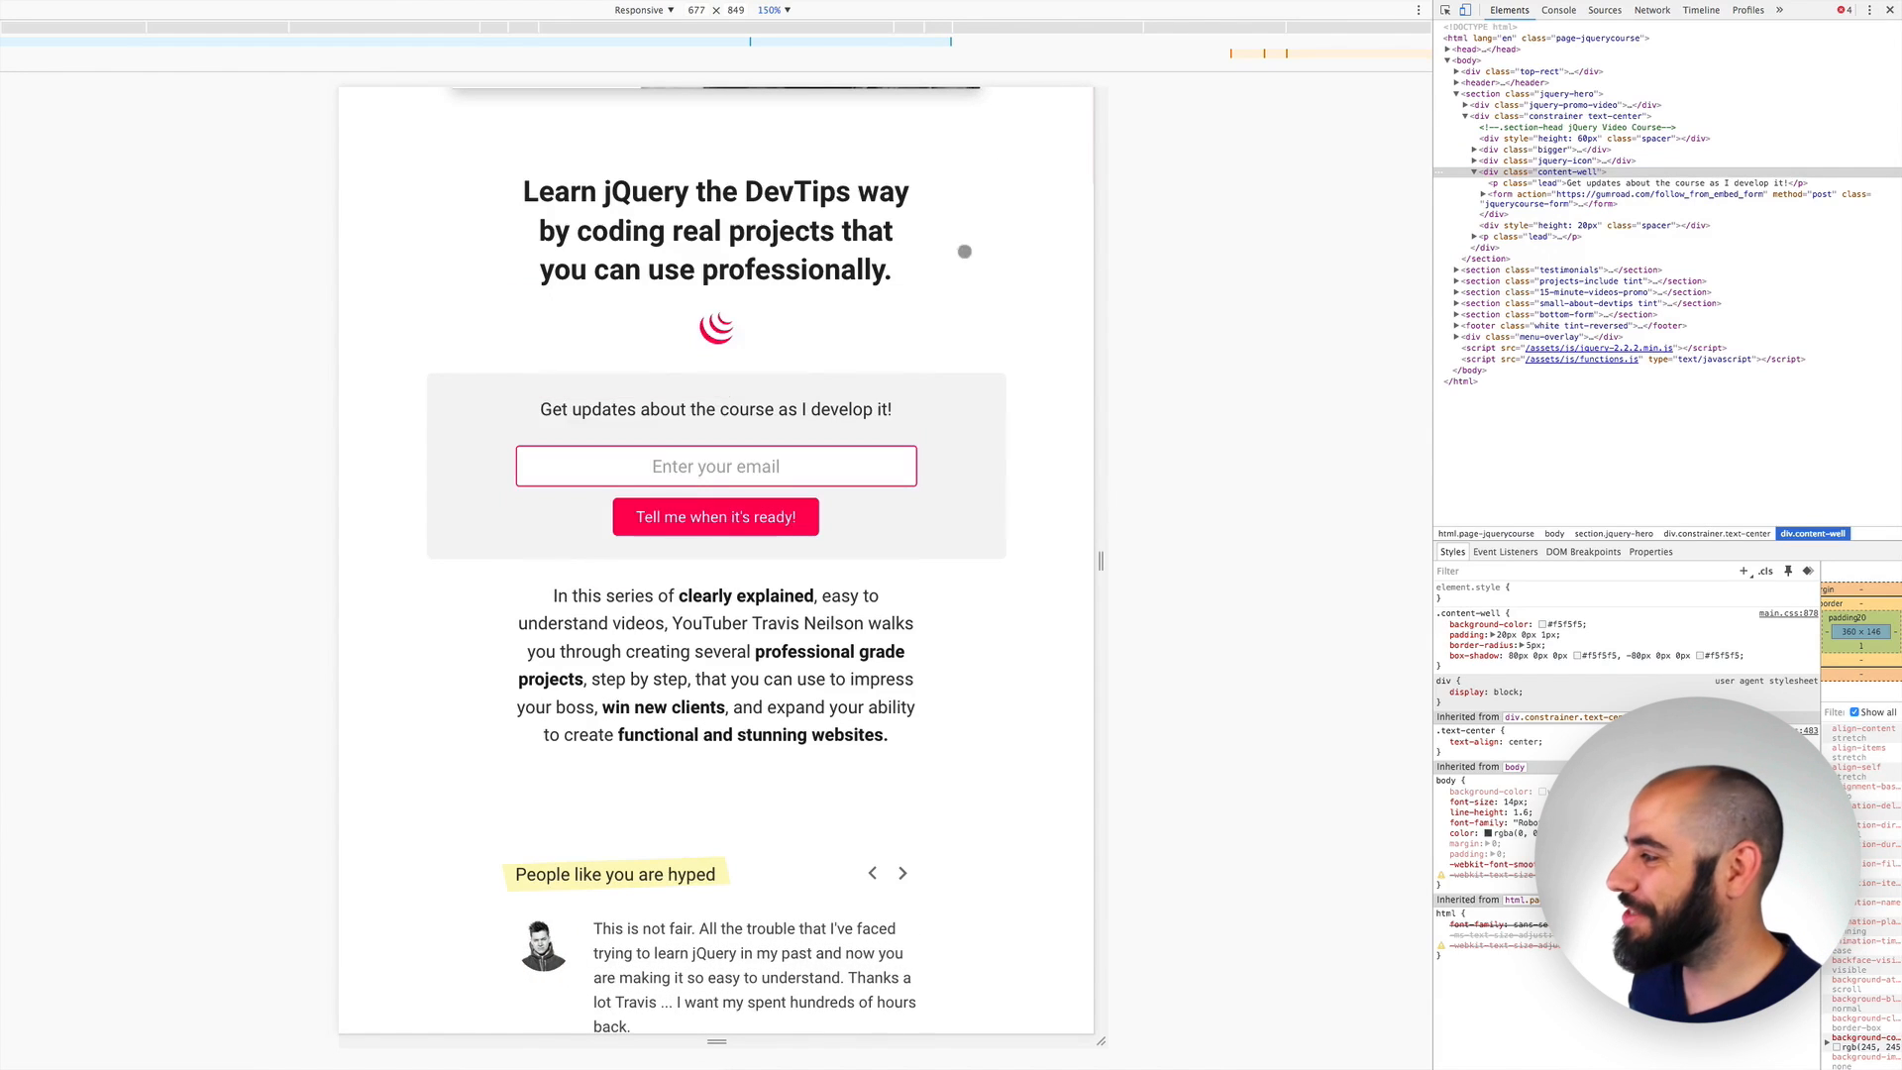
pyautogui.moveTo(463, 485)
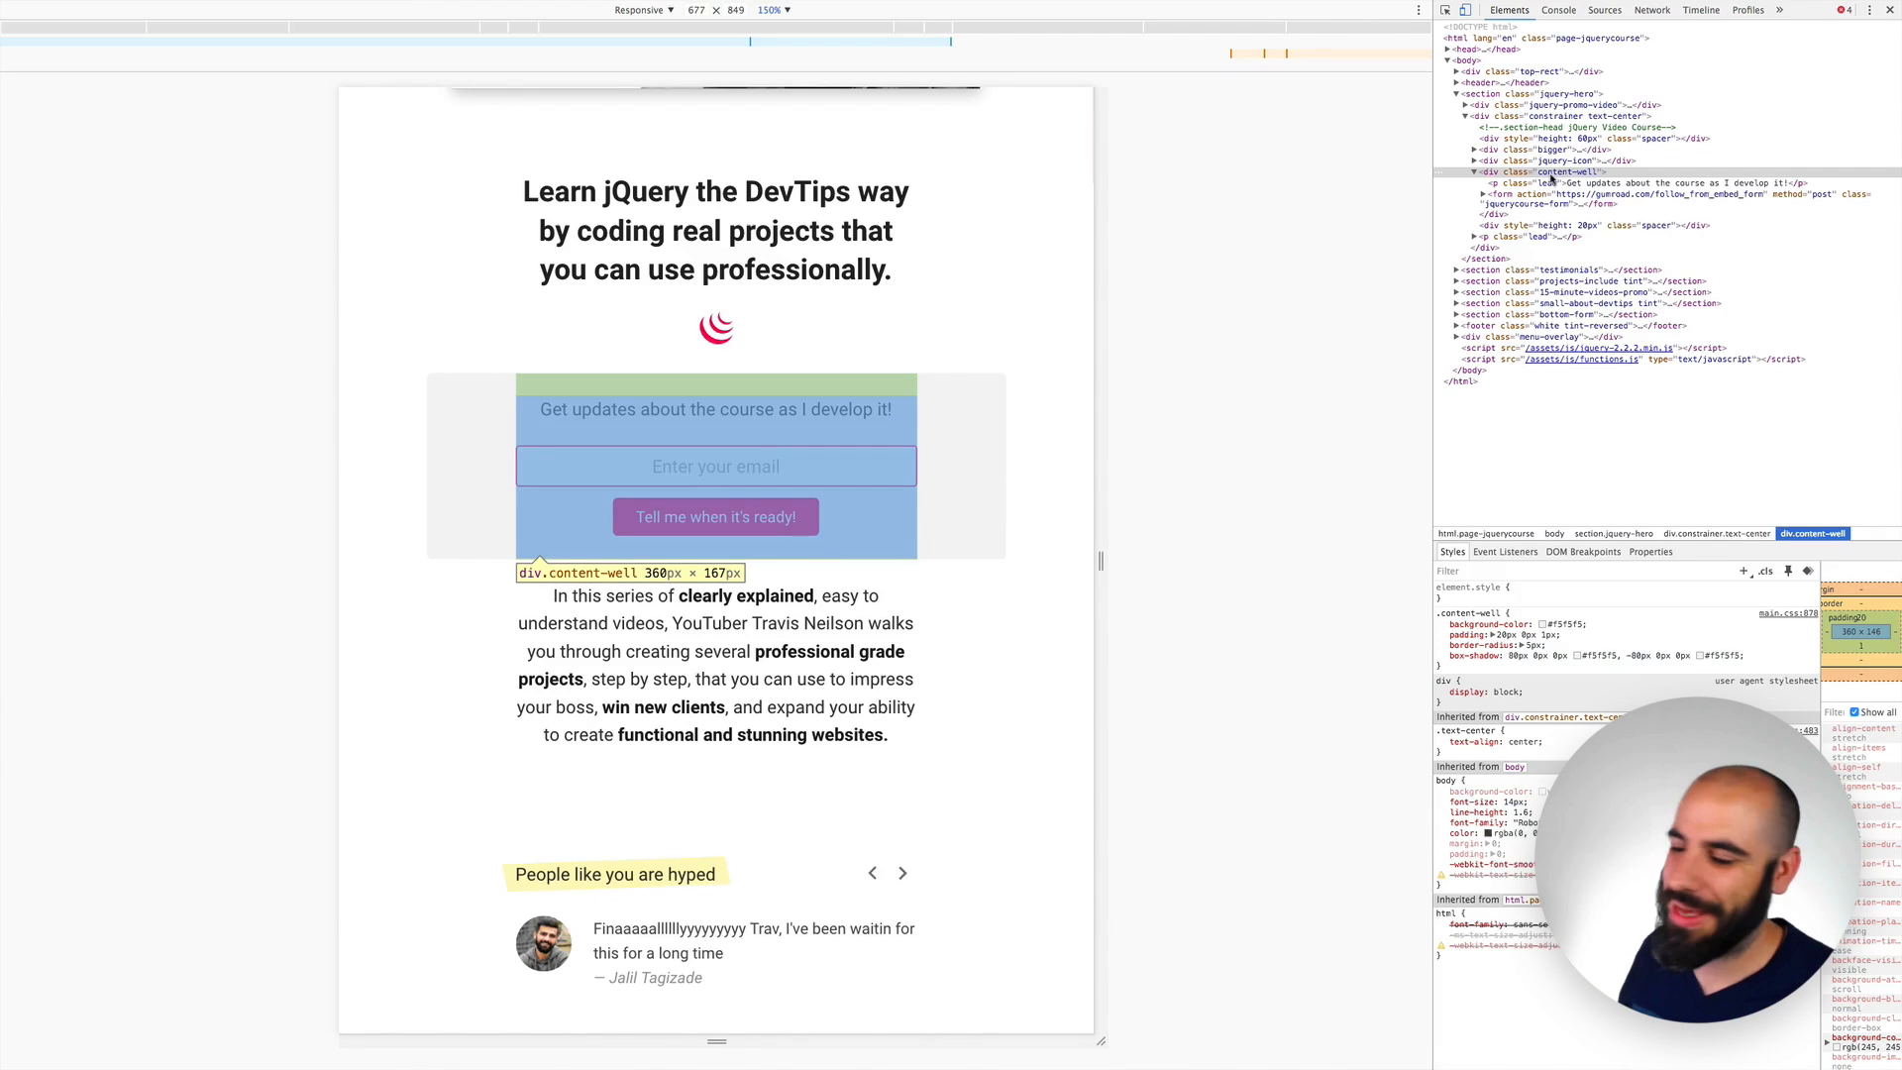
pyautogui.click(901, 872)
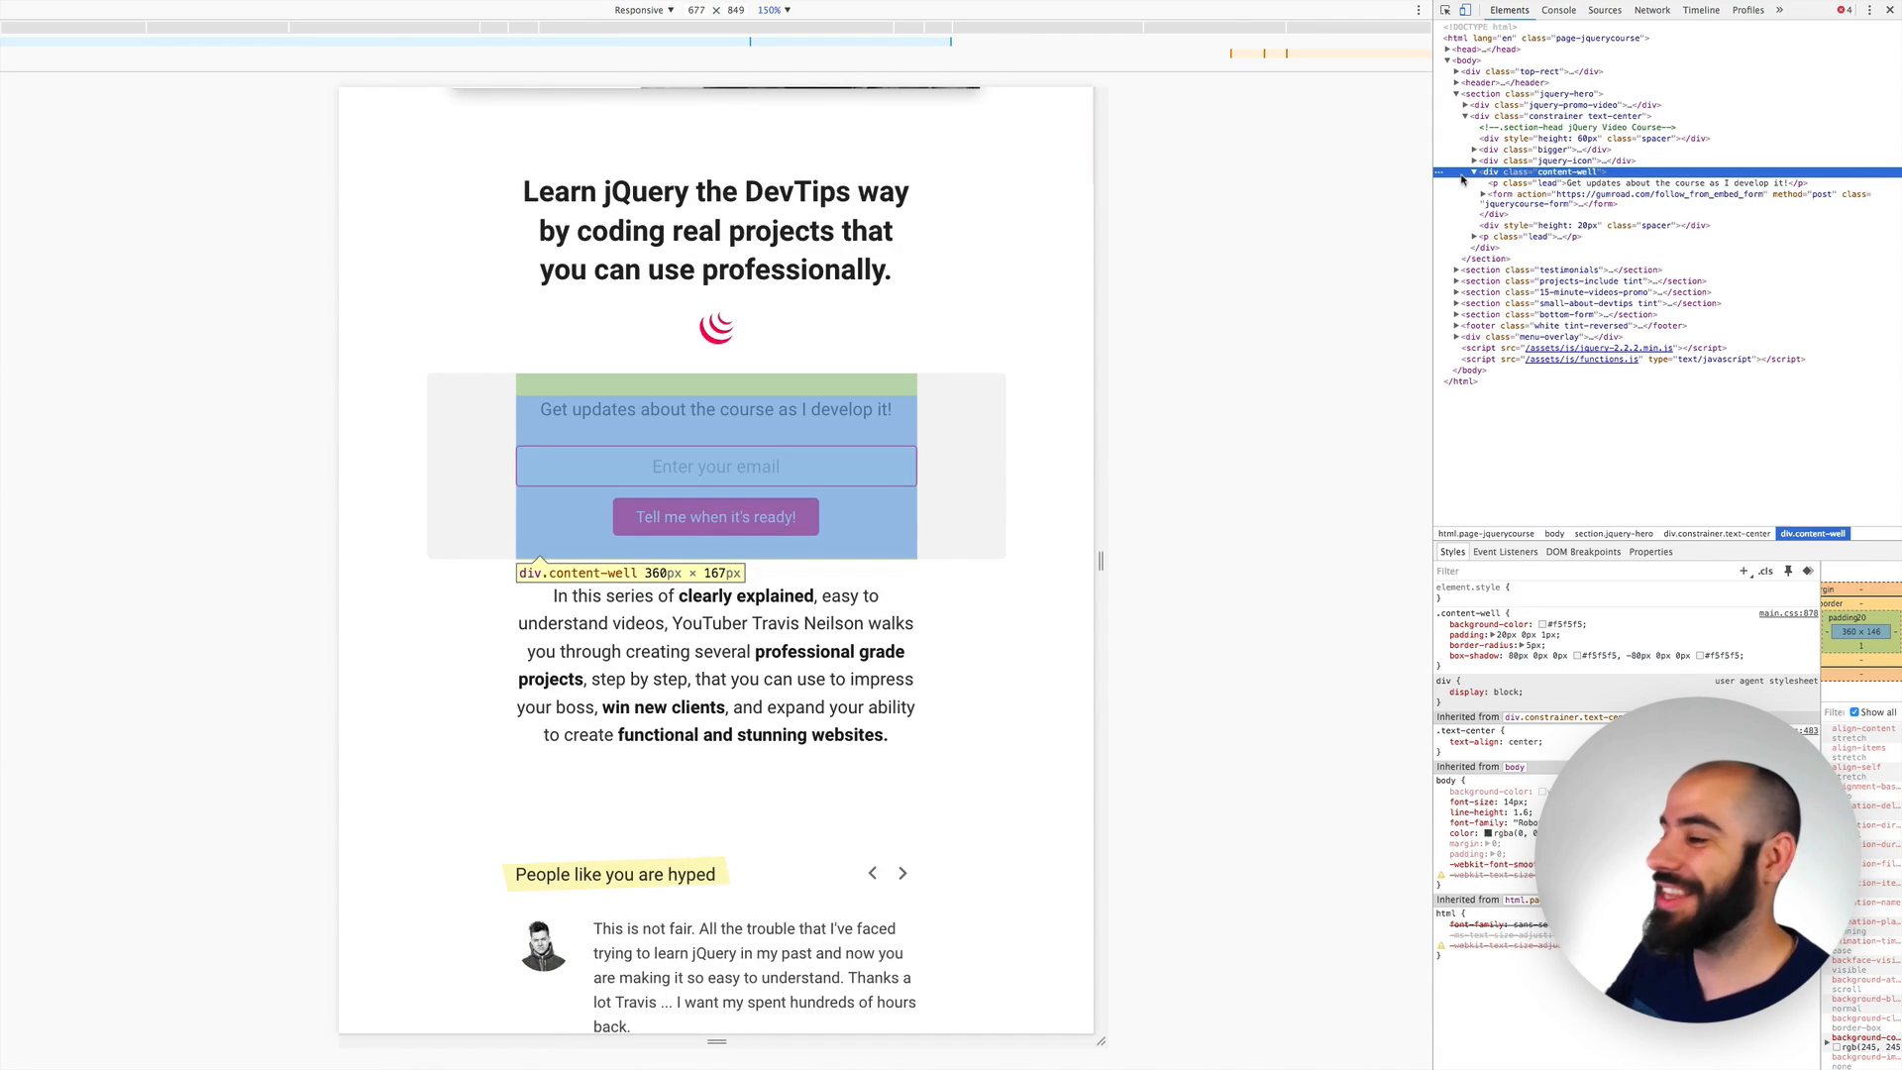
pyautogui.click(902, 872)
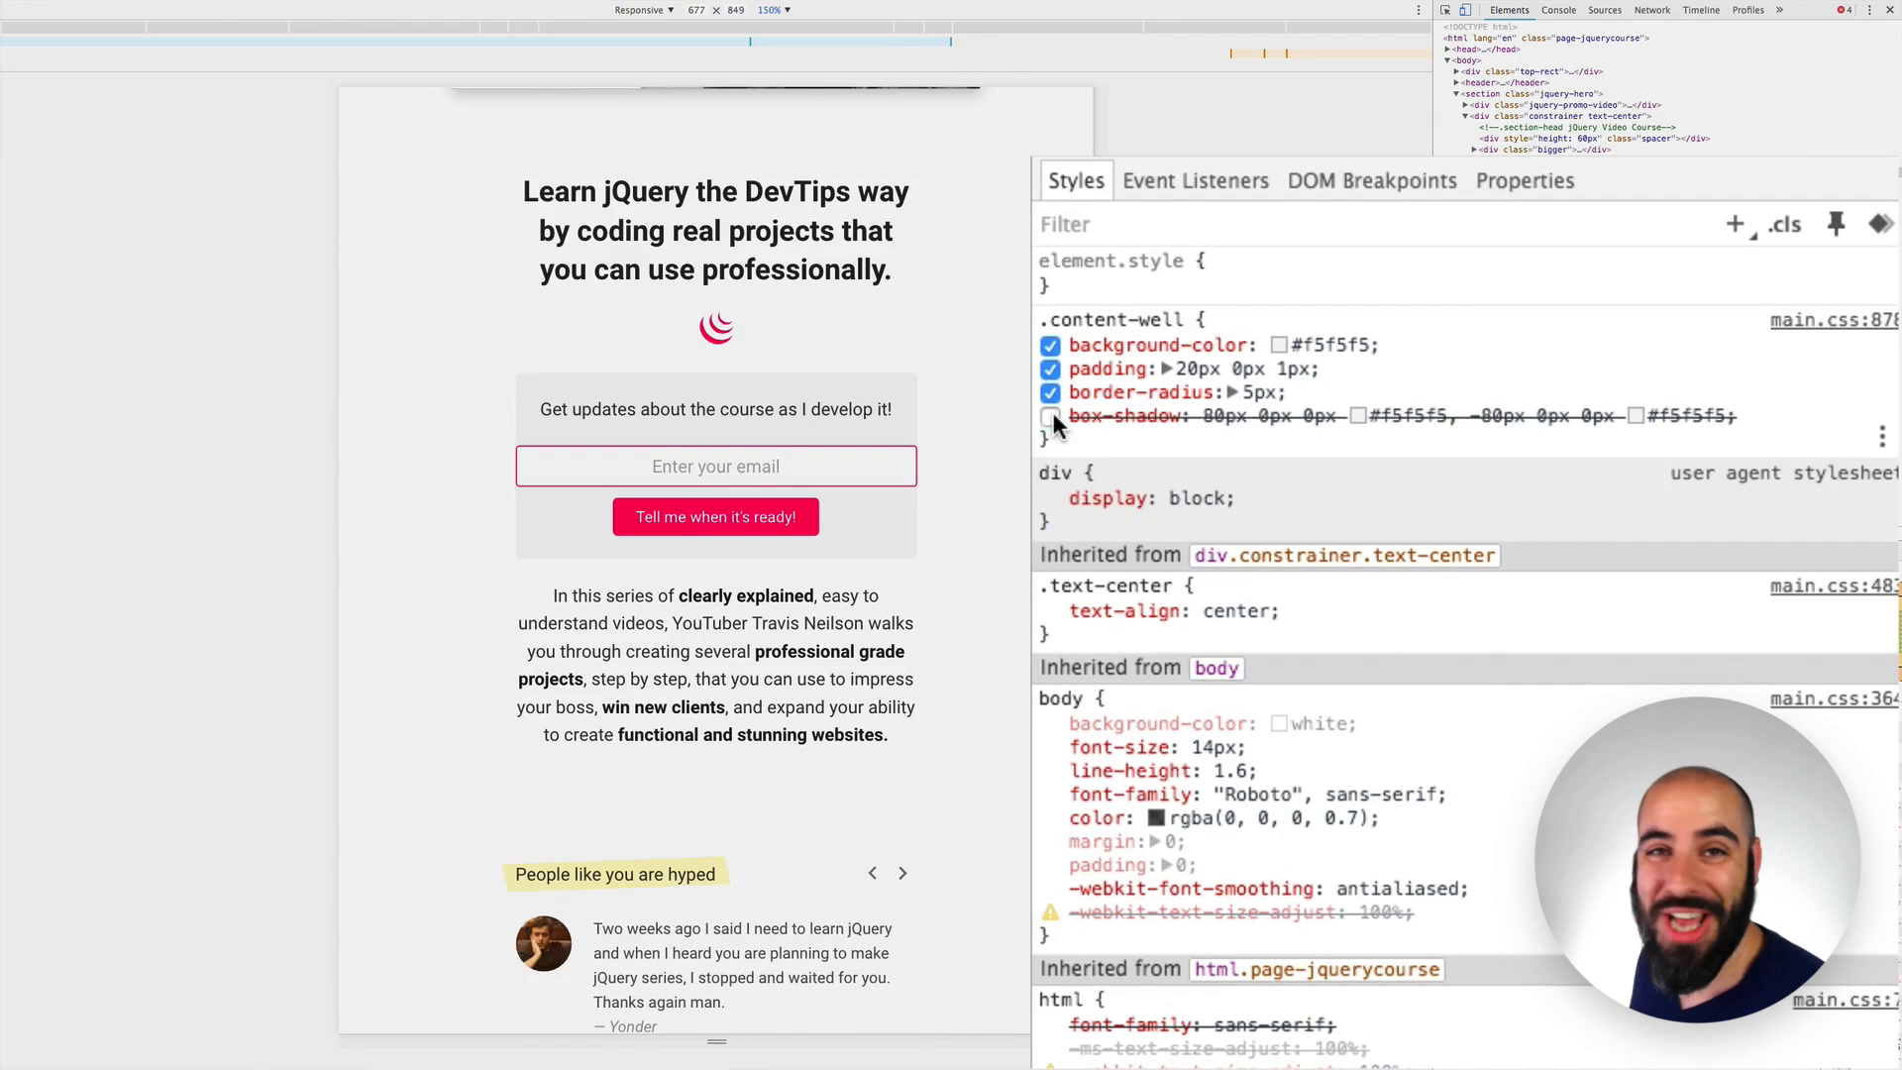
# - Re-enable the .content-well box-shadow and type a pink background declaration
pyautogui.click(1049, 416)
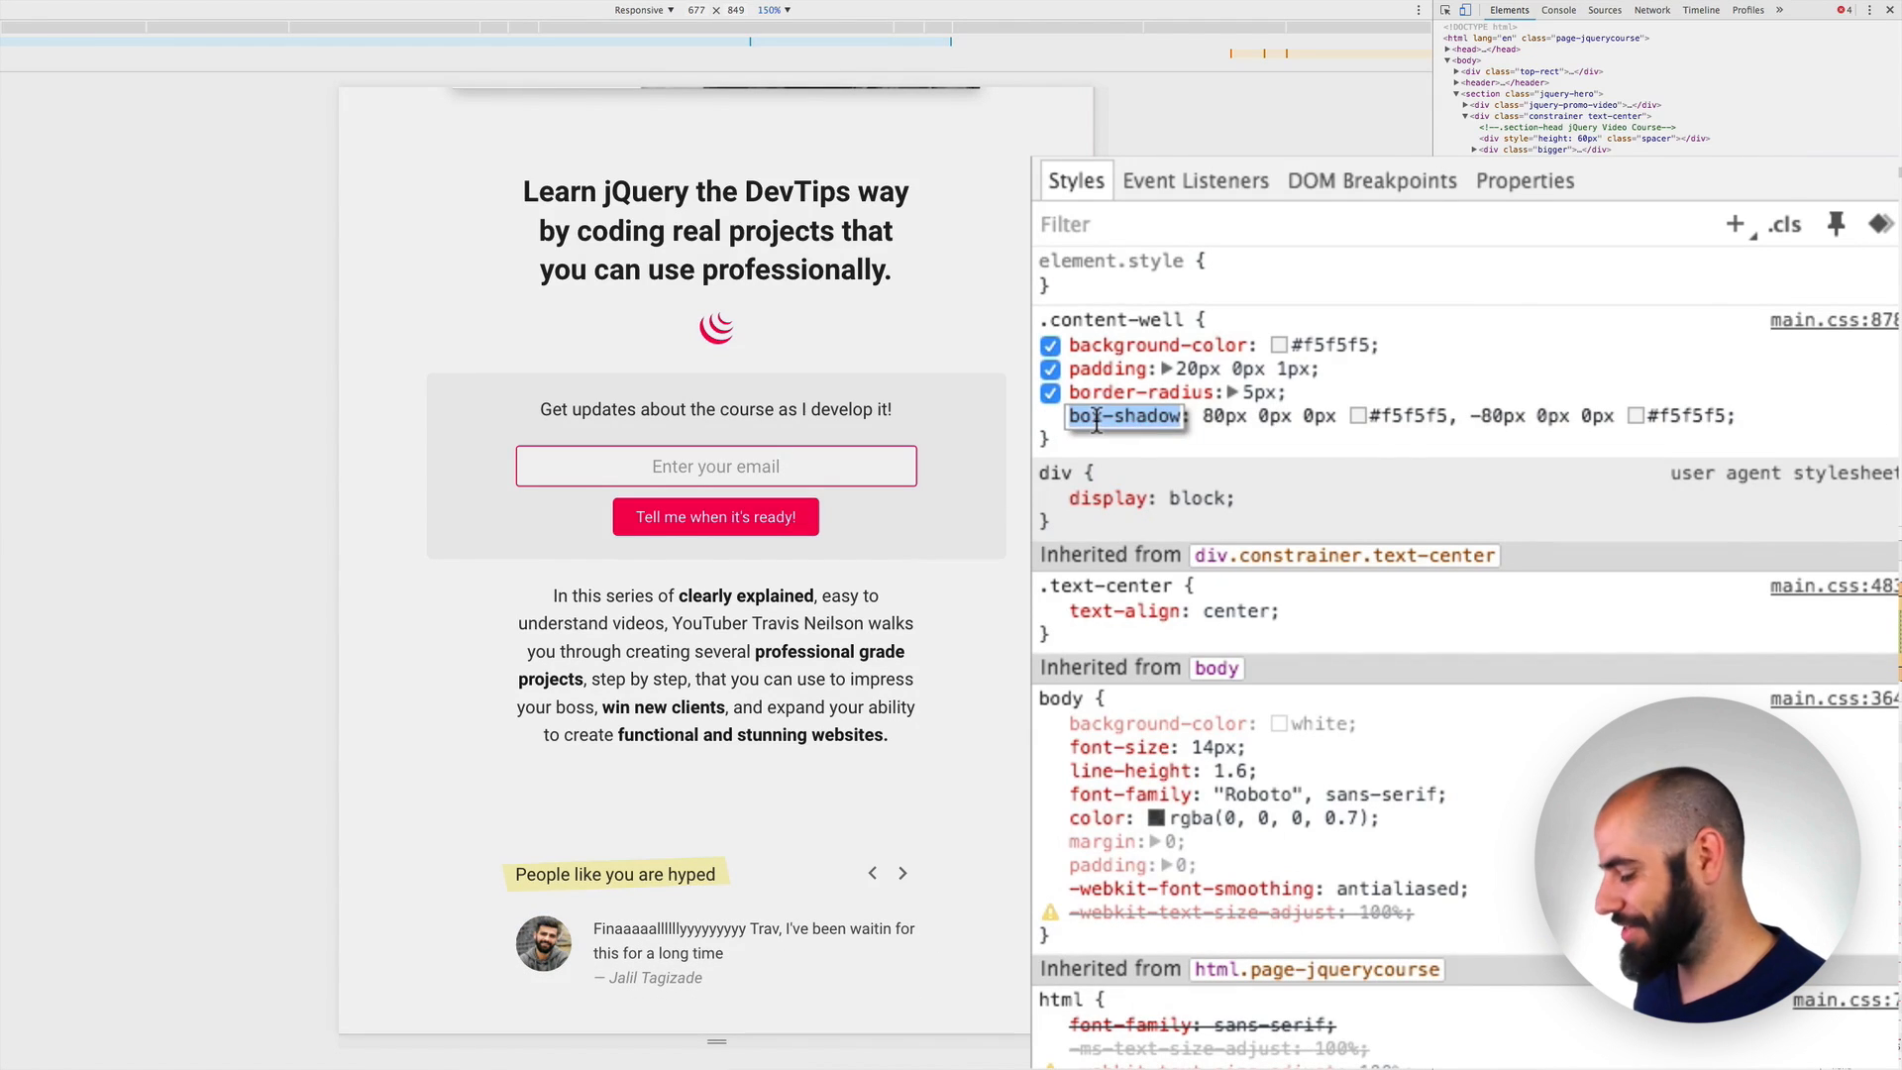
pyautogui.write('background: pink')
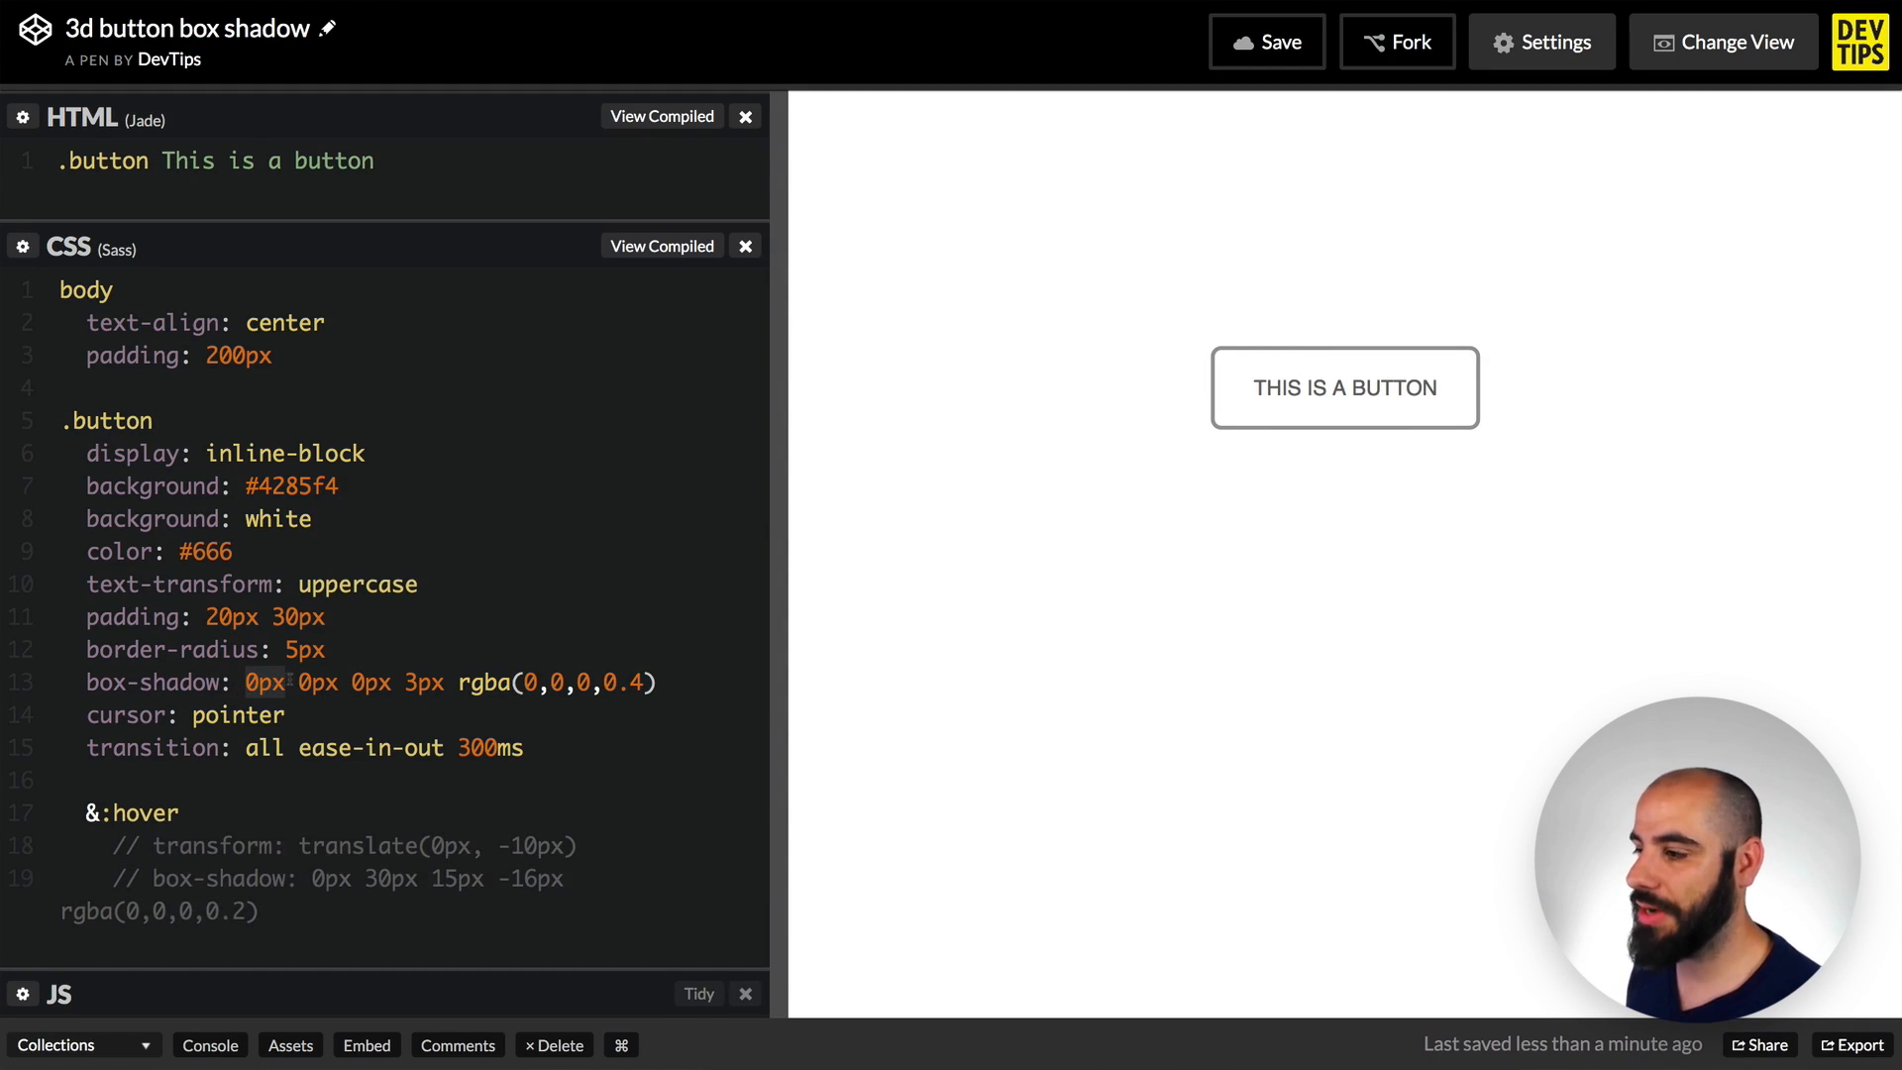
# - Change the button shadow's horizontal offset to 20px, then back to 0px
pyautogui.click(255, 682)
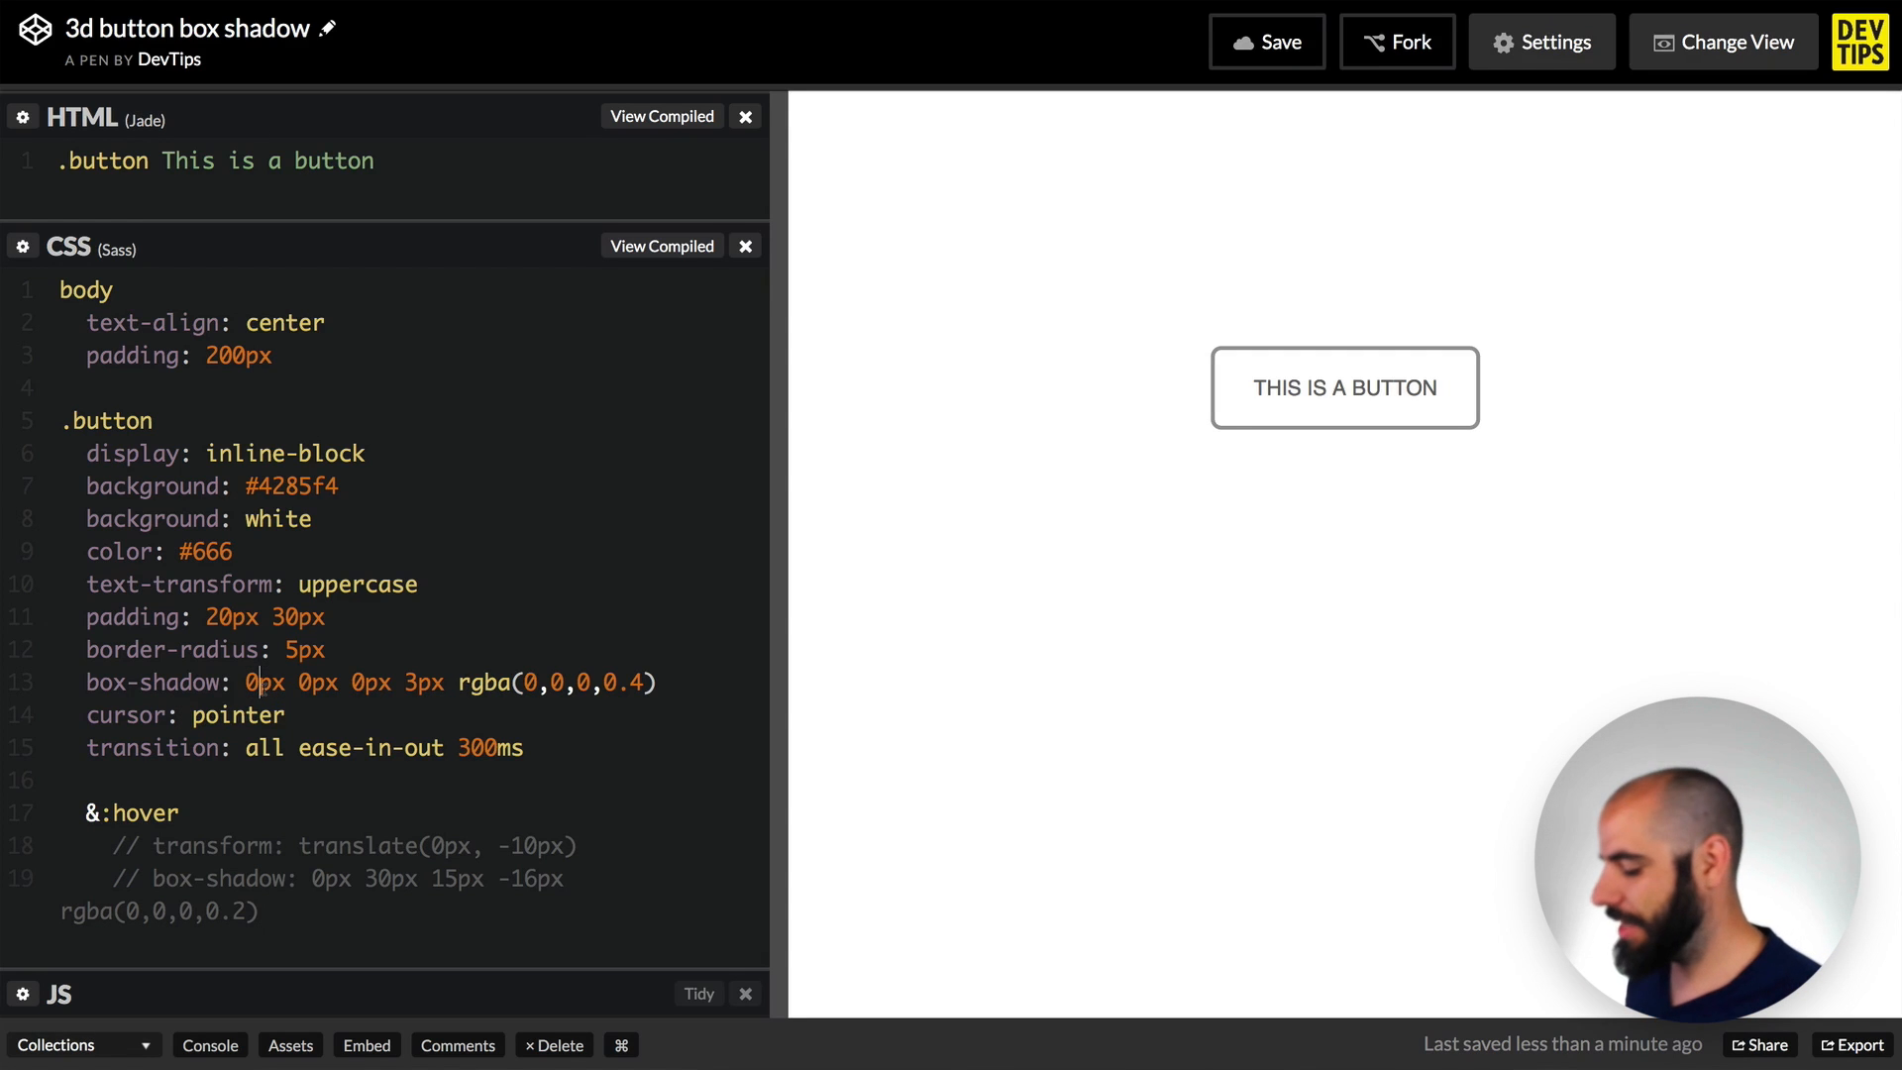
pyautogui.write('20px')
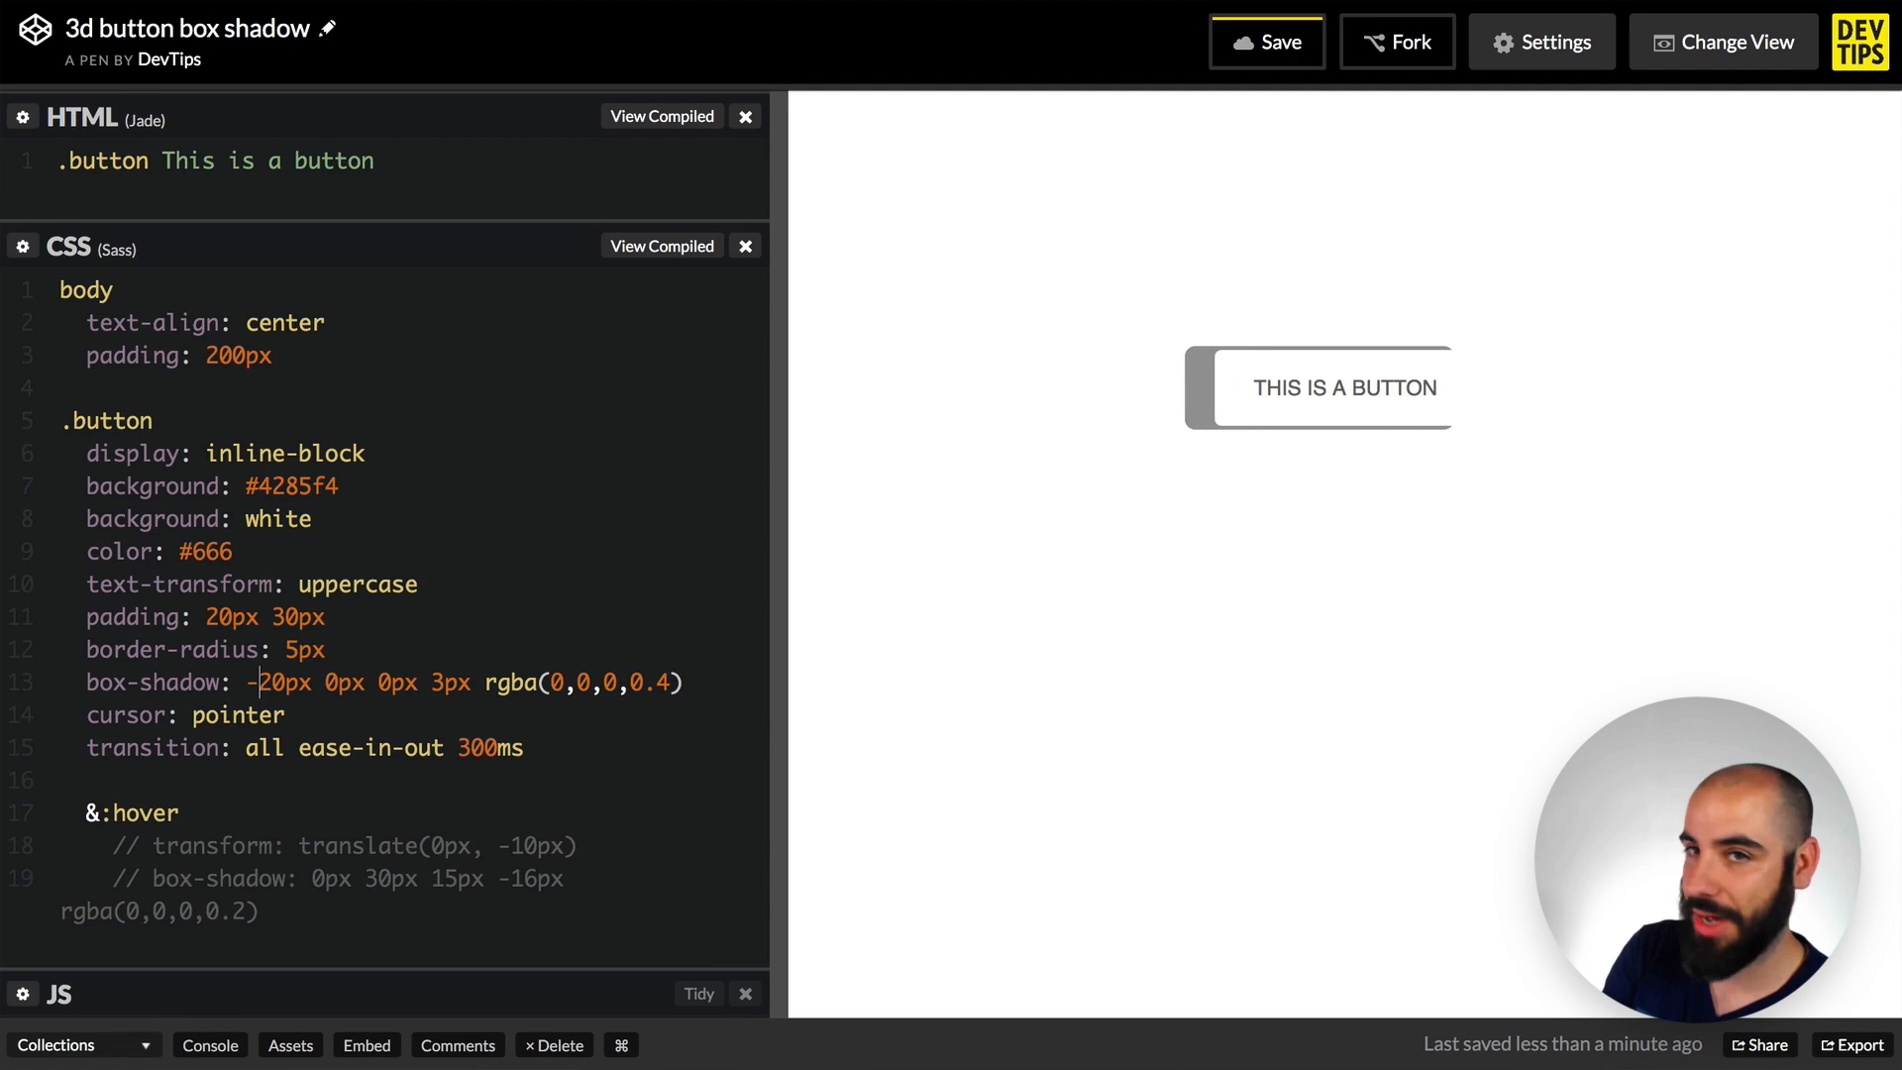
pyautogui.write('0px')
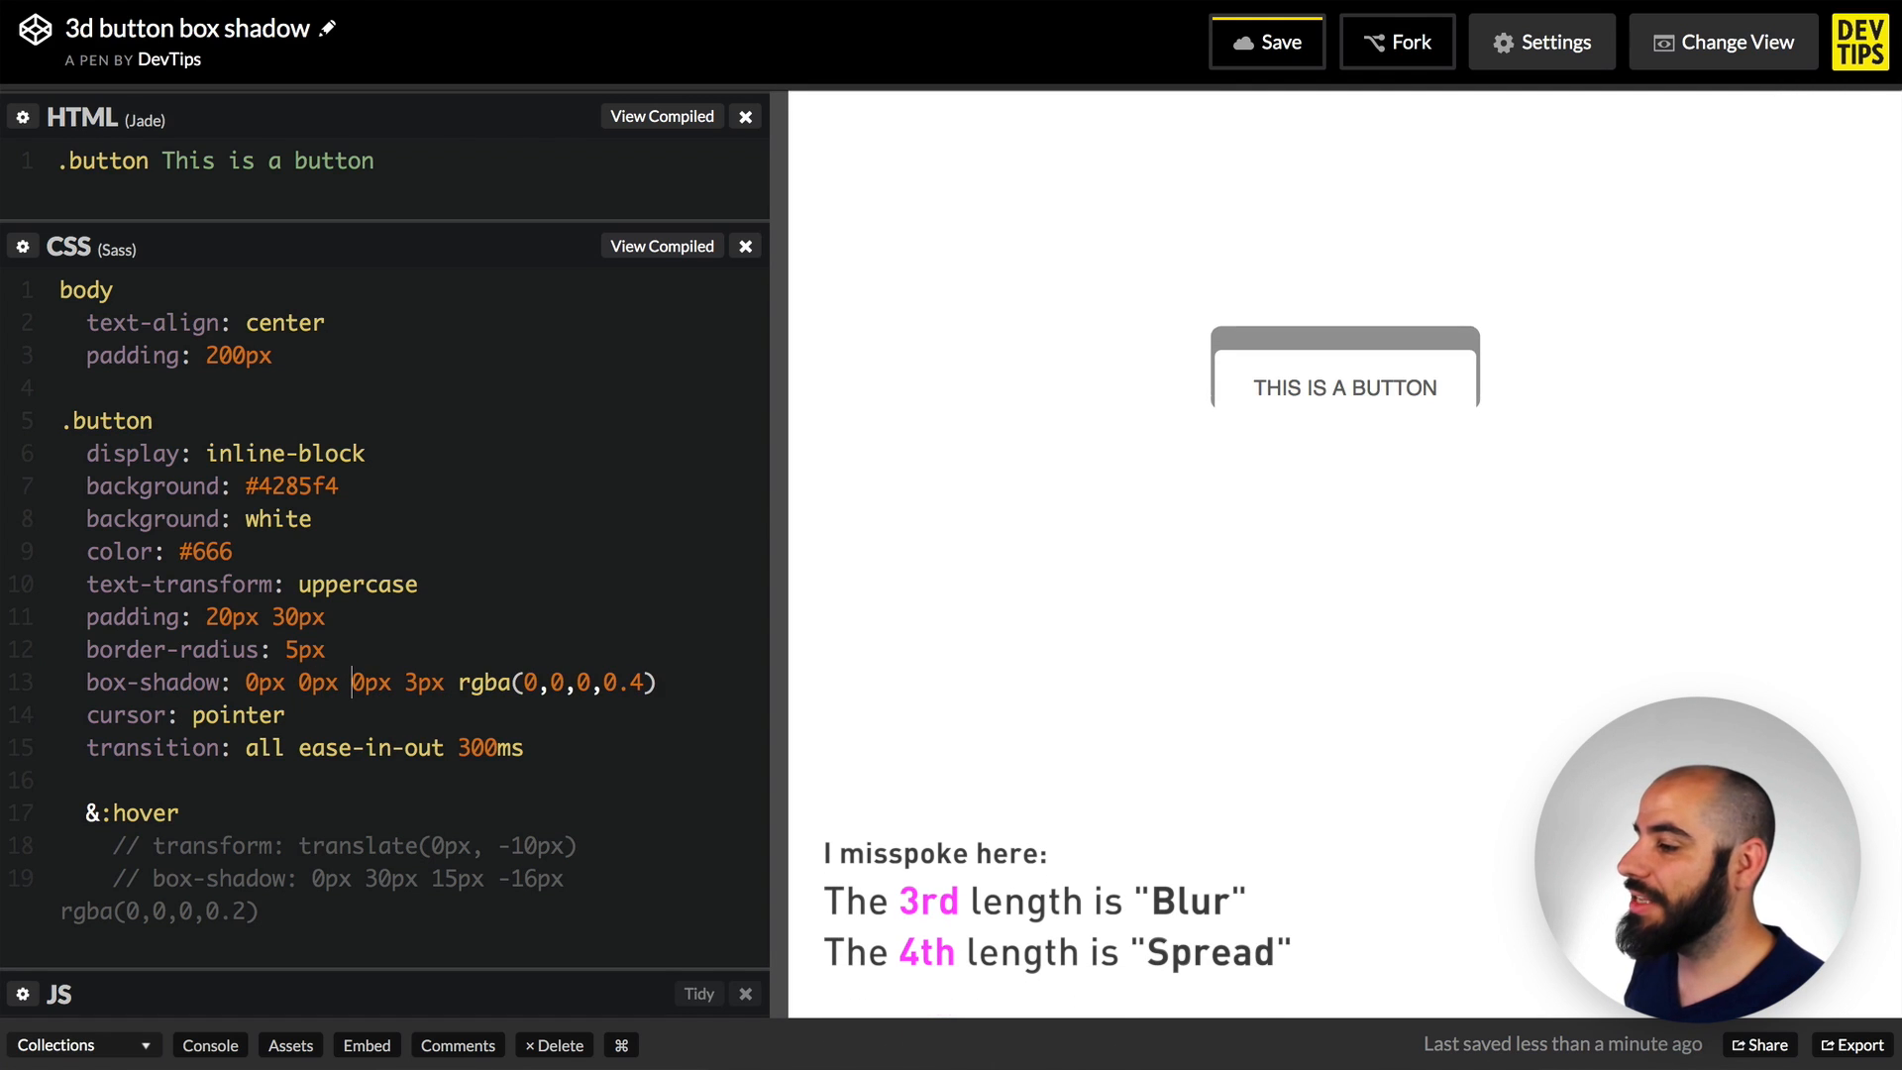
# - Set the button's box-shadow blur to 20 and retype the spread value in px
pyautogui.write('20')
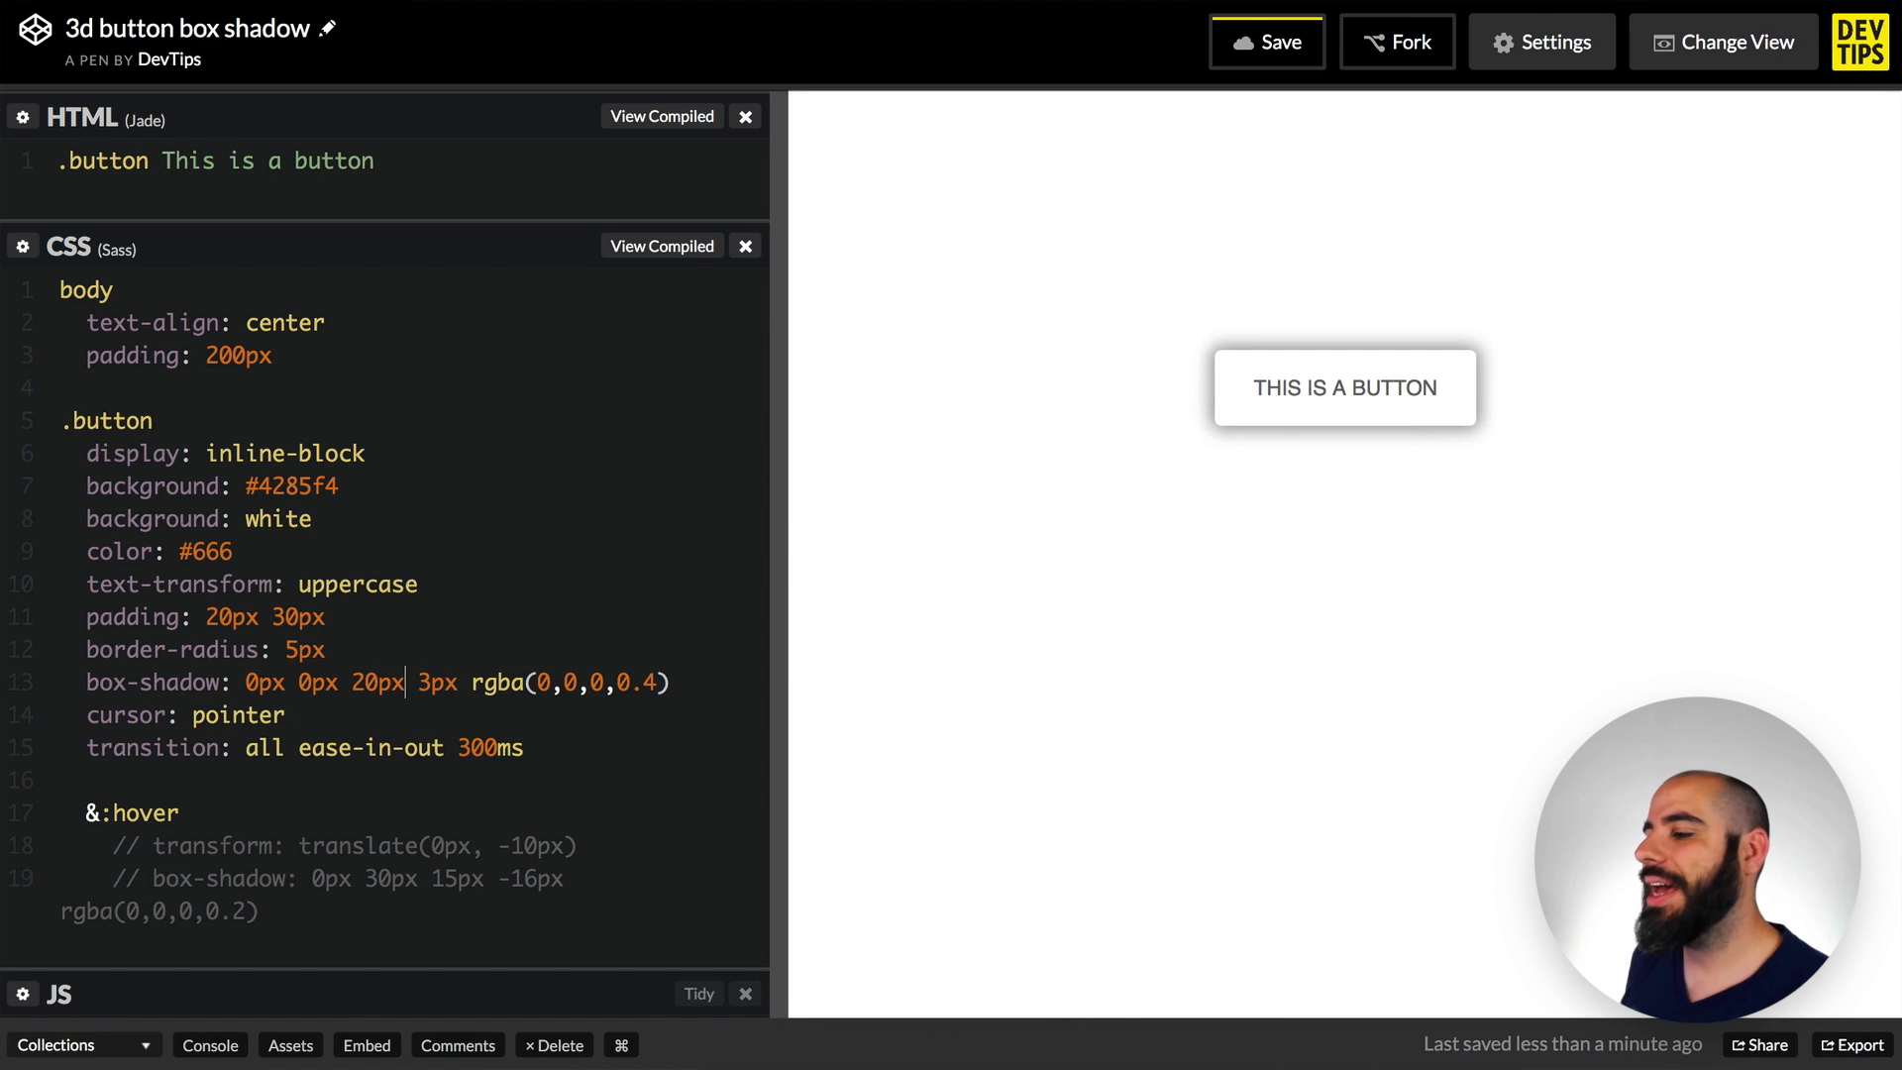
pyautogui.doubleClick(376, 681)
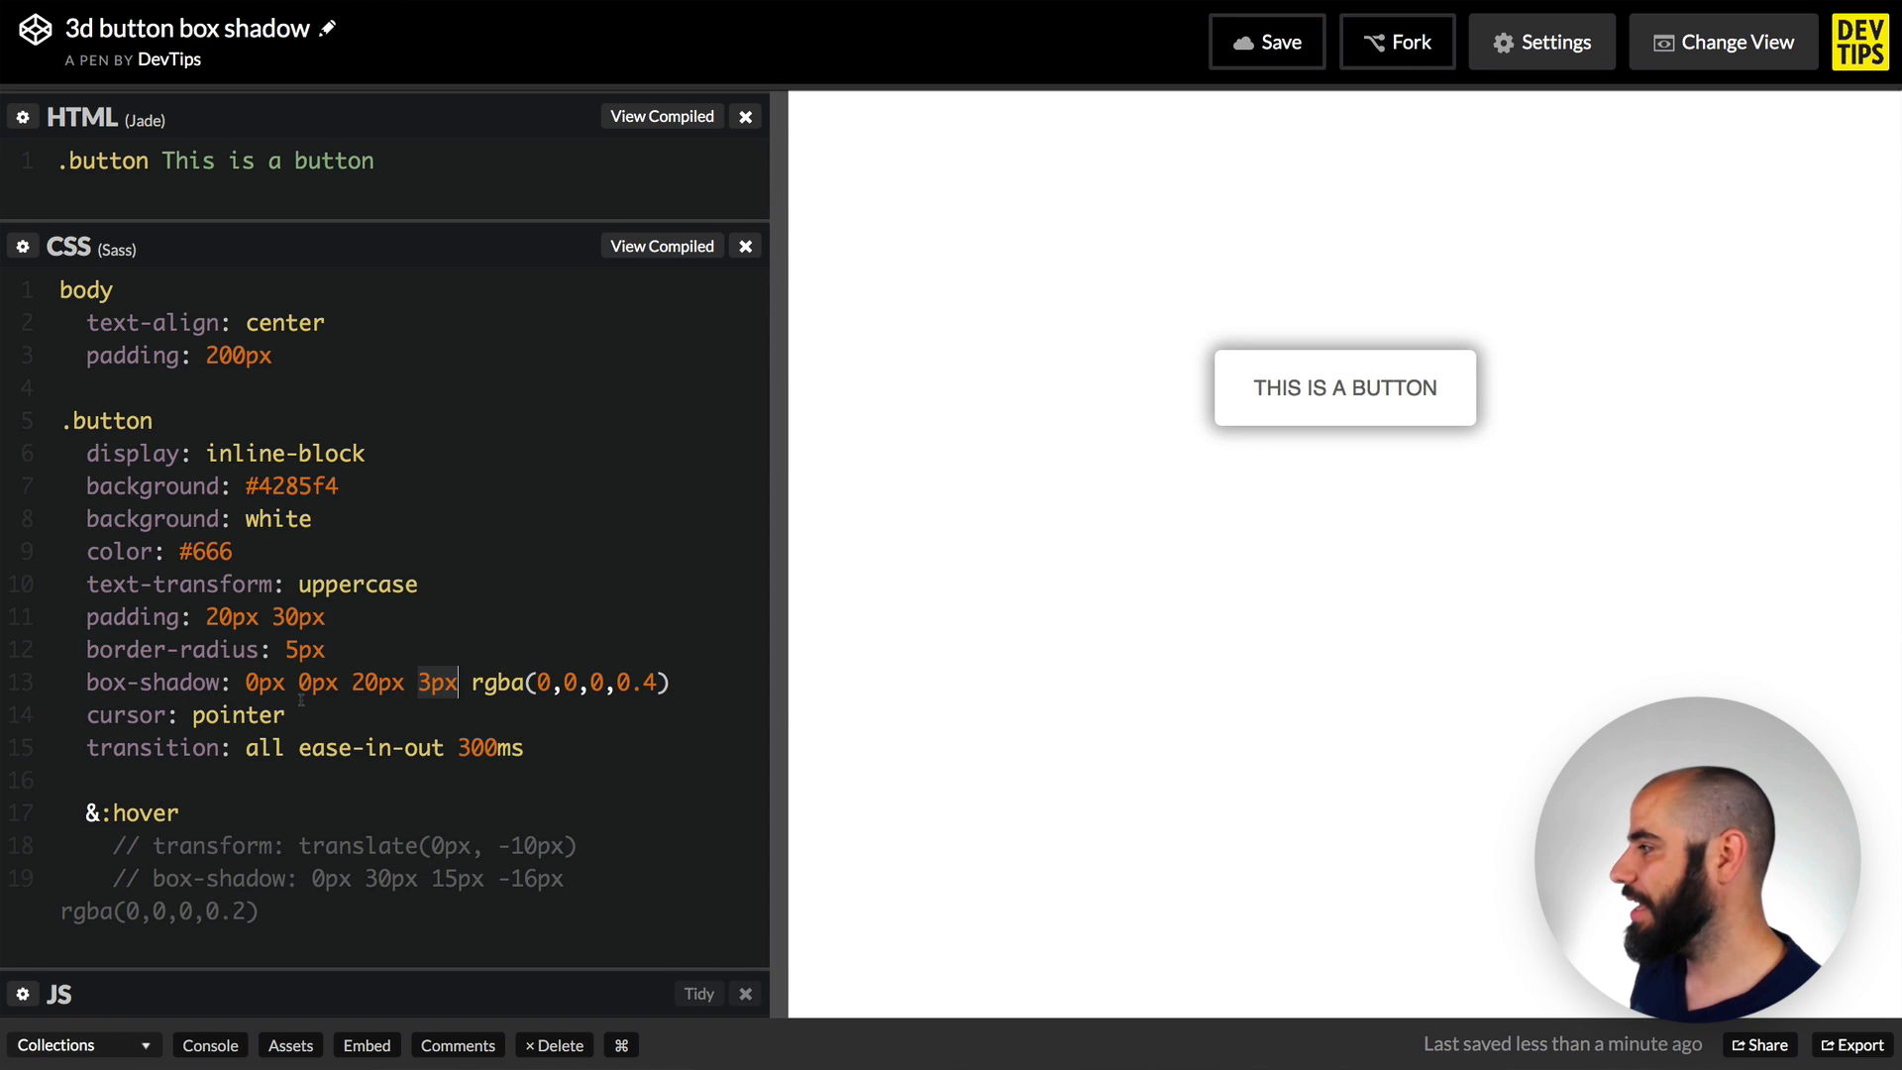
pyautogui.write('15')
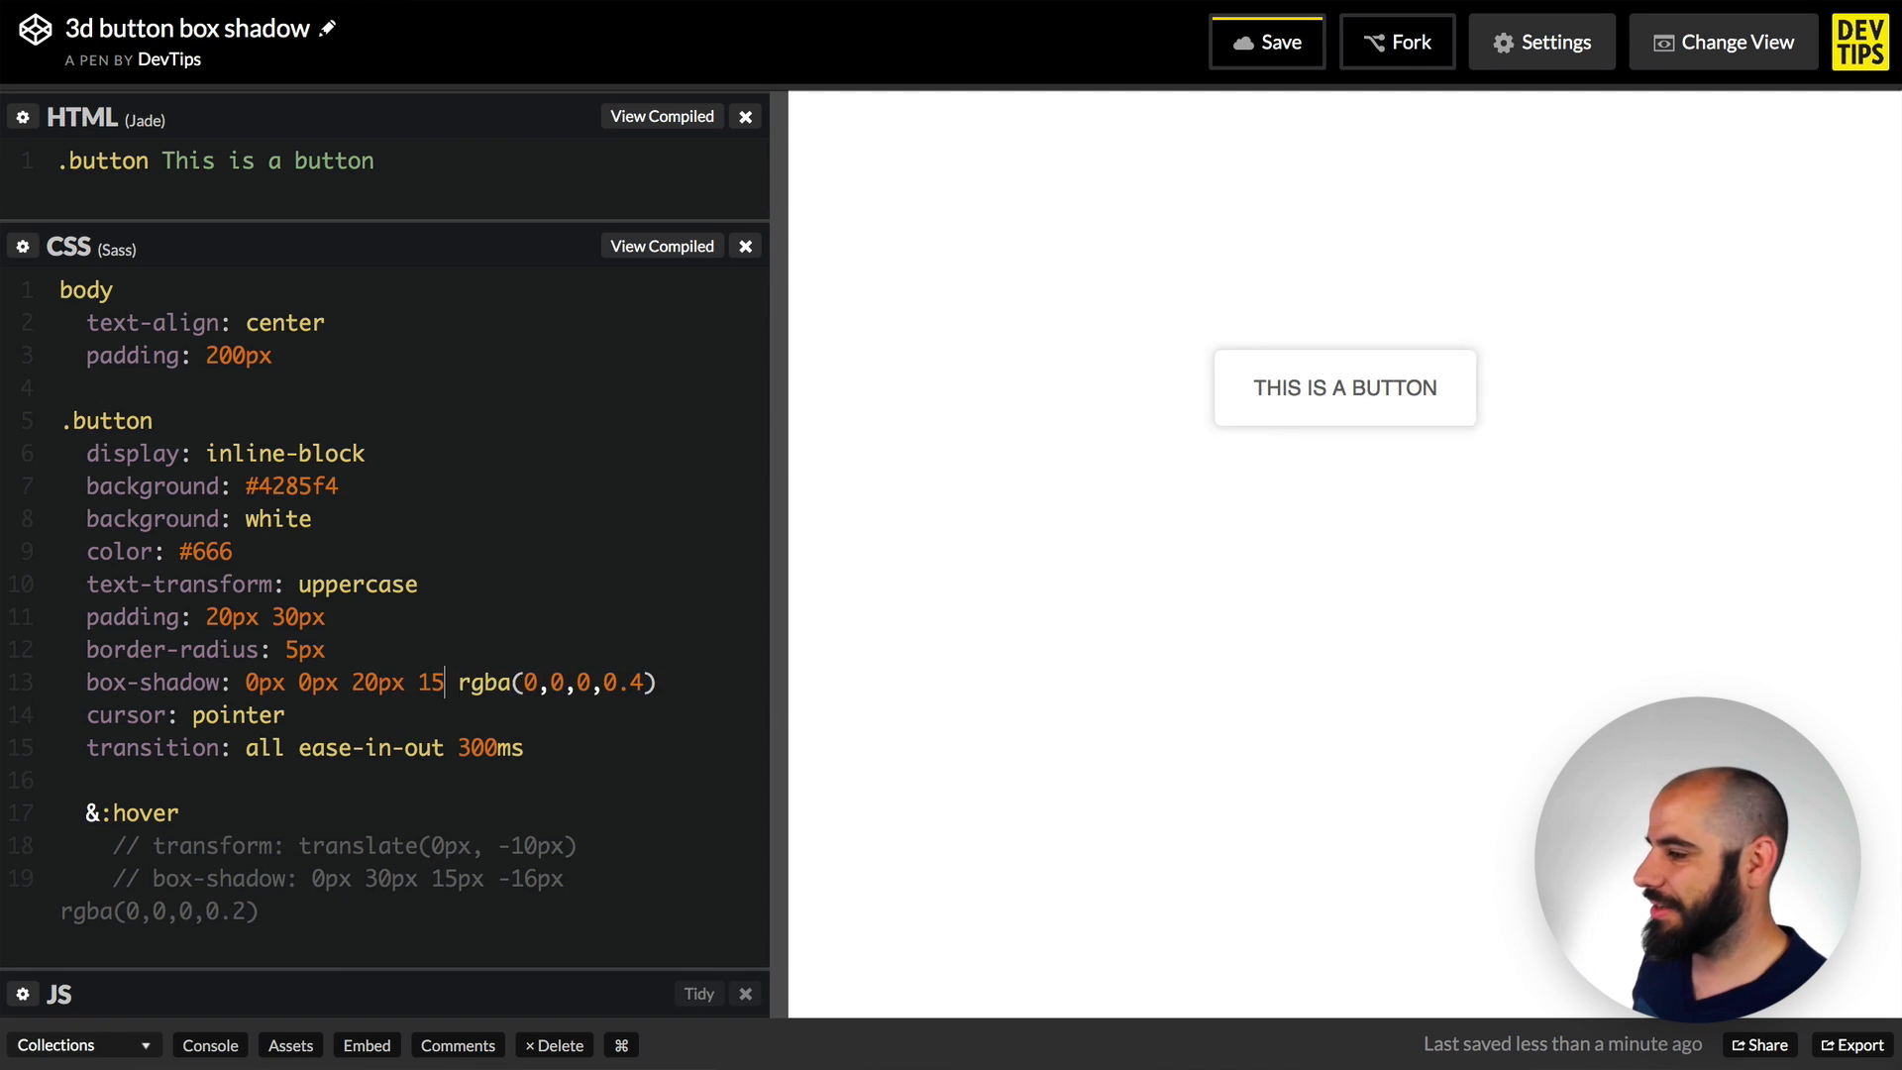
pyautogui.write('px')
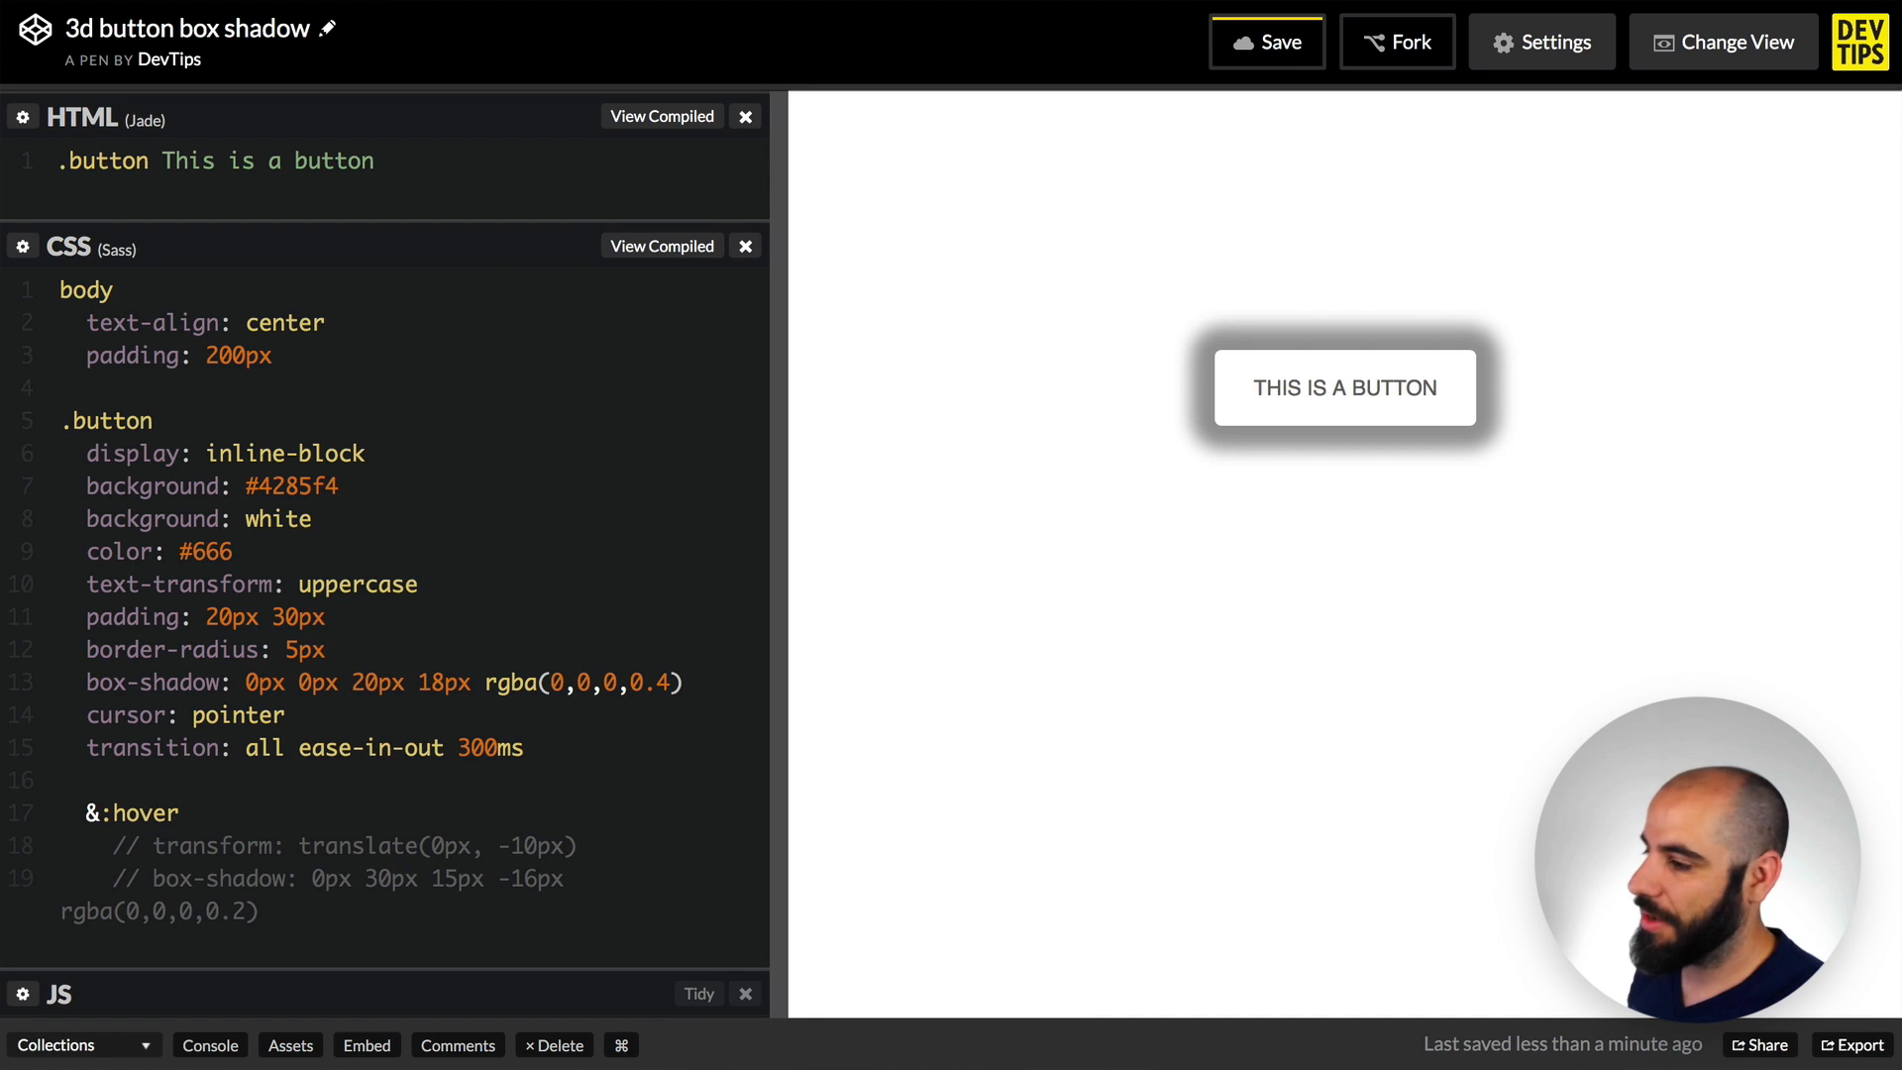
# - Set the shadow blur to 0px, giving box-shadow 0px 0px 0px 18px rgba(0,0,0,0.4)
pyautogui.click(432, 681)
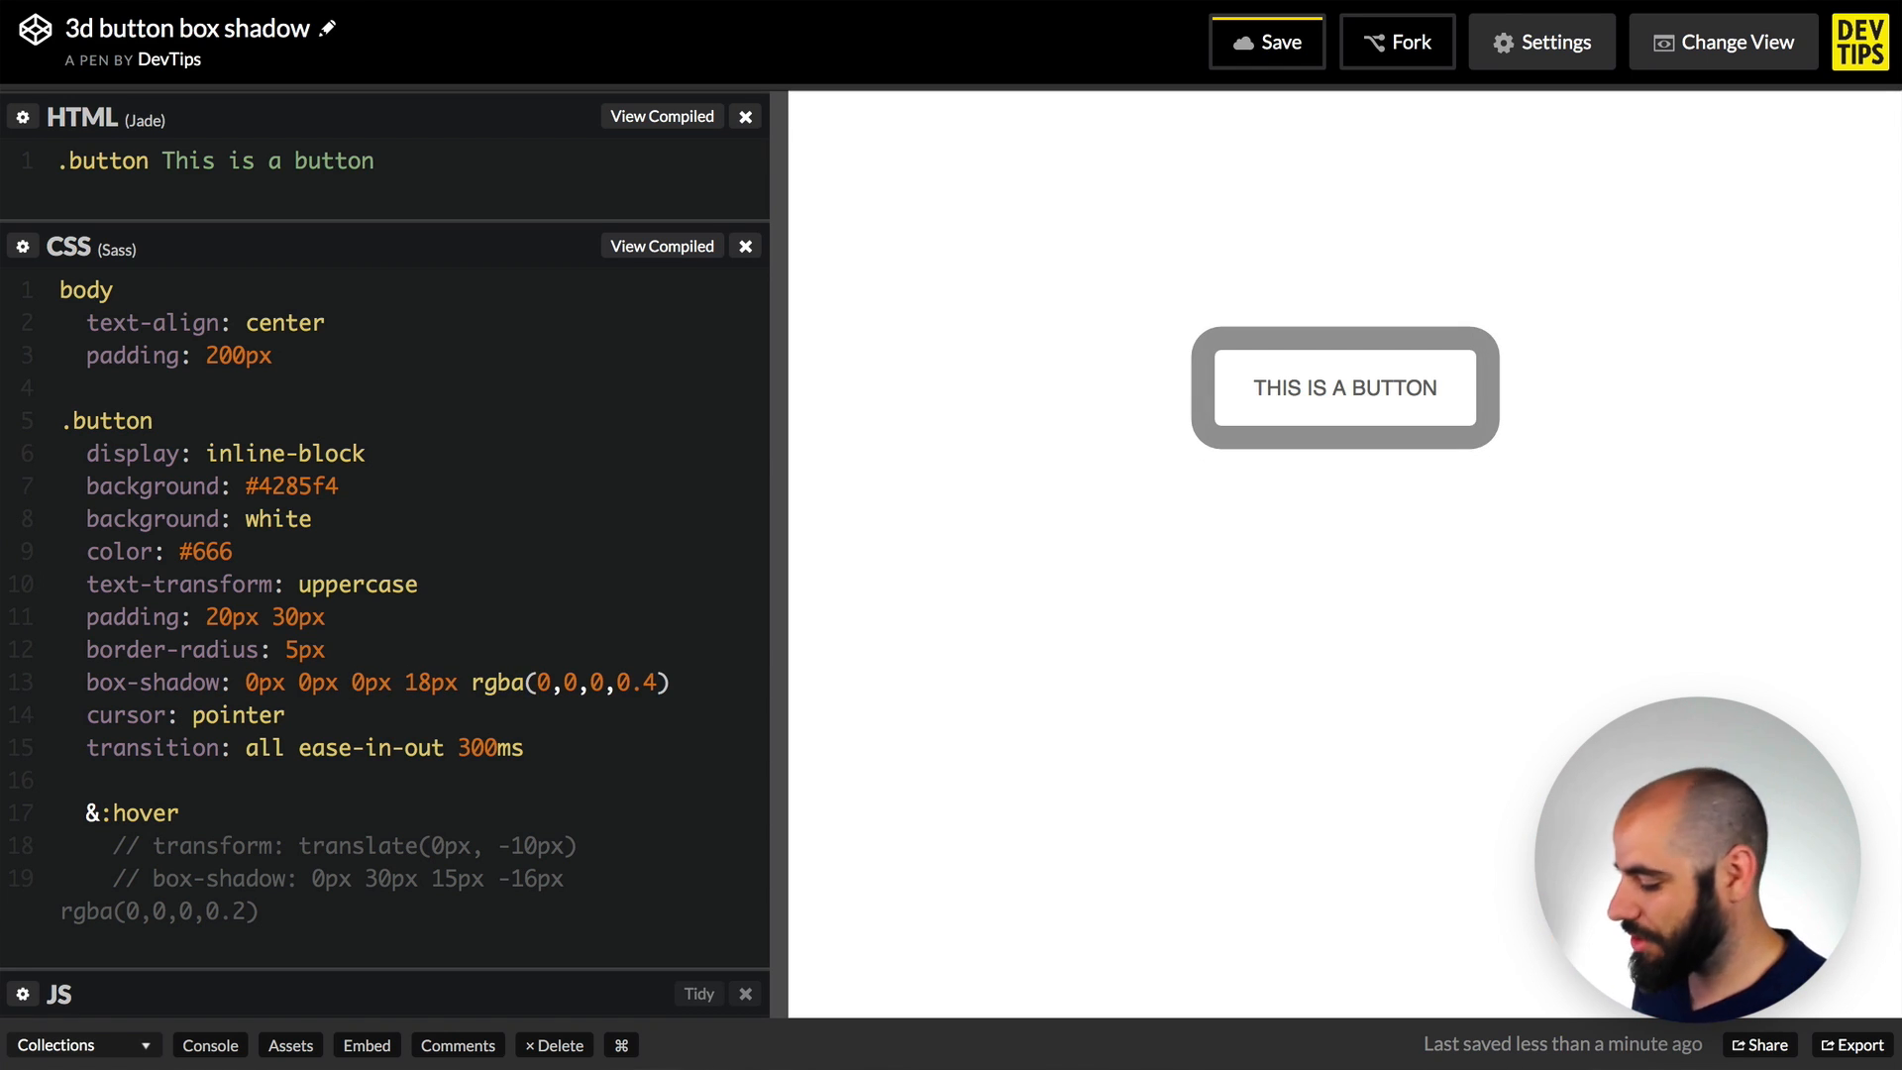
pyautogui.click(350, 682)
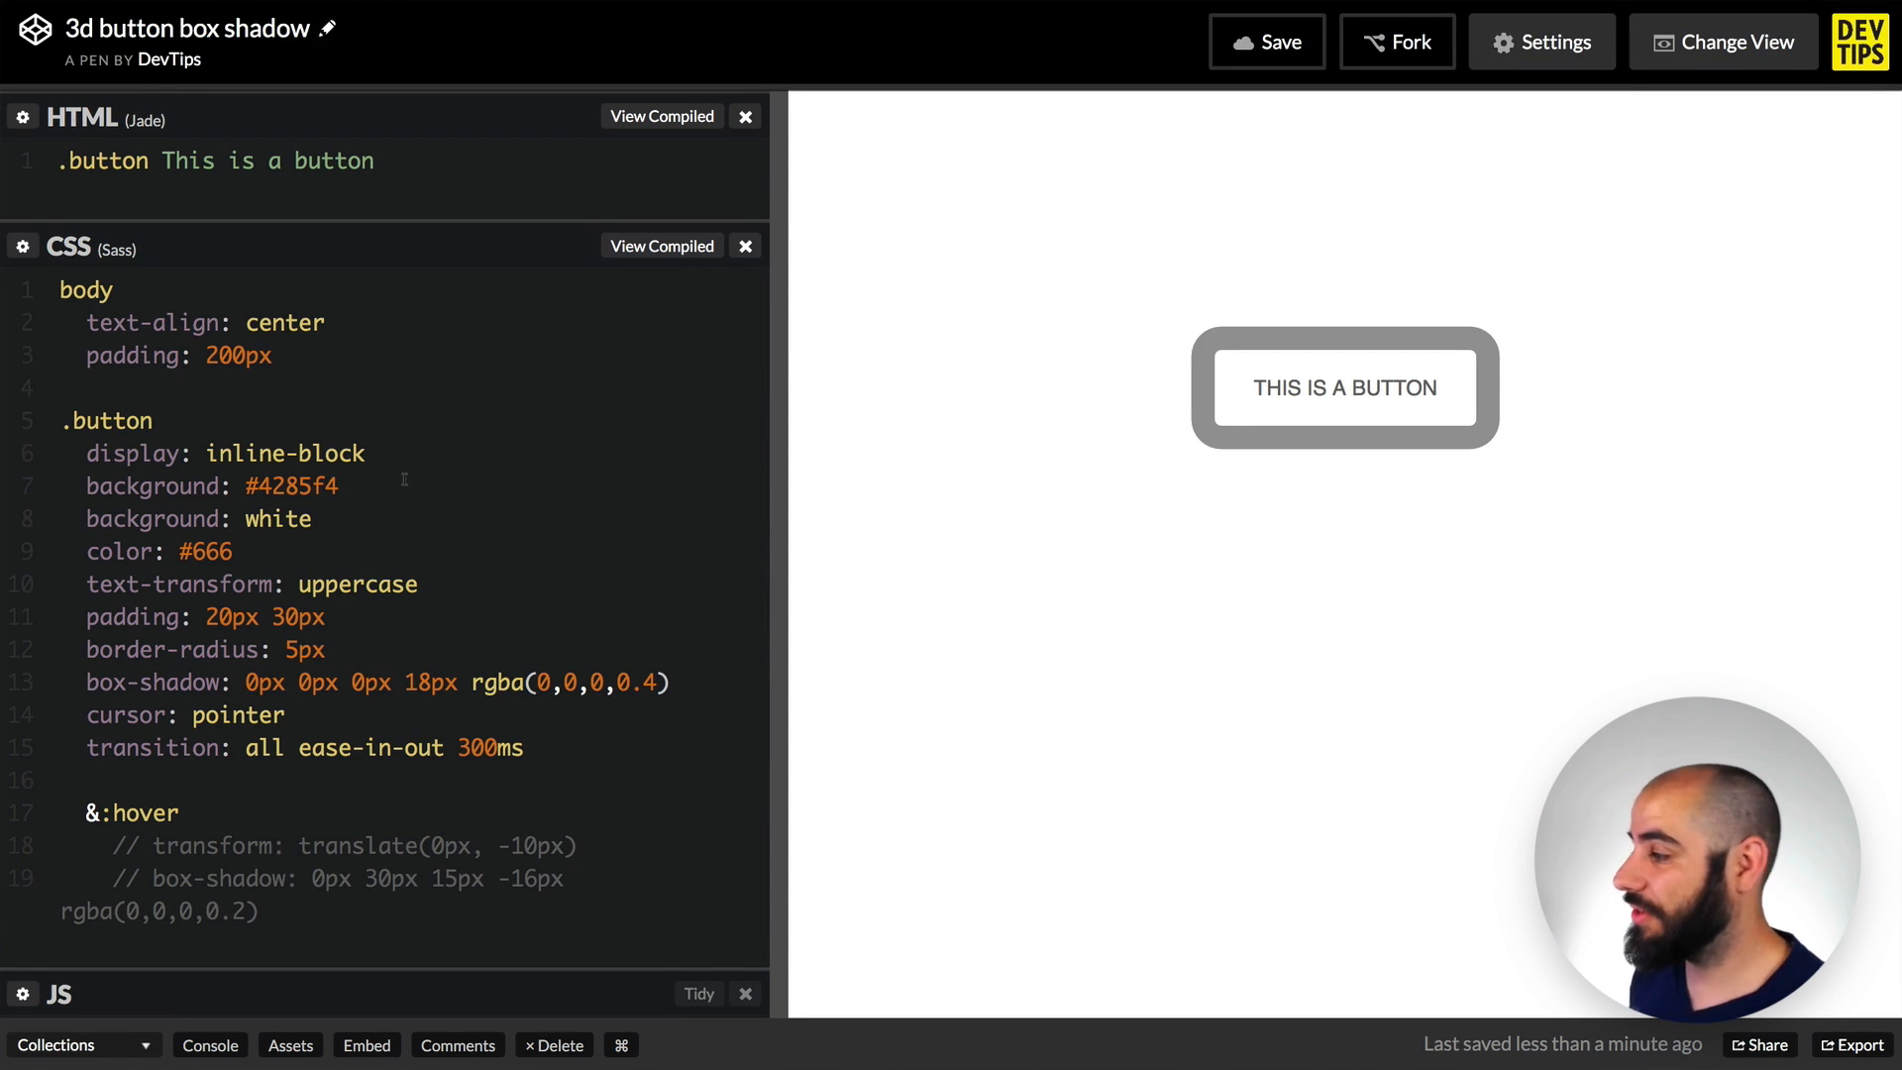
# - Read the blur and spread radius values on MDN's box-shadow page, then return to CodePen
pyautogui.click(562, 33)
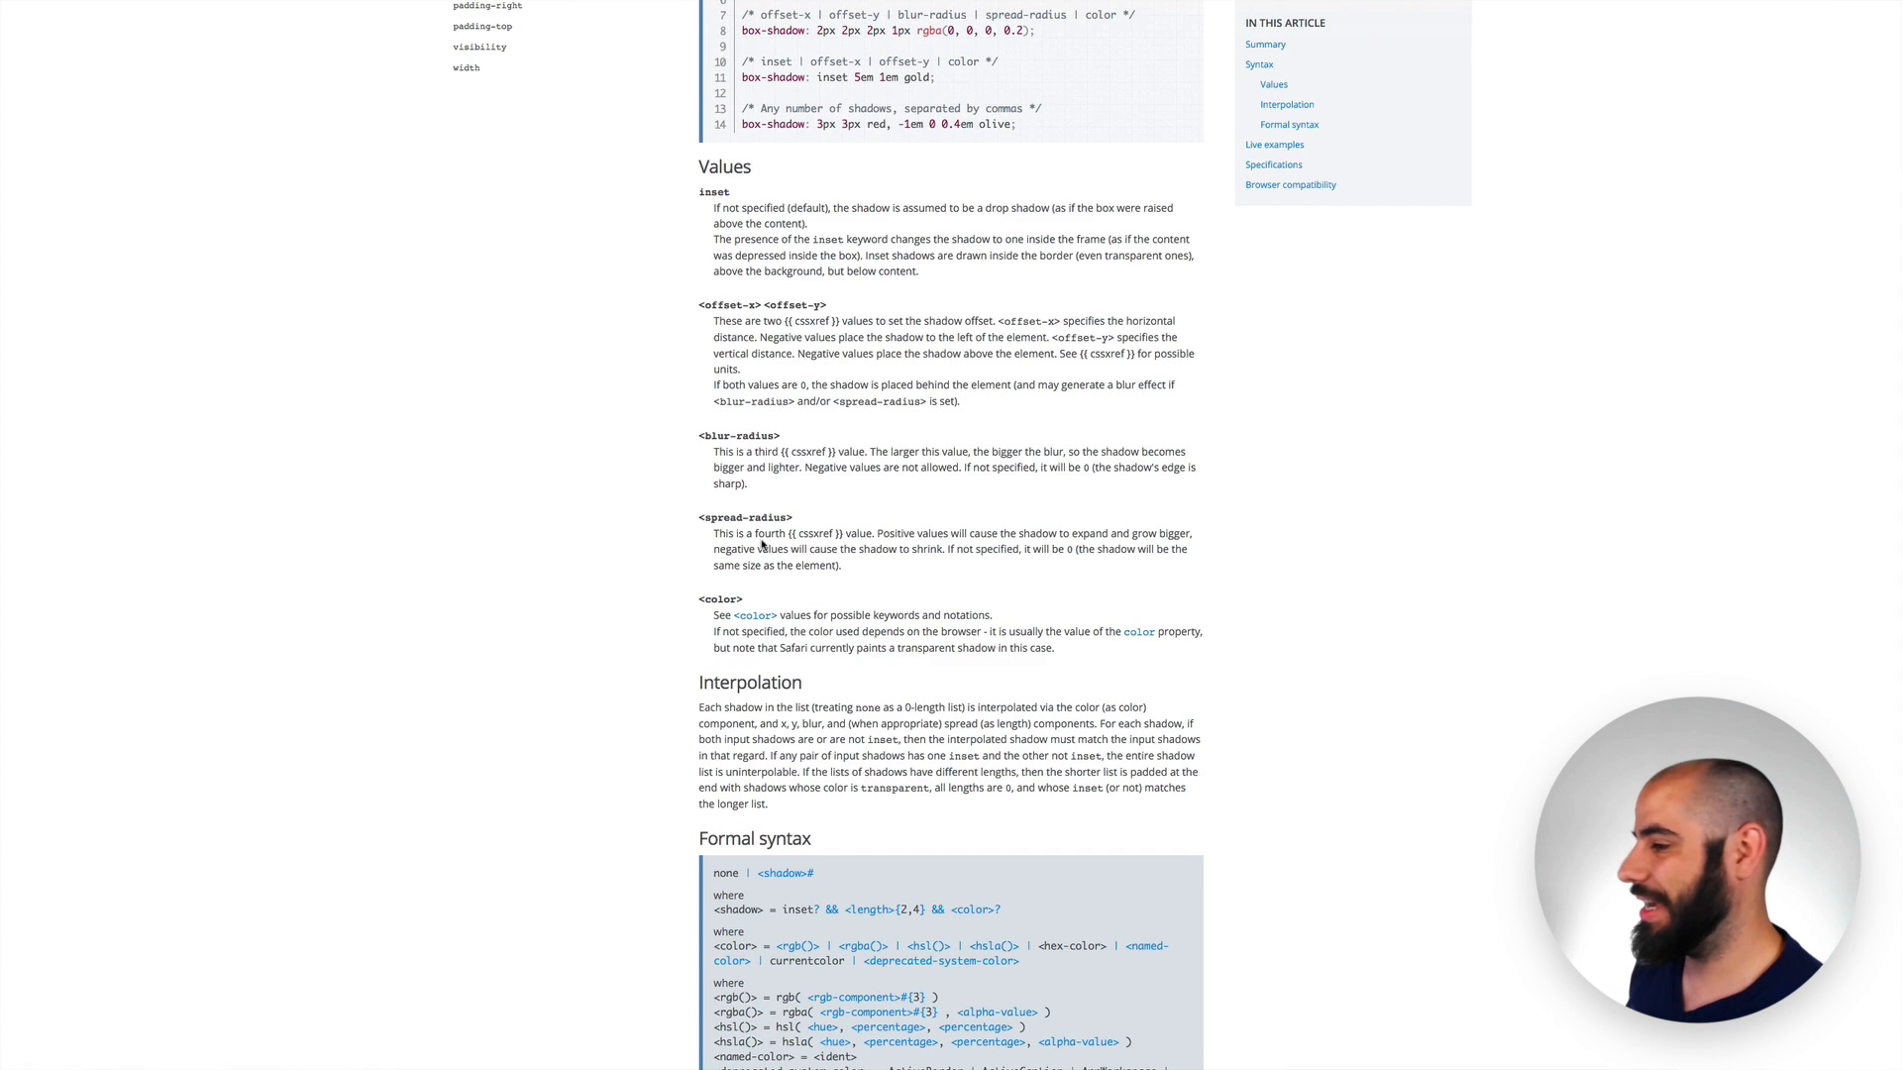
pyautogui.click(121, 33)
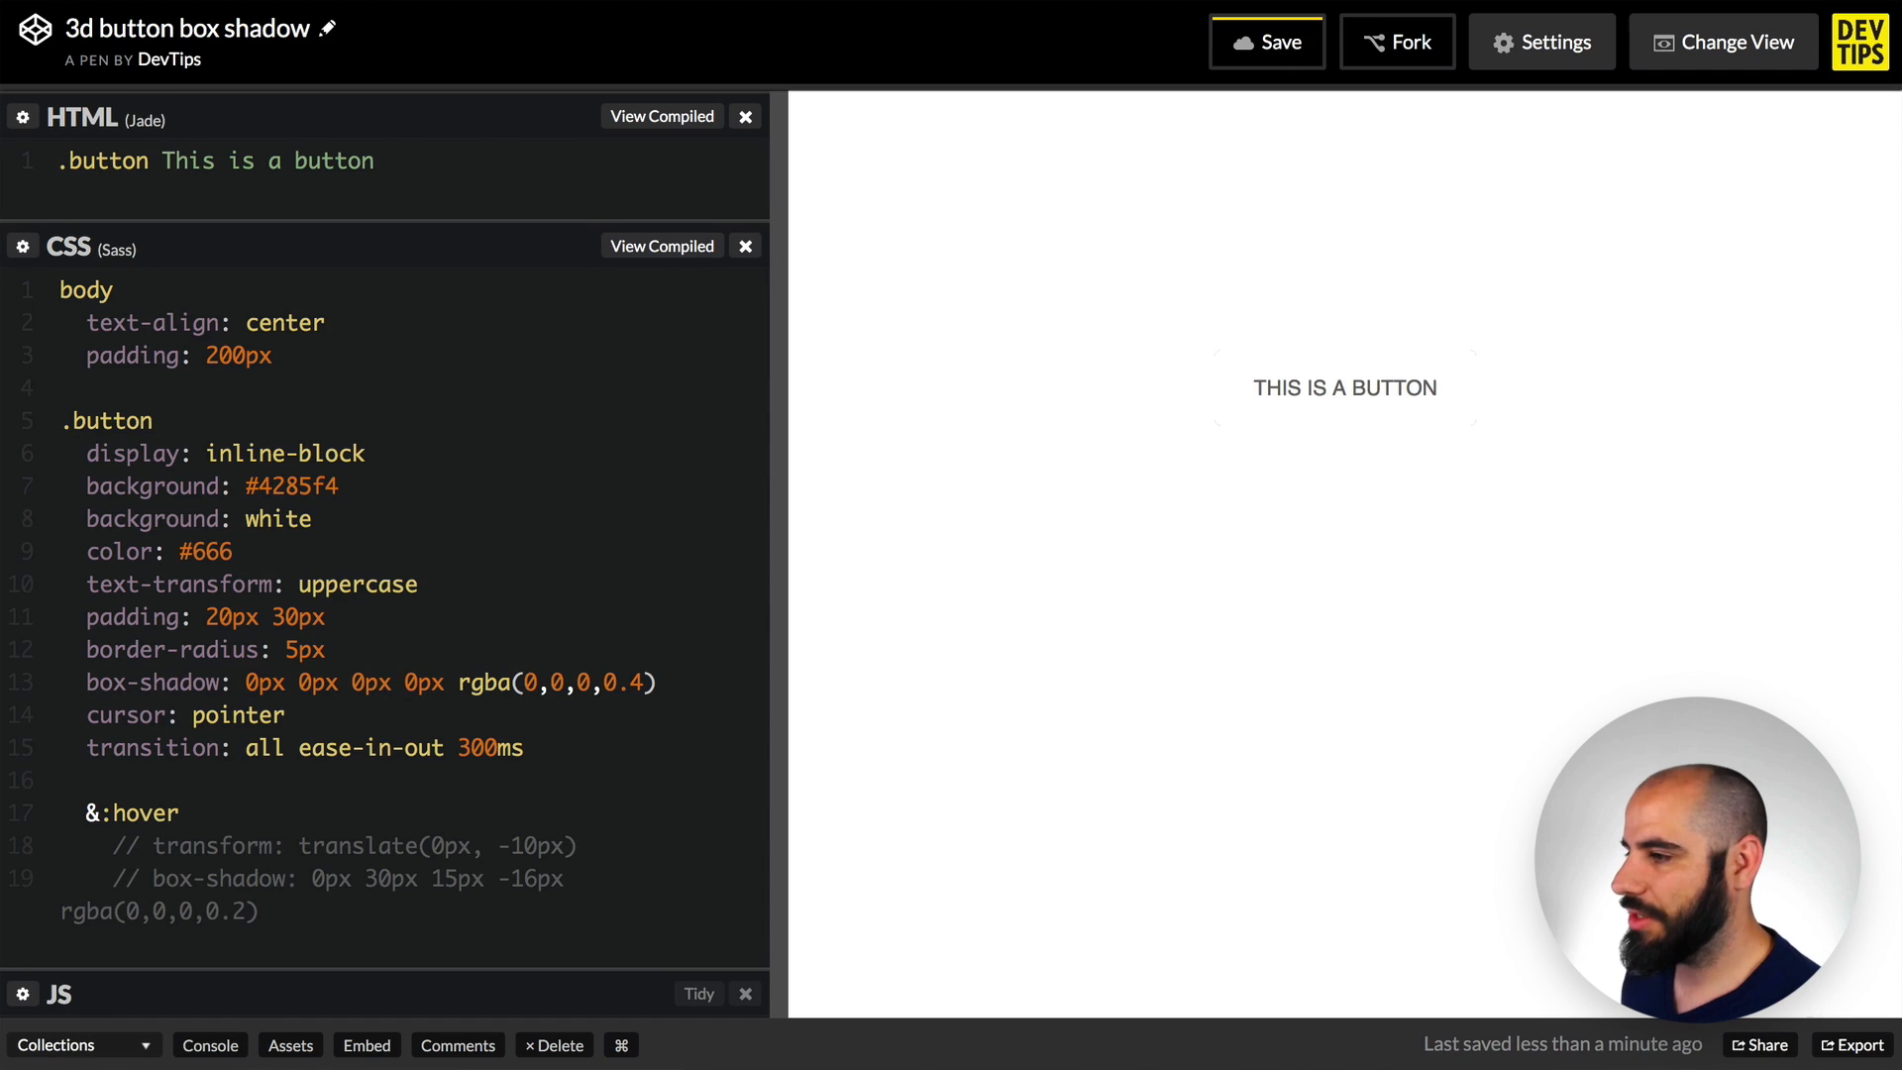
# - Delete background: white and edit the button's color and shadow blur values
pyautogui.click(310, 518)
pyautogui.write('fff')
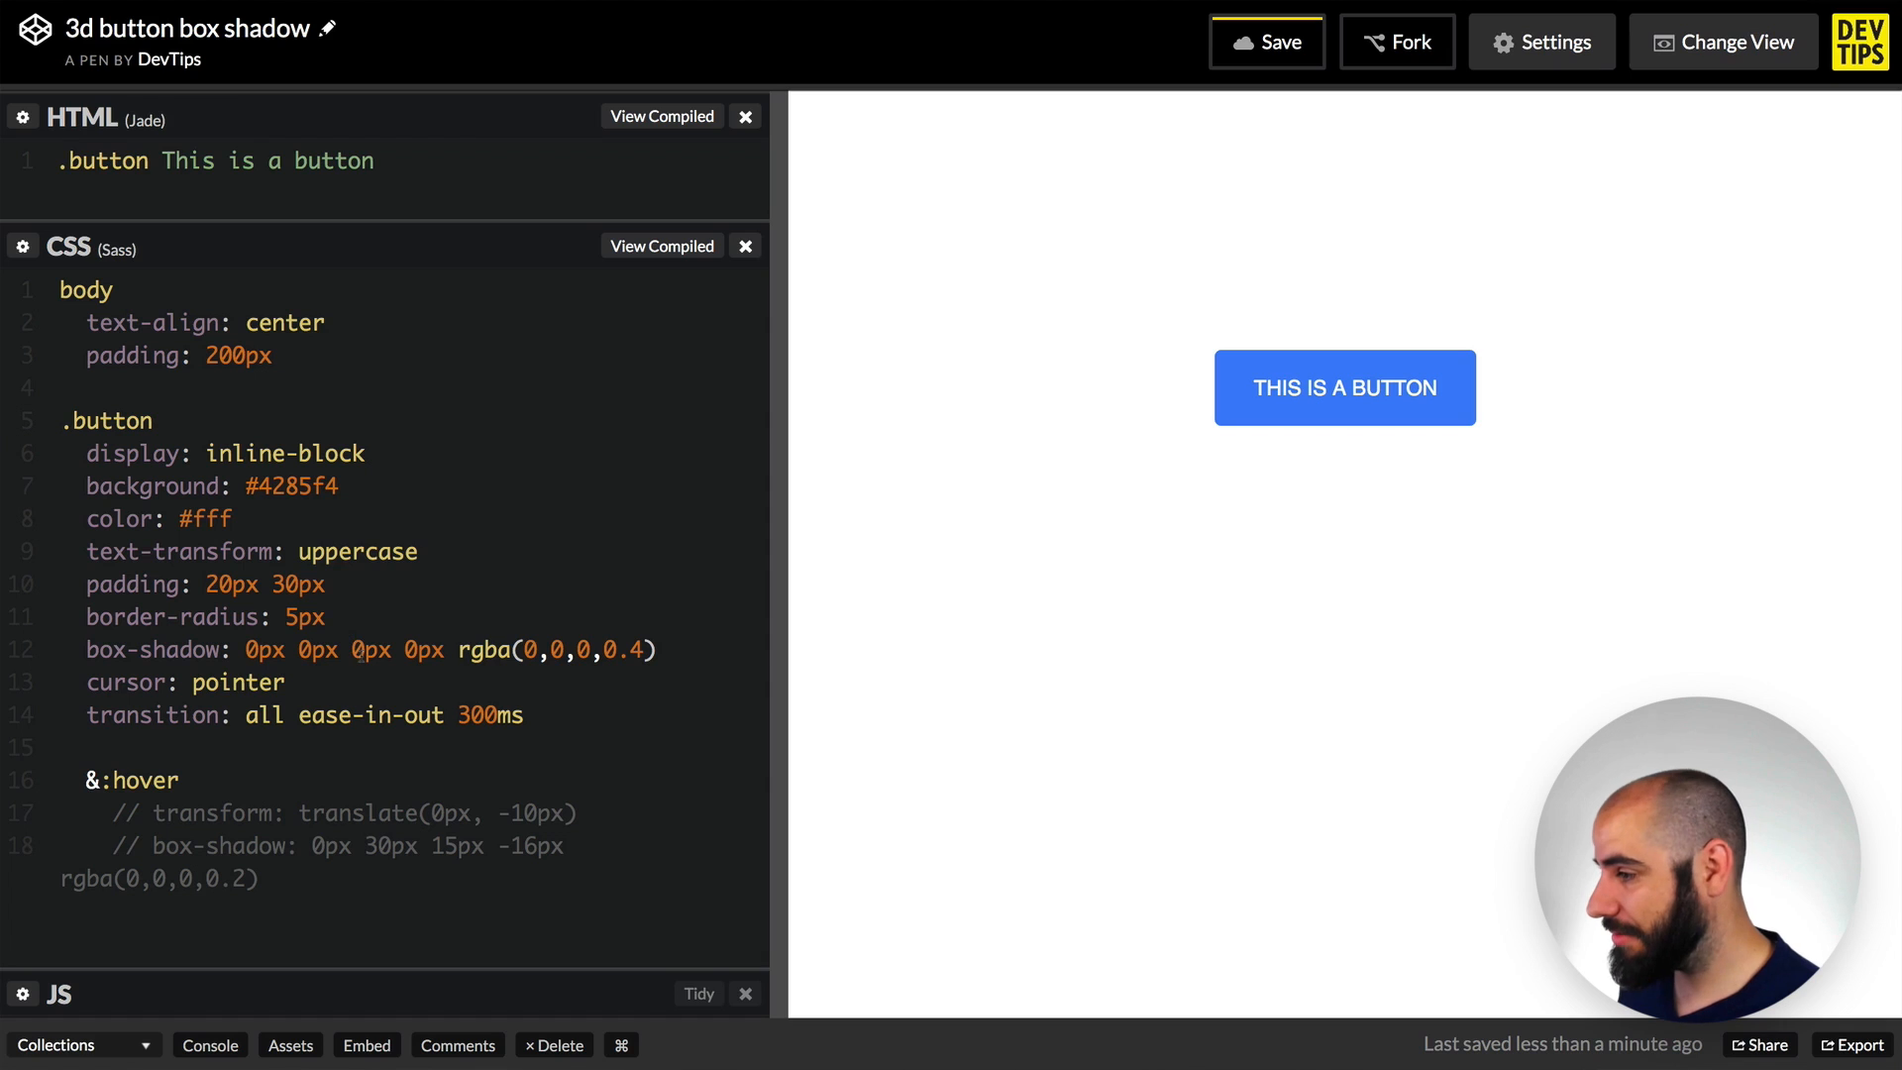
pyautogui.write('1')
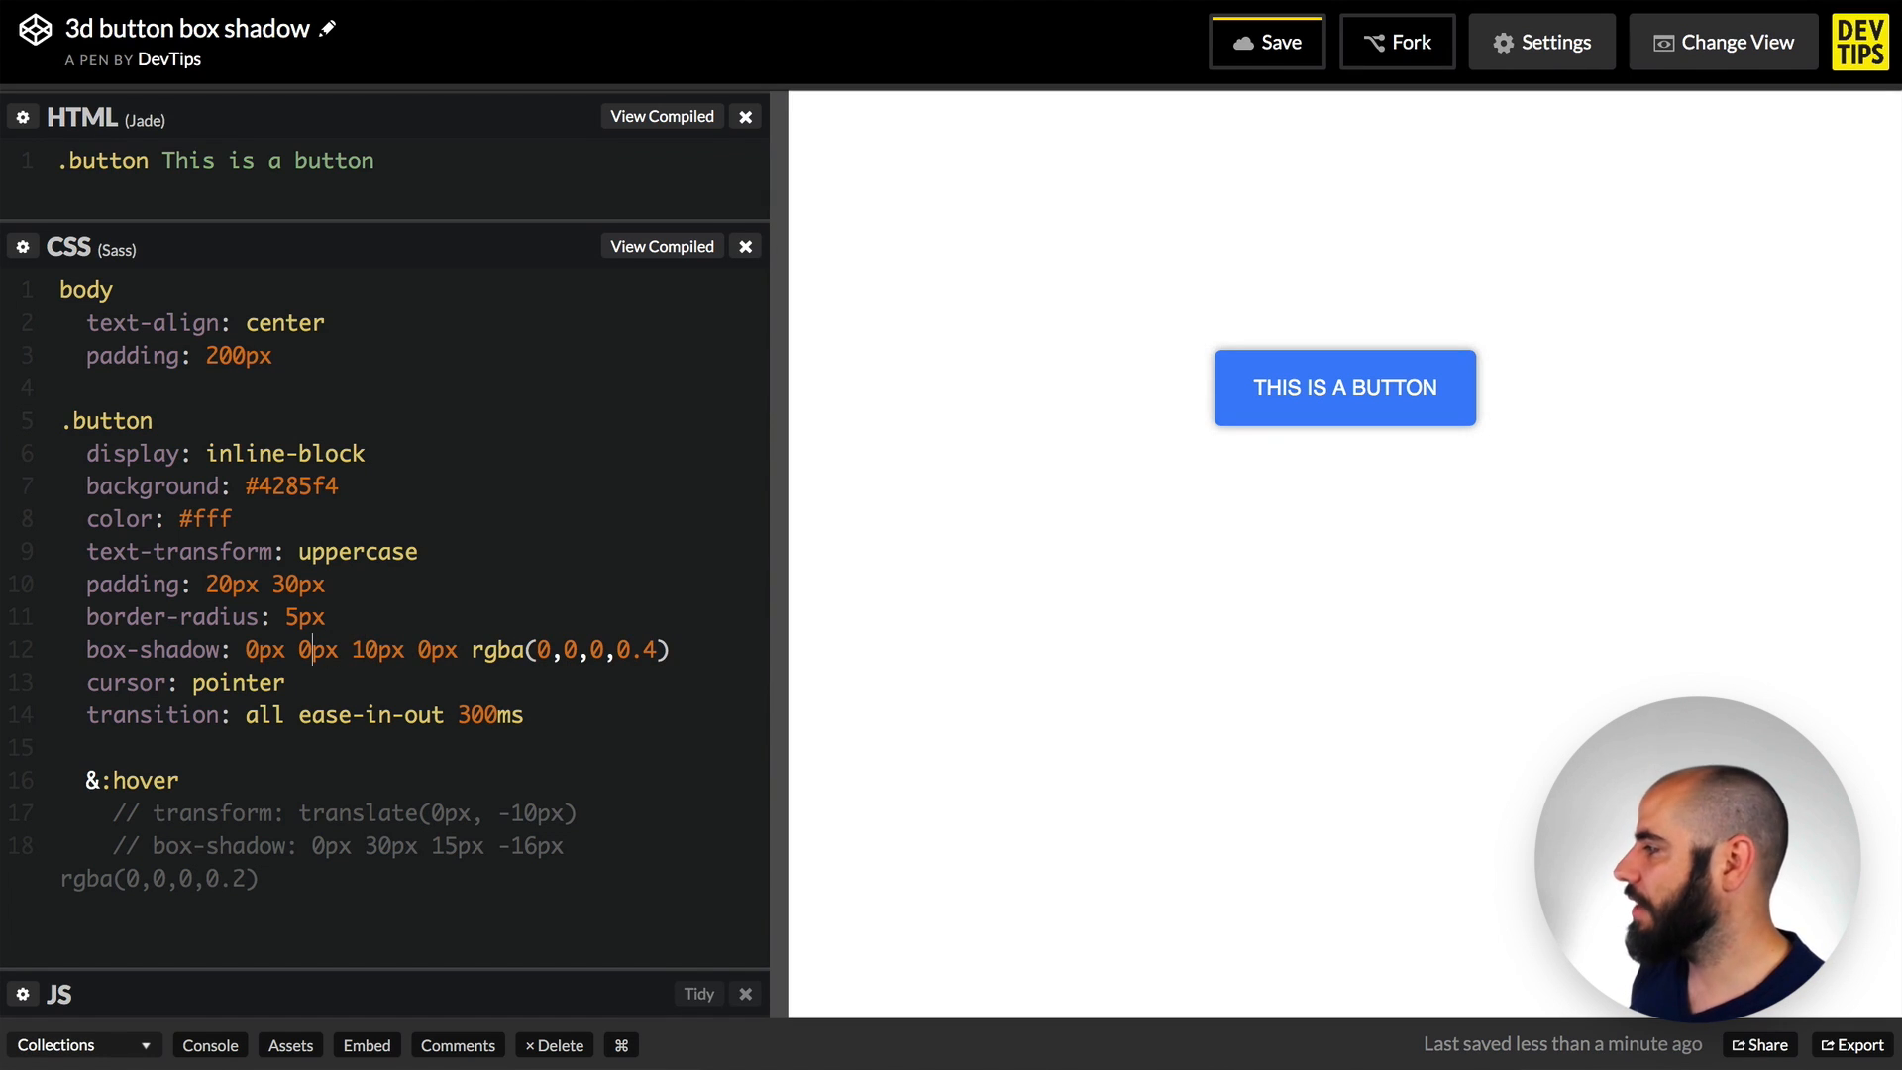
pyautogui.write('7')
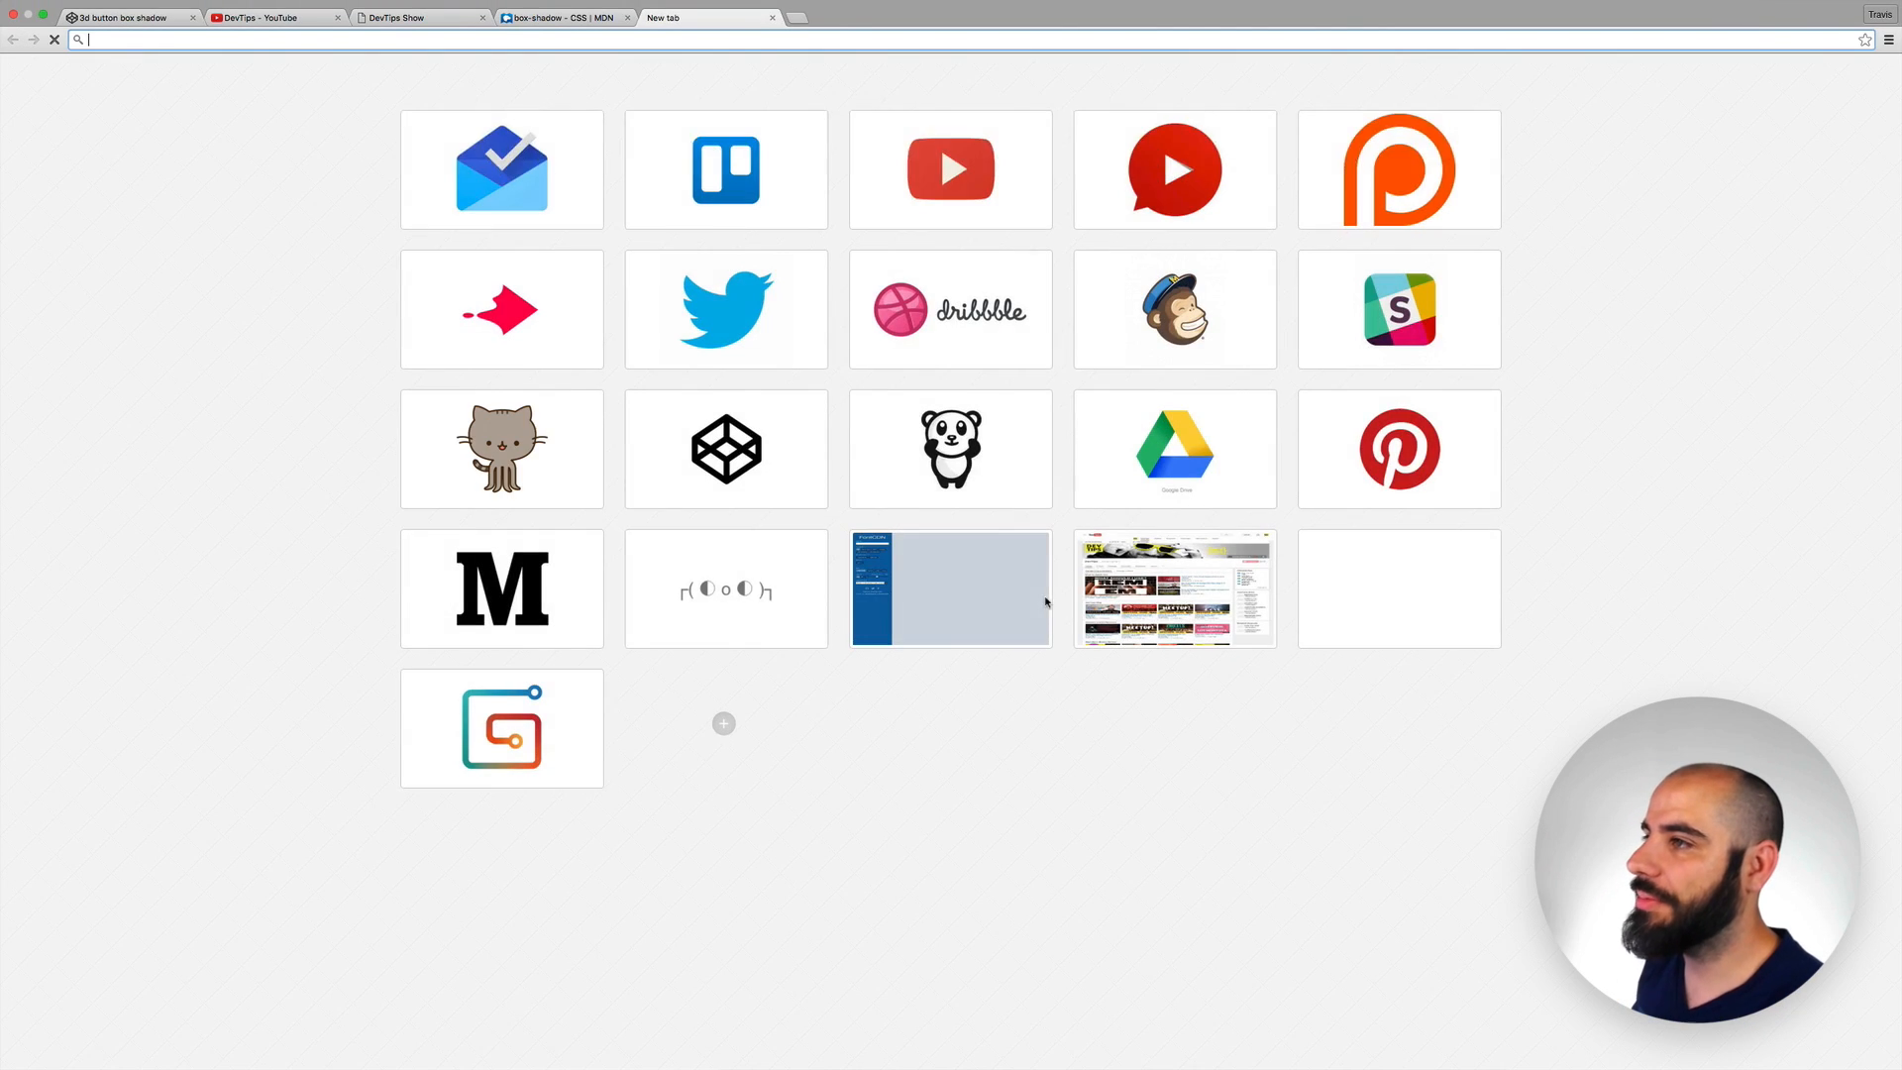
# - Search Google for 'material' and open the Materialize Buttons documentation result
pyautogui.write('materialize%20button')
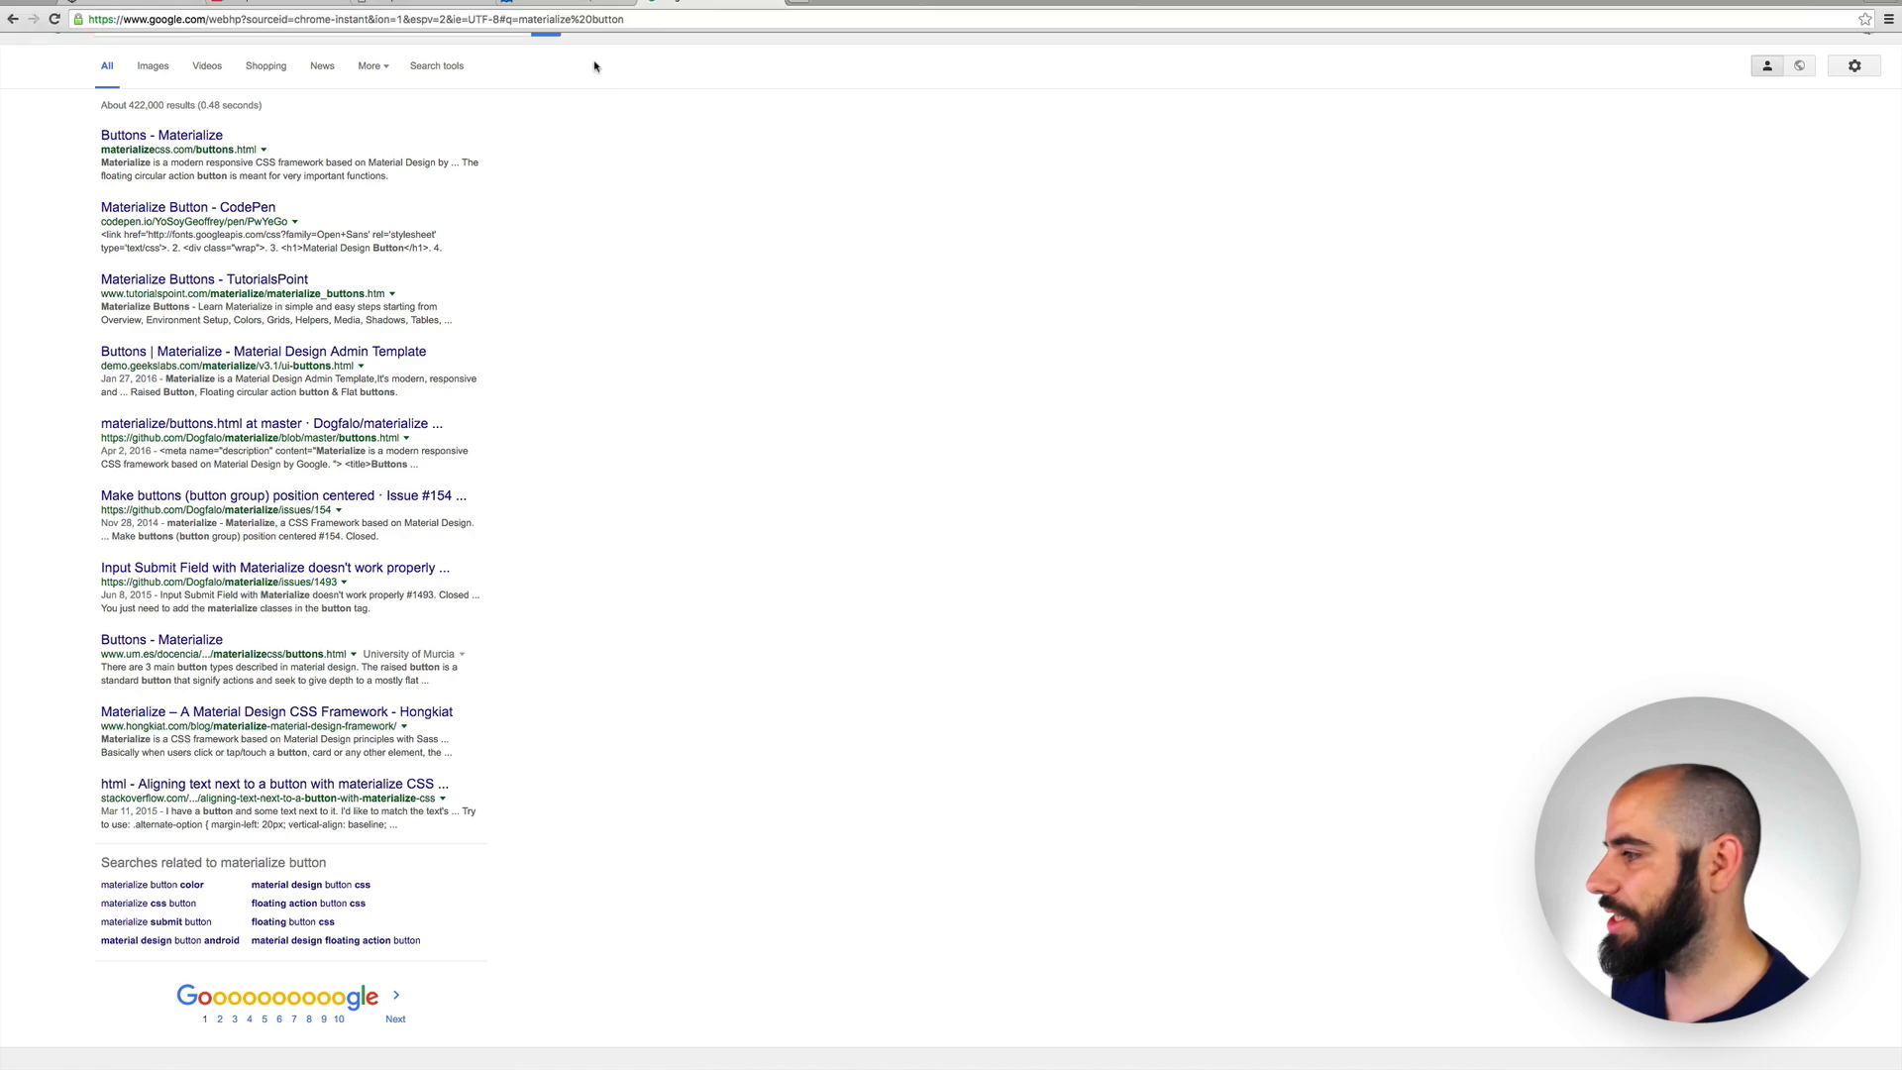
pyautogui.click(162, 135)
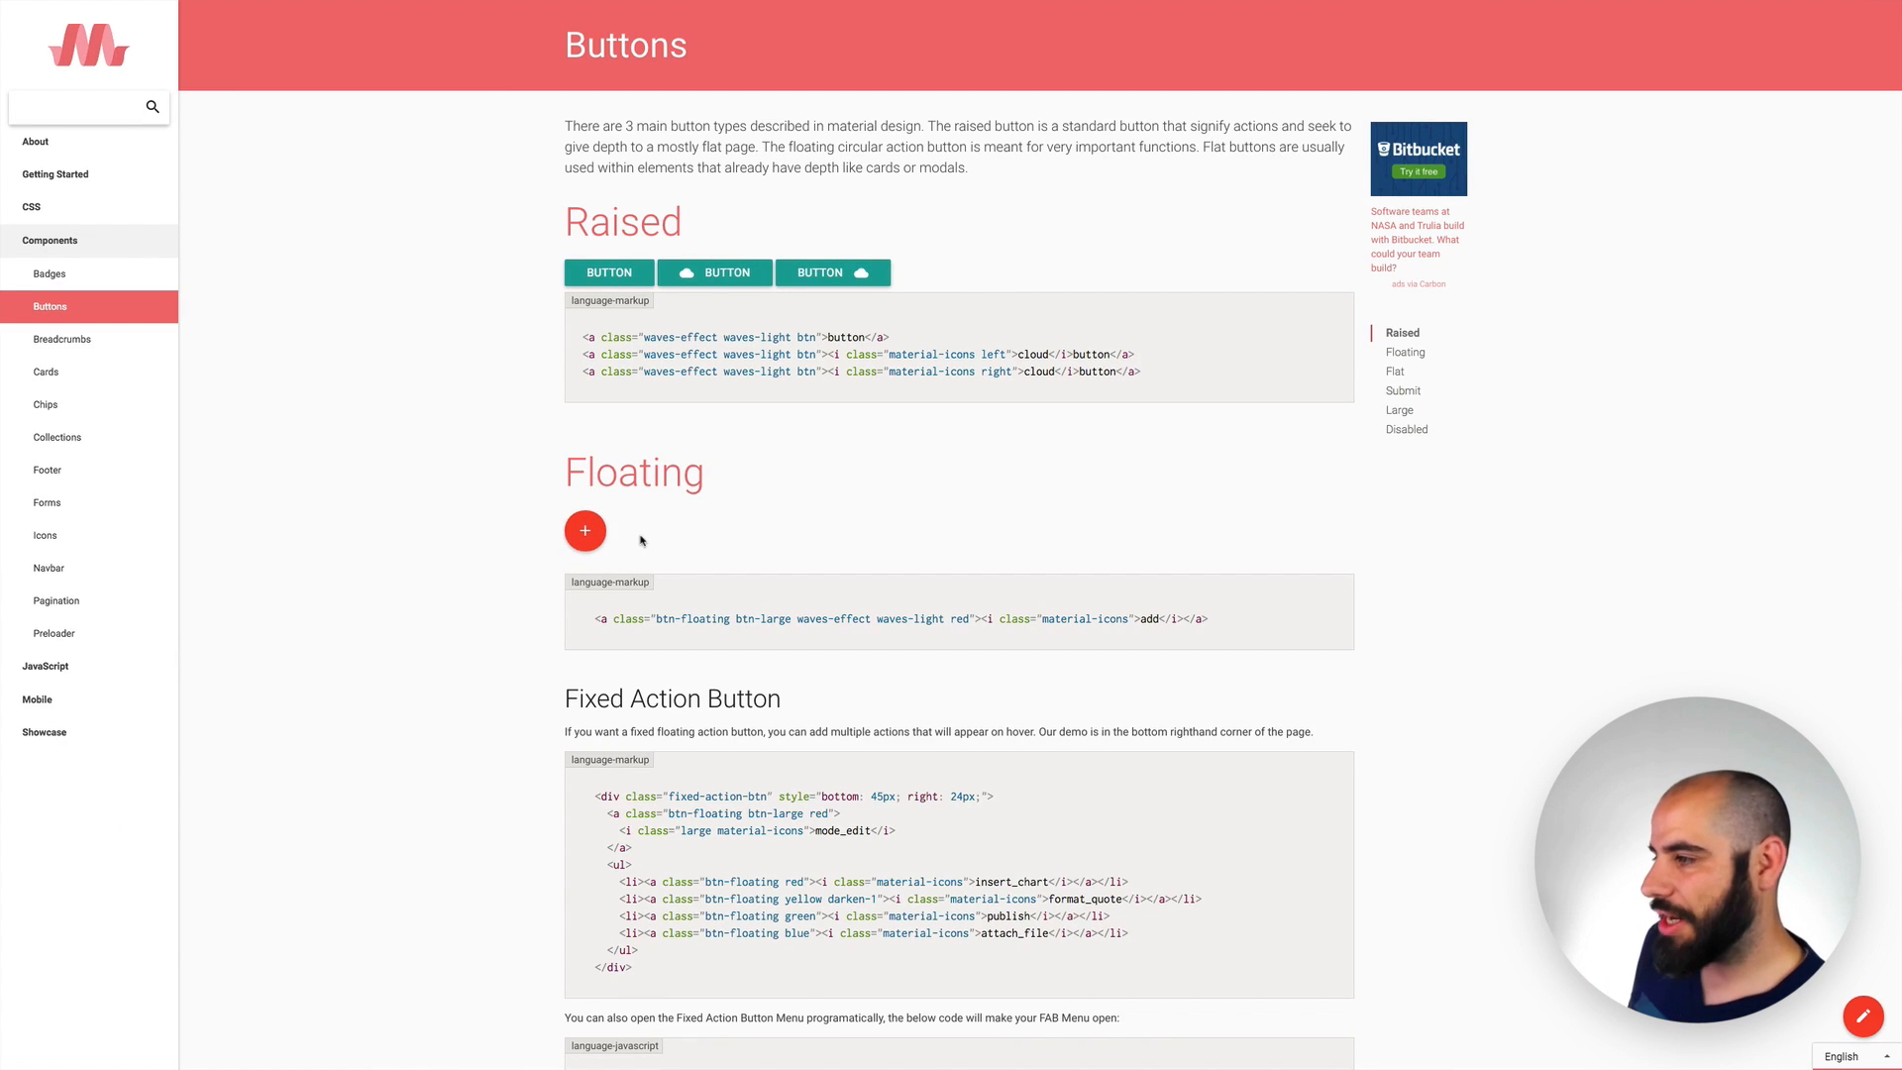
pyautogui.moveTo(612, 530)
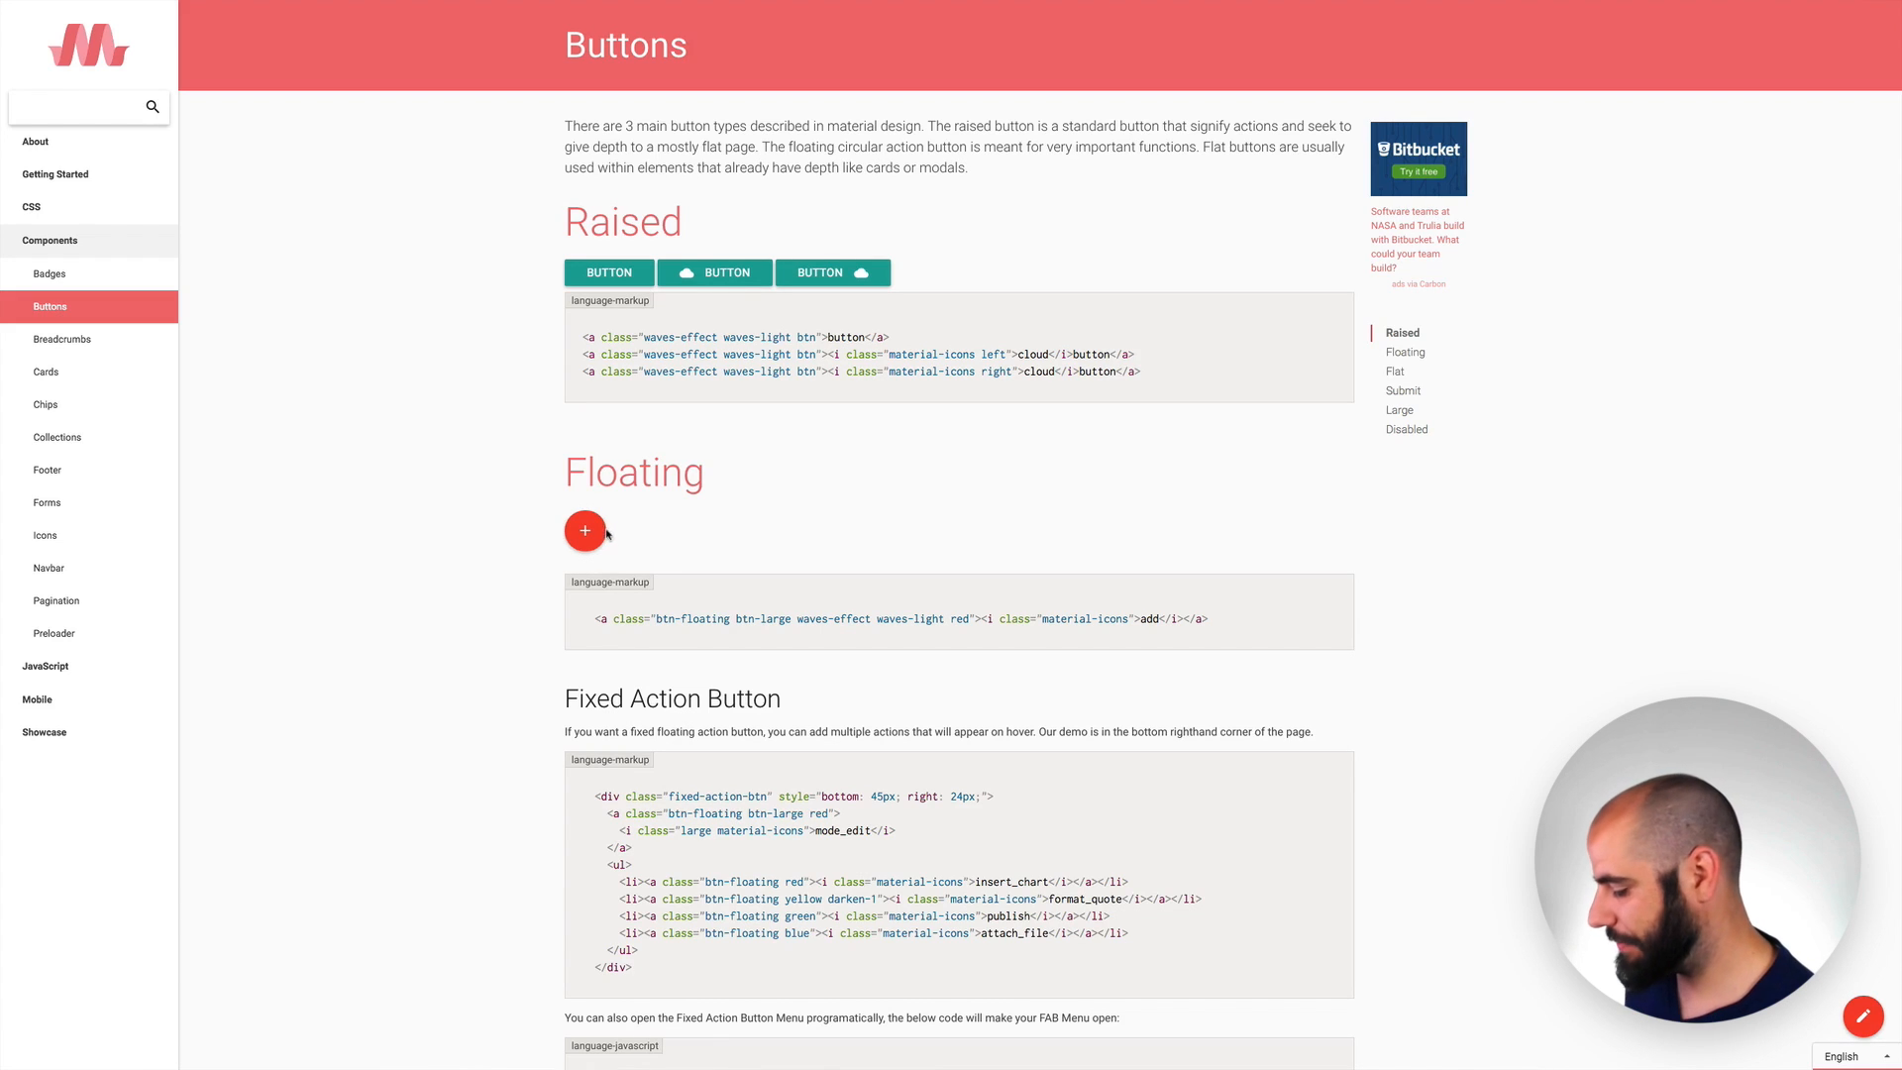
pyautogui.moveTo(616, 529)
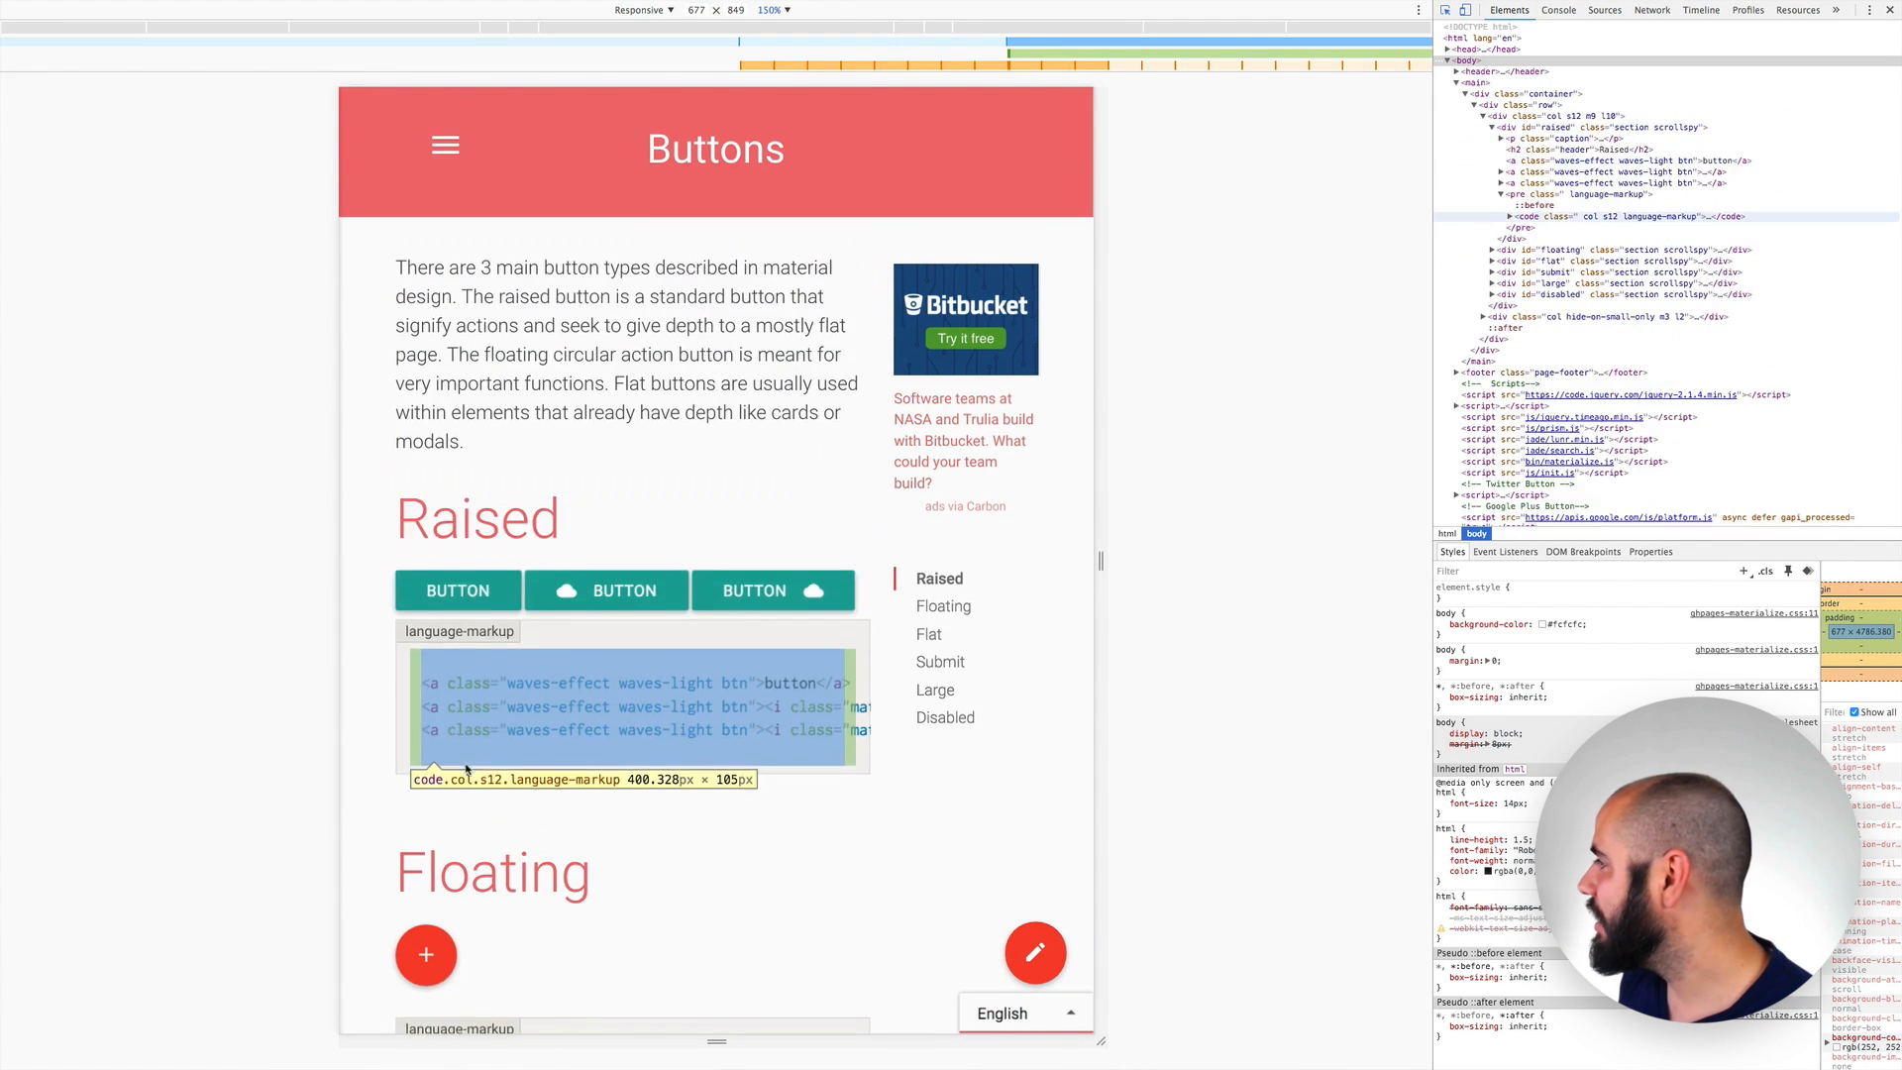
# - Force the Materialize floating button into its :hover state in DevTools
pyautogui.scroll(-3)
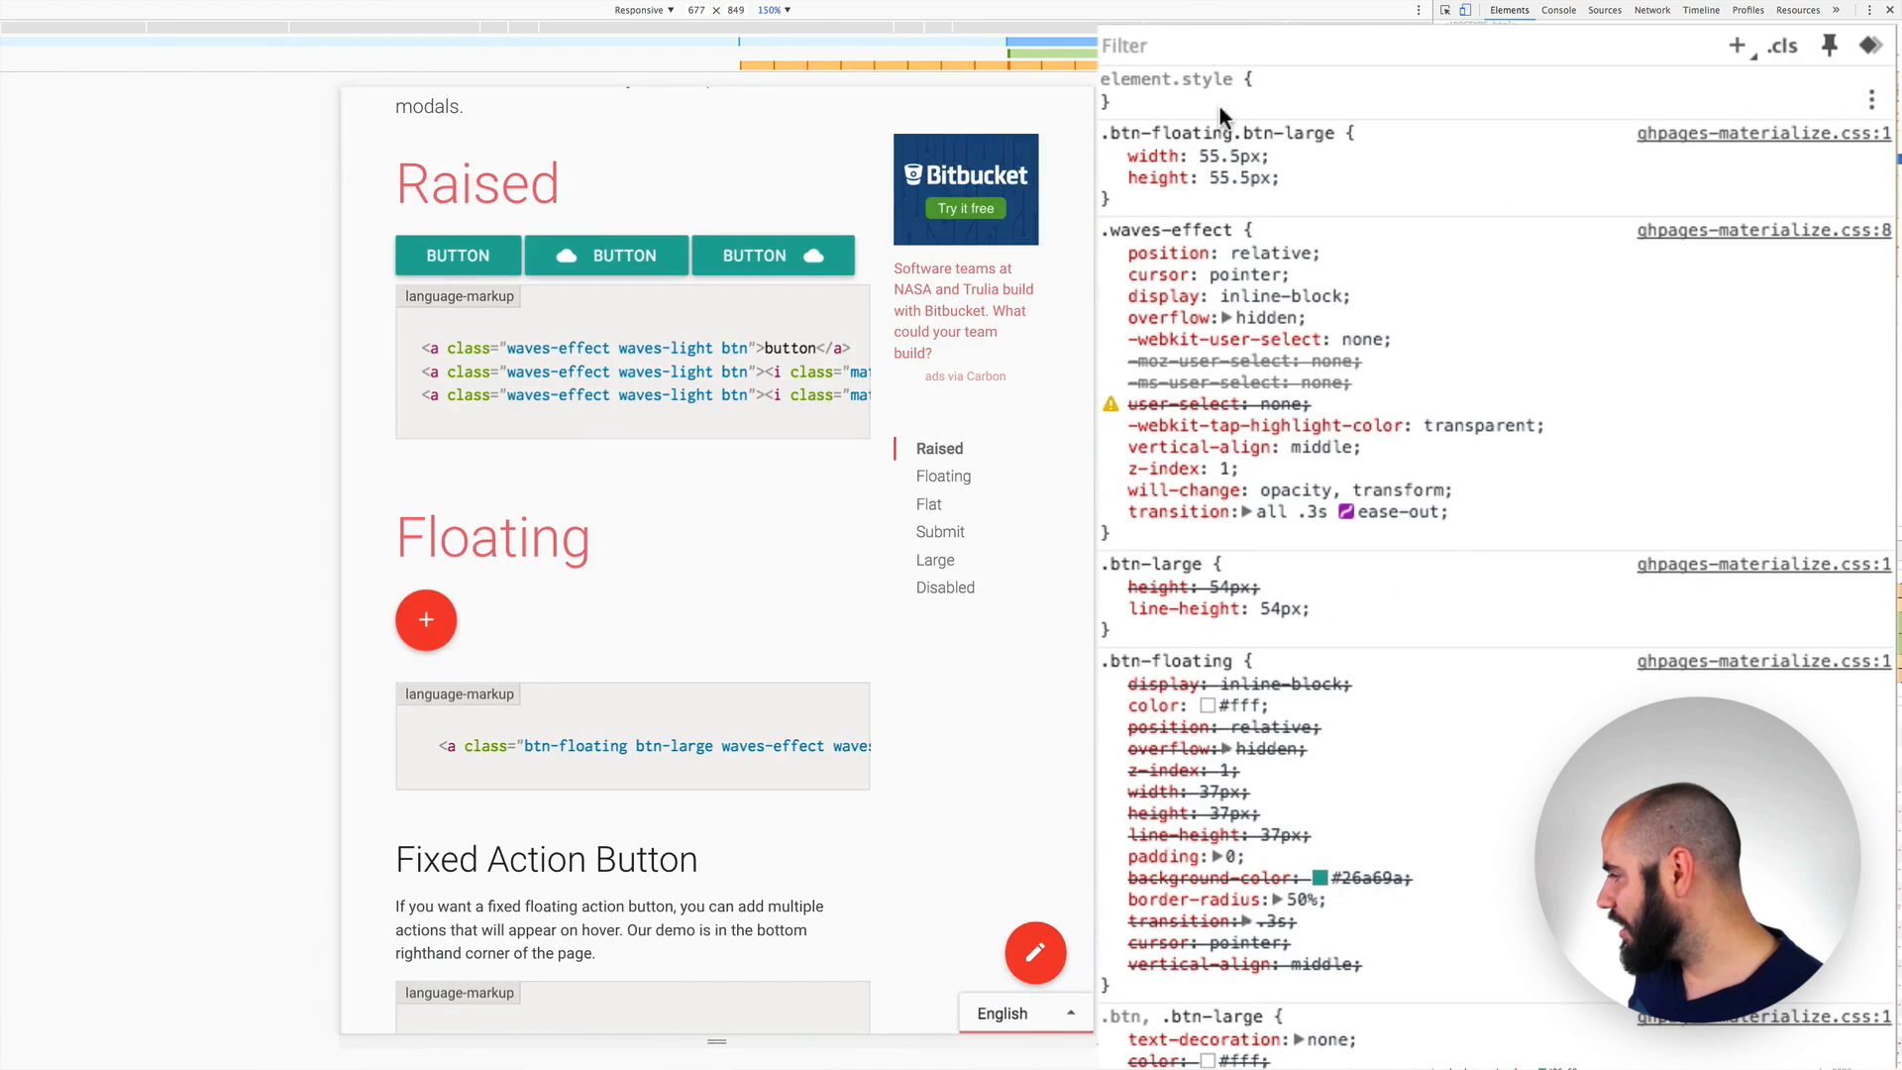
pyautogui.click(1830, 44)
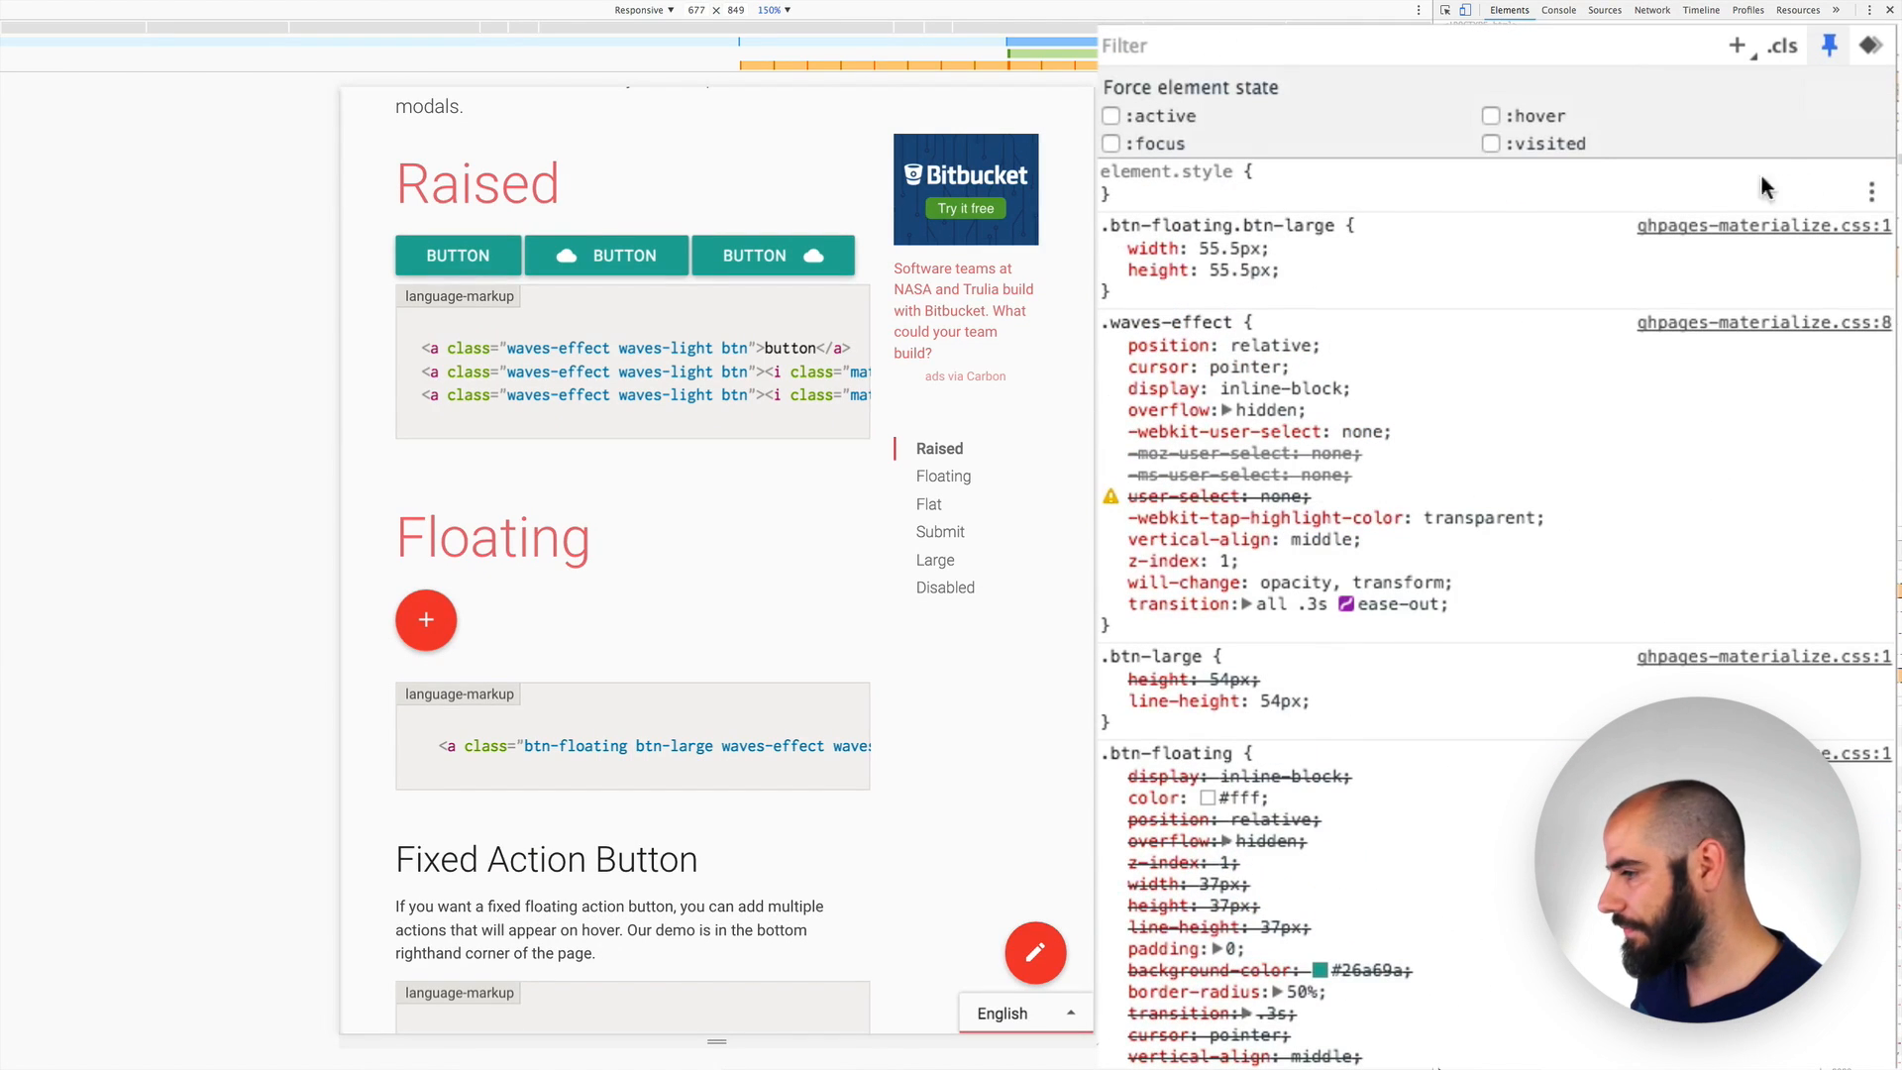
pyautogui.click(1490, 115)
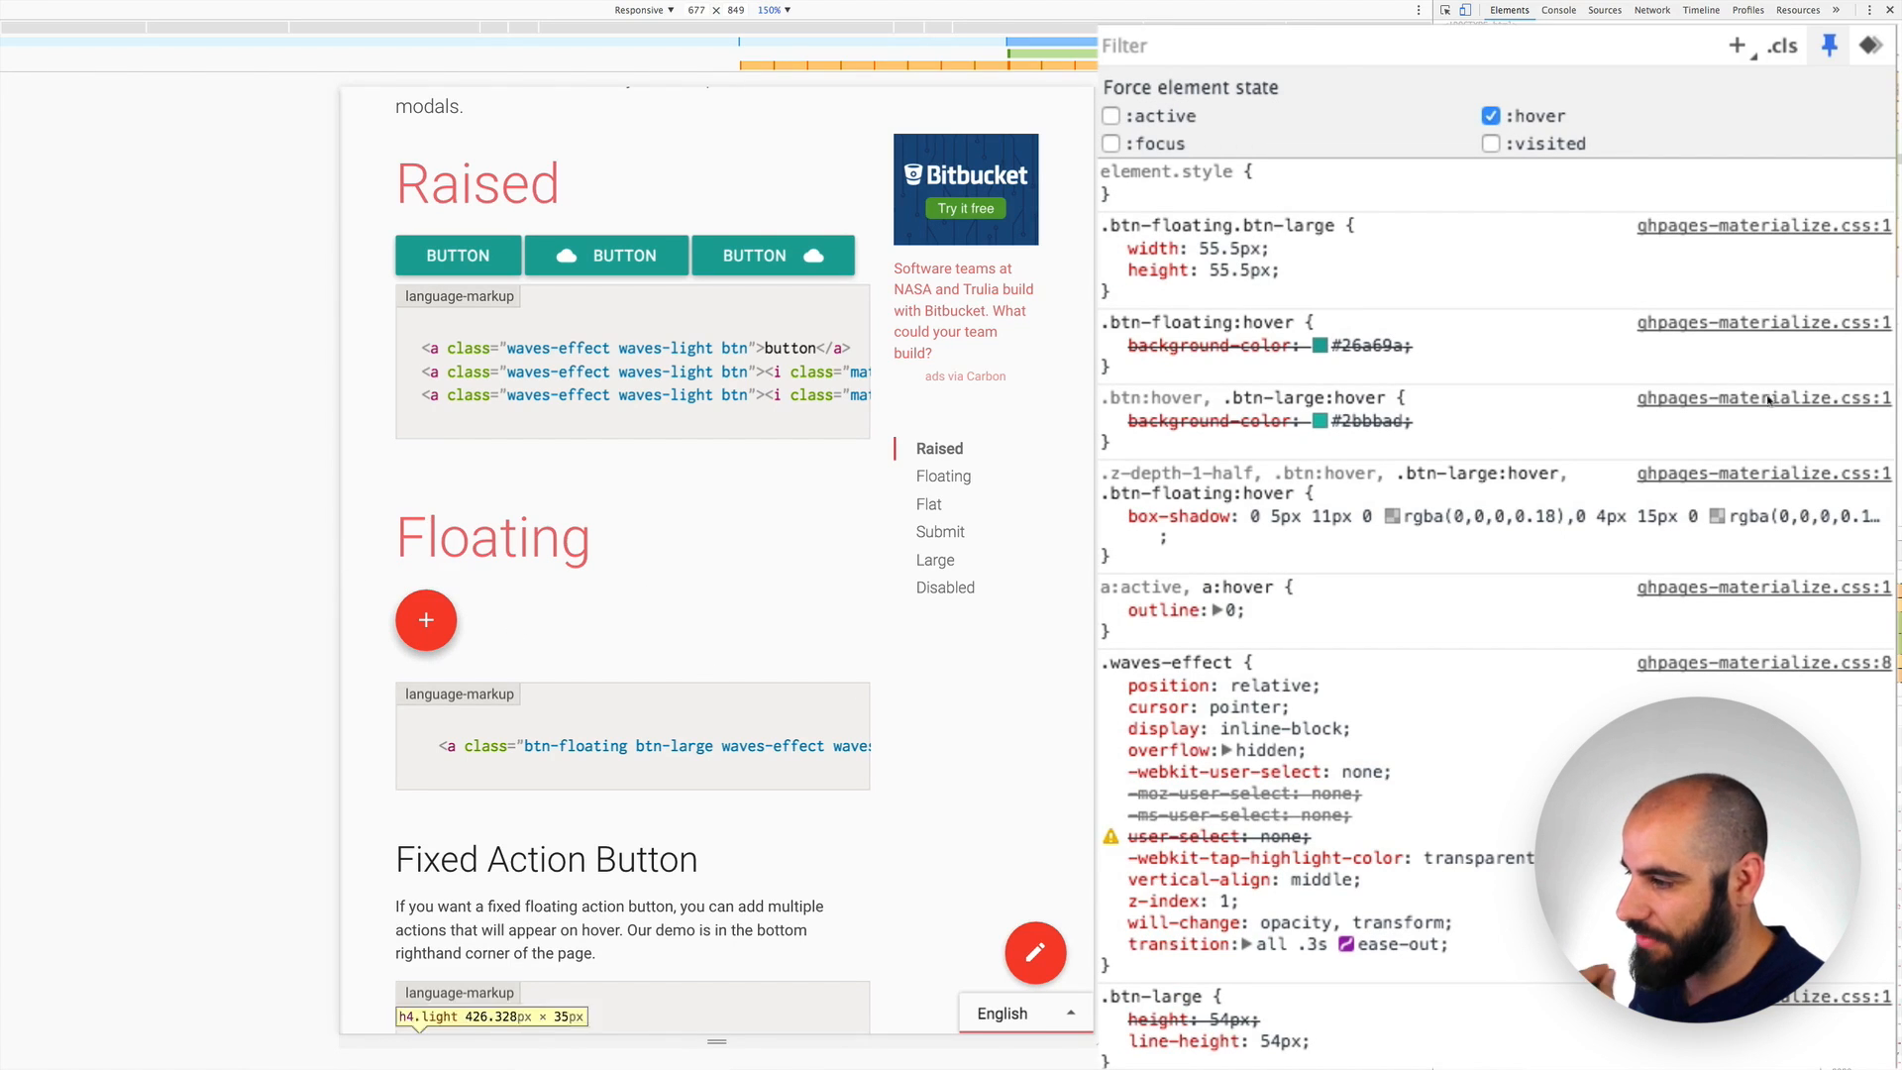
pyautogui.click(1490, 115)
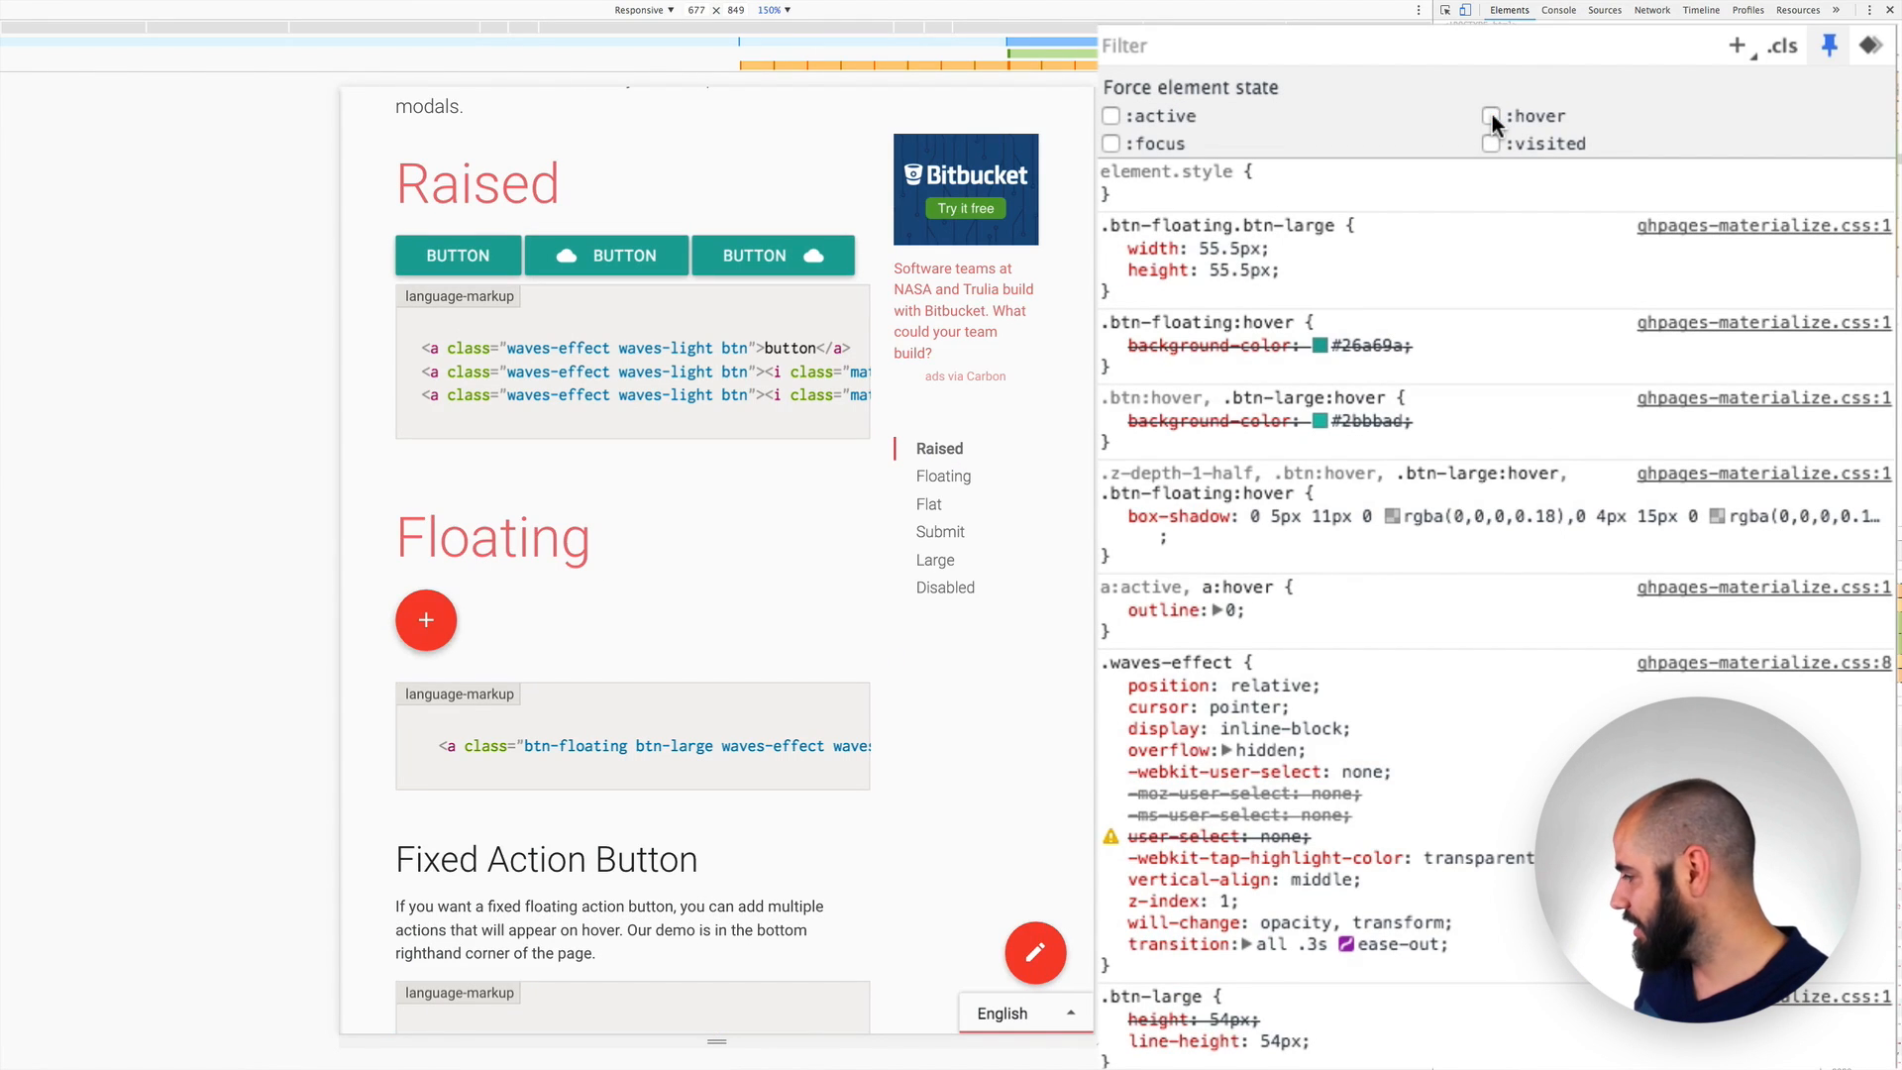
pyautogui.click(1491, 115)
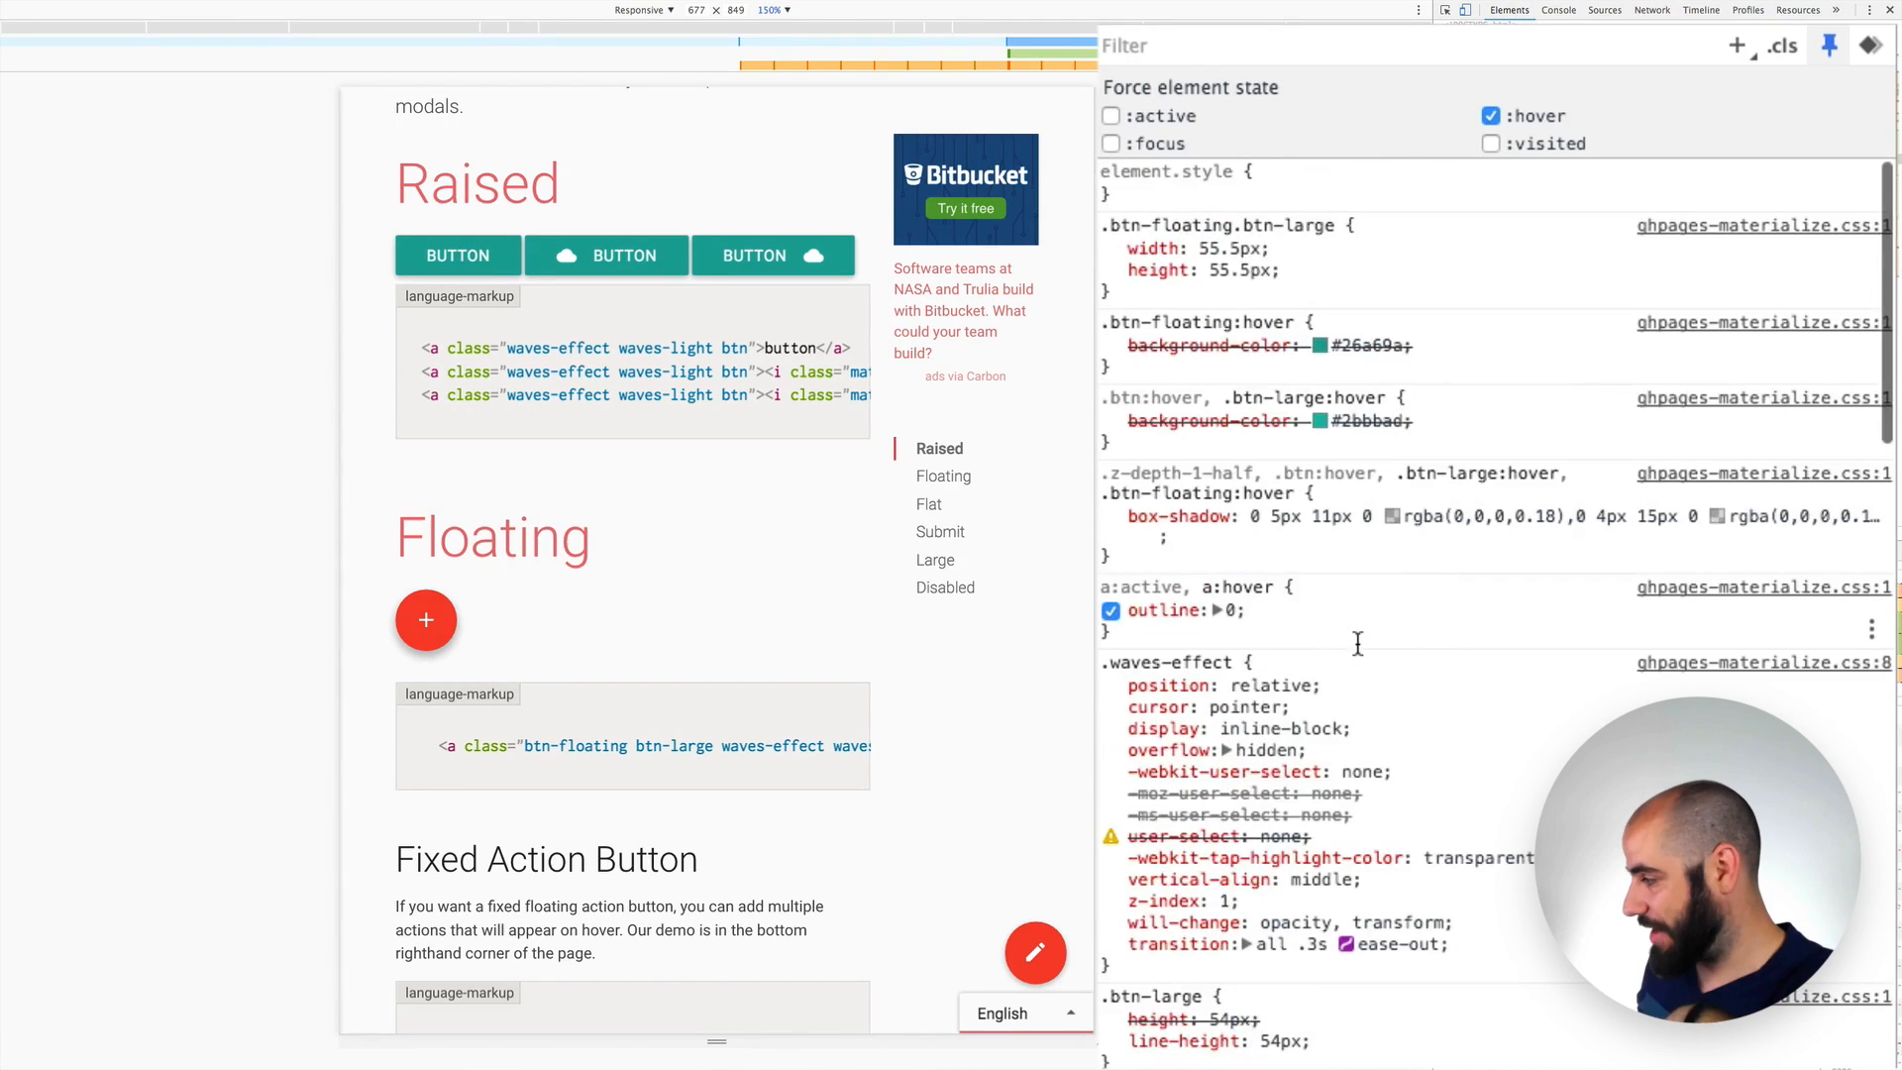
# - Review the hovered button's box-shadow rules and return to the pen's code
pyautogui.click(1109, 517)
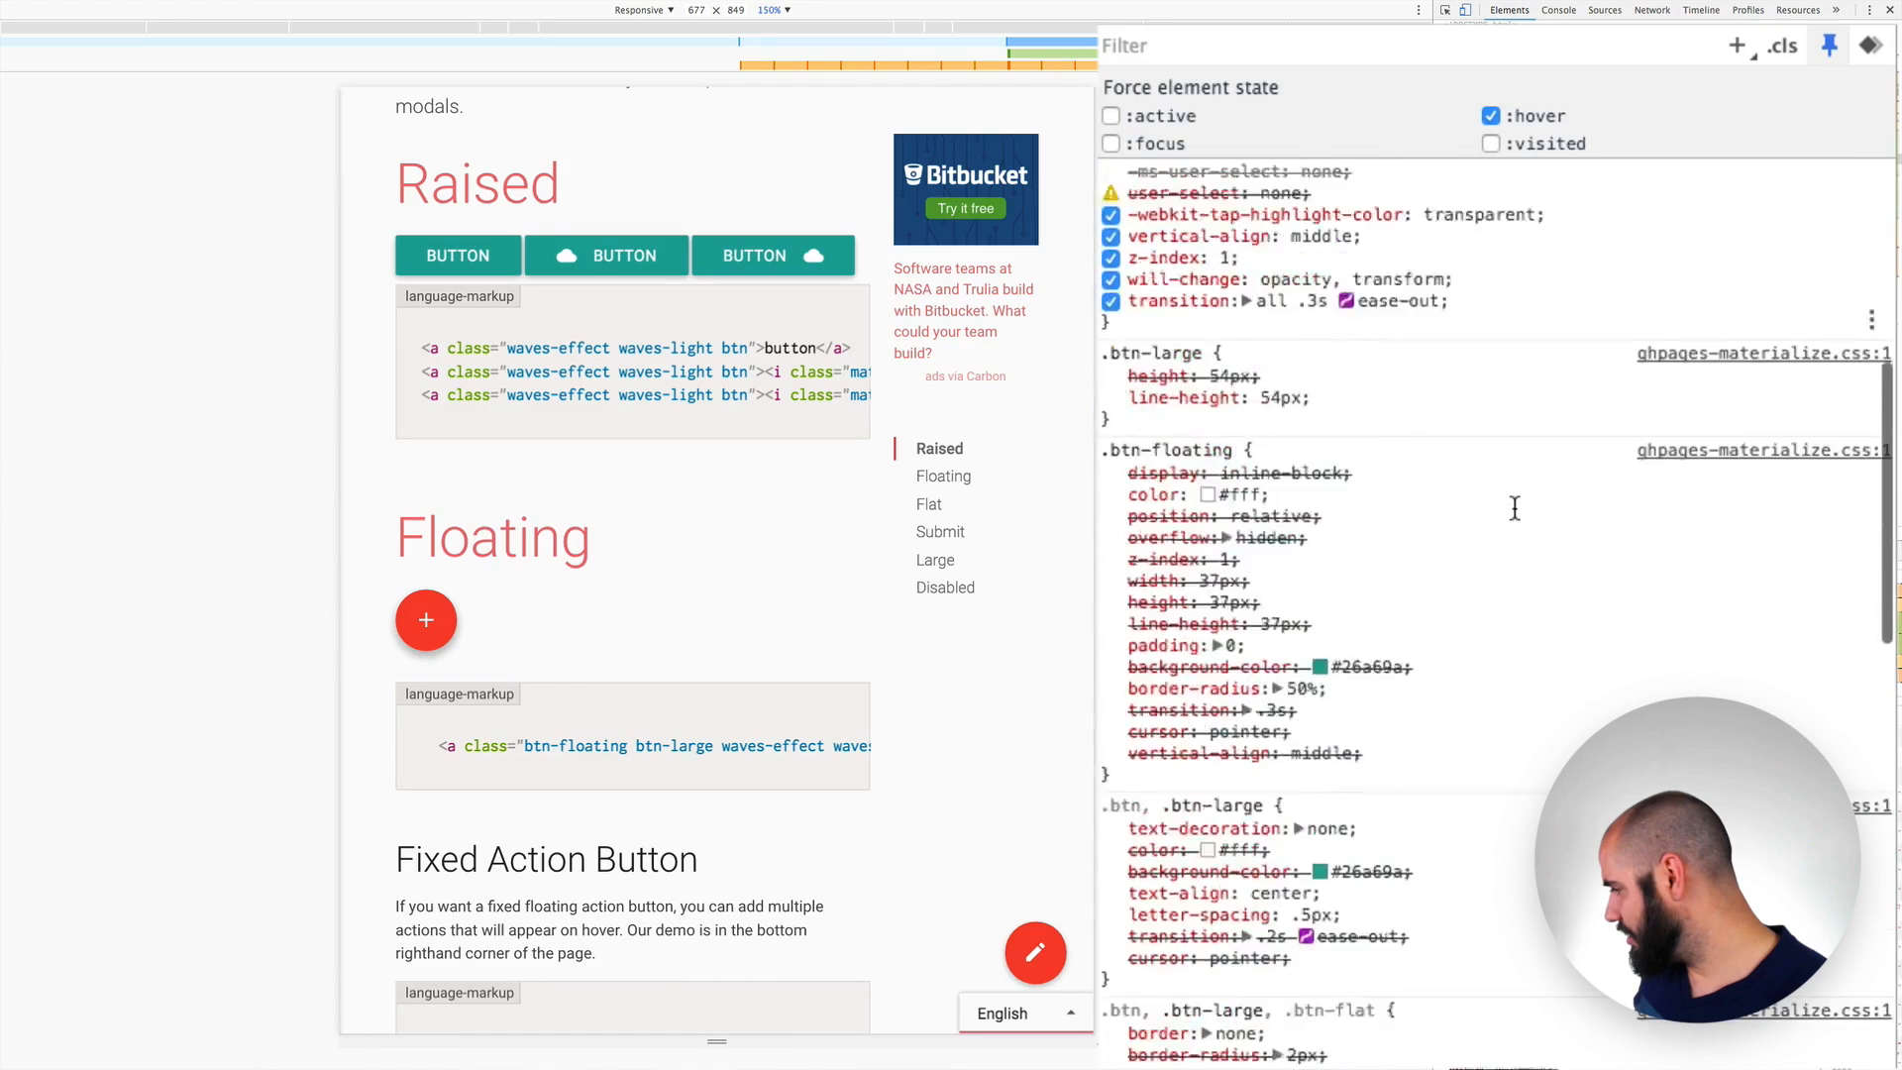
pyautogui.scroll(-3)
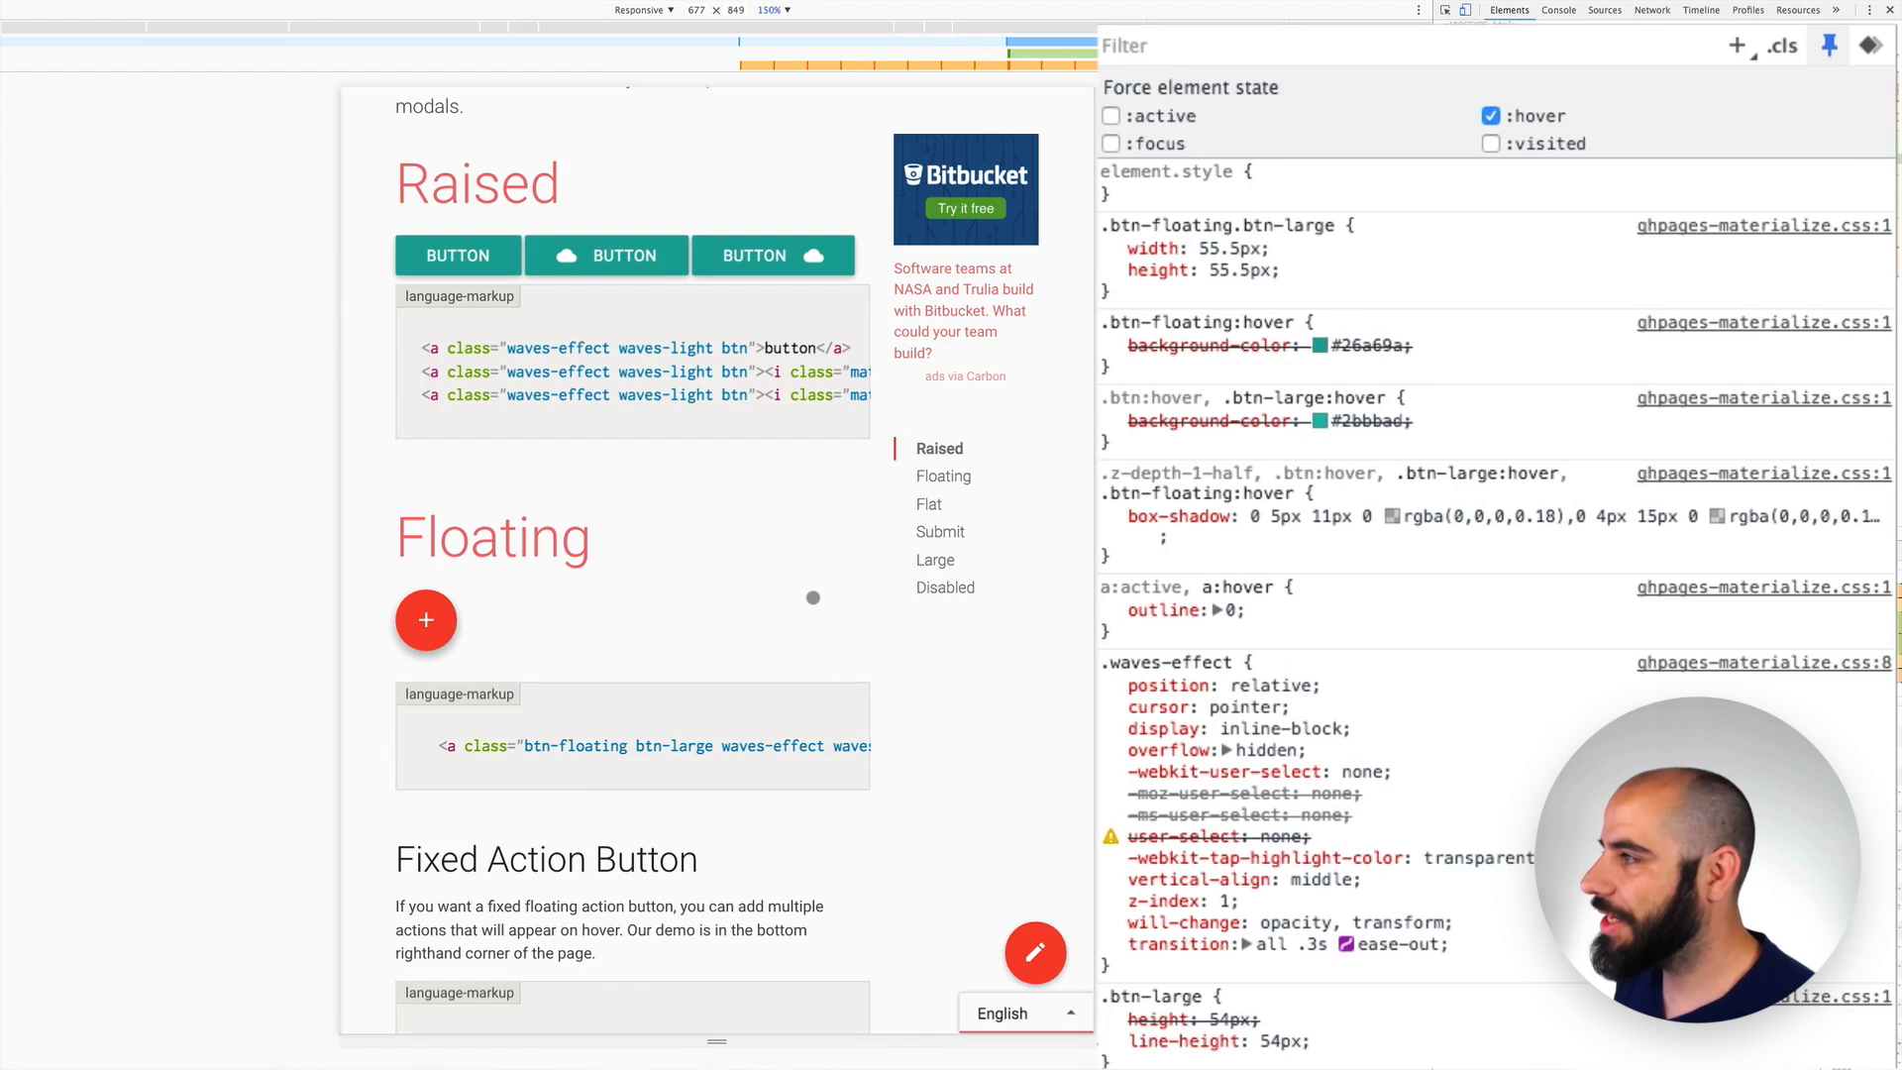
pyautogui.click(768, 10)
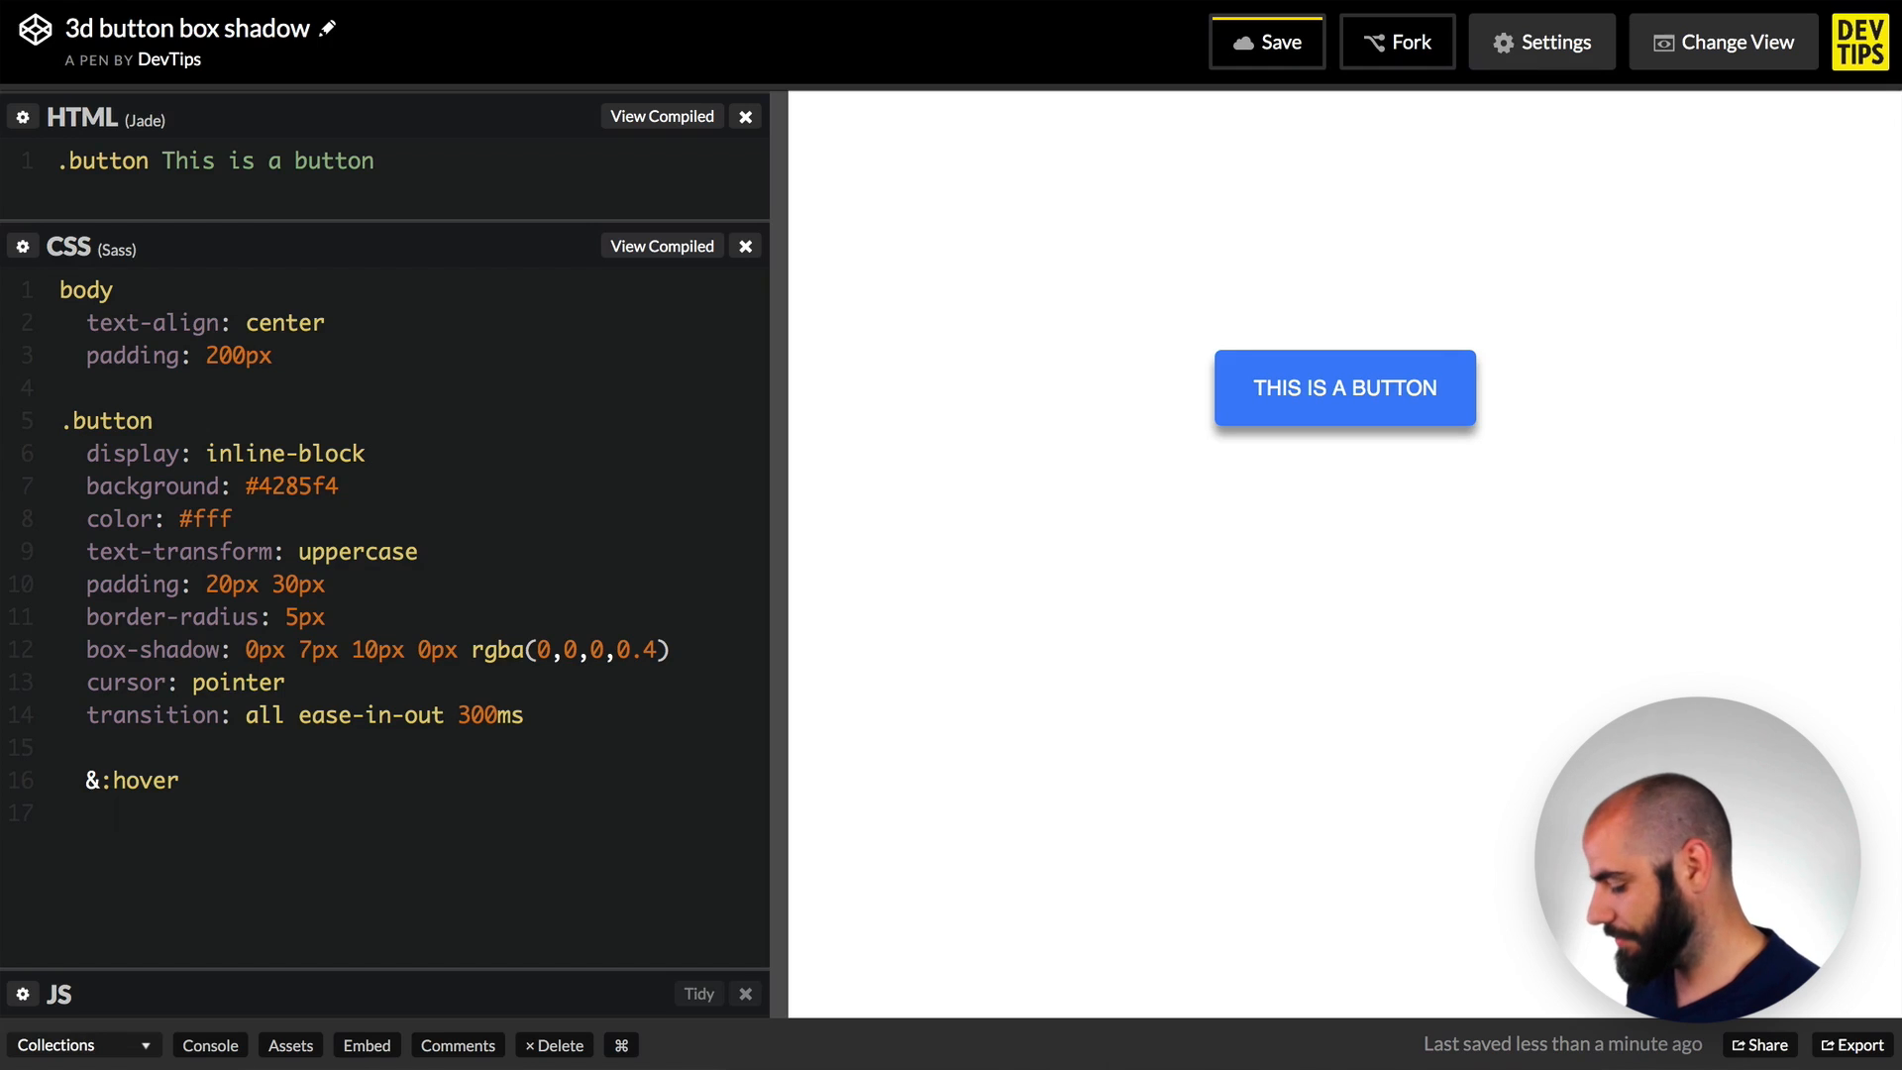
# - Add hover box-shadow 0px 17px 20px 0px rgba(0,0,0,0.4) and adjust the base shadow values
pyautogui.write('box')
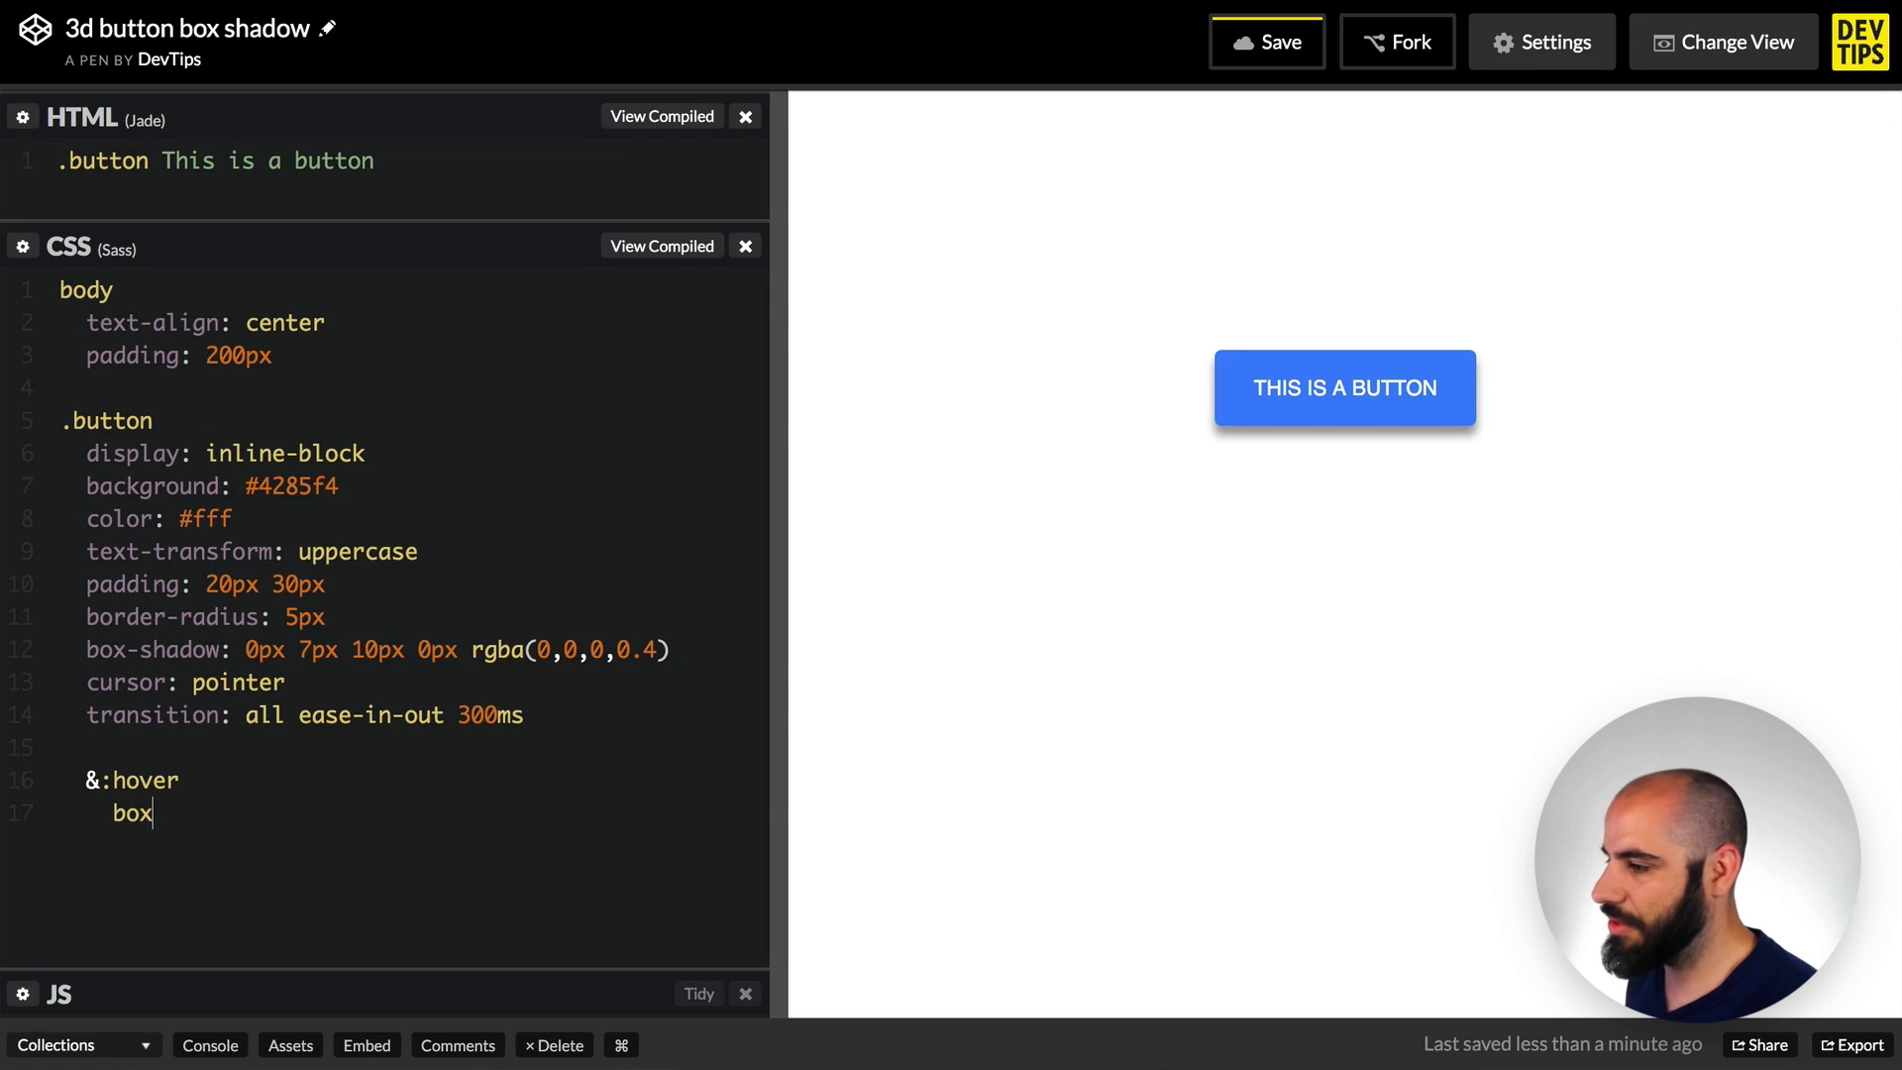
pyautogui.write('-shadow:')
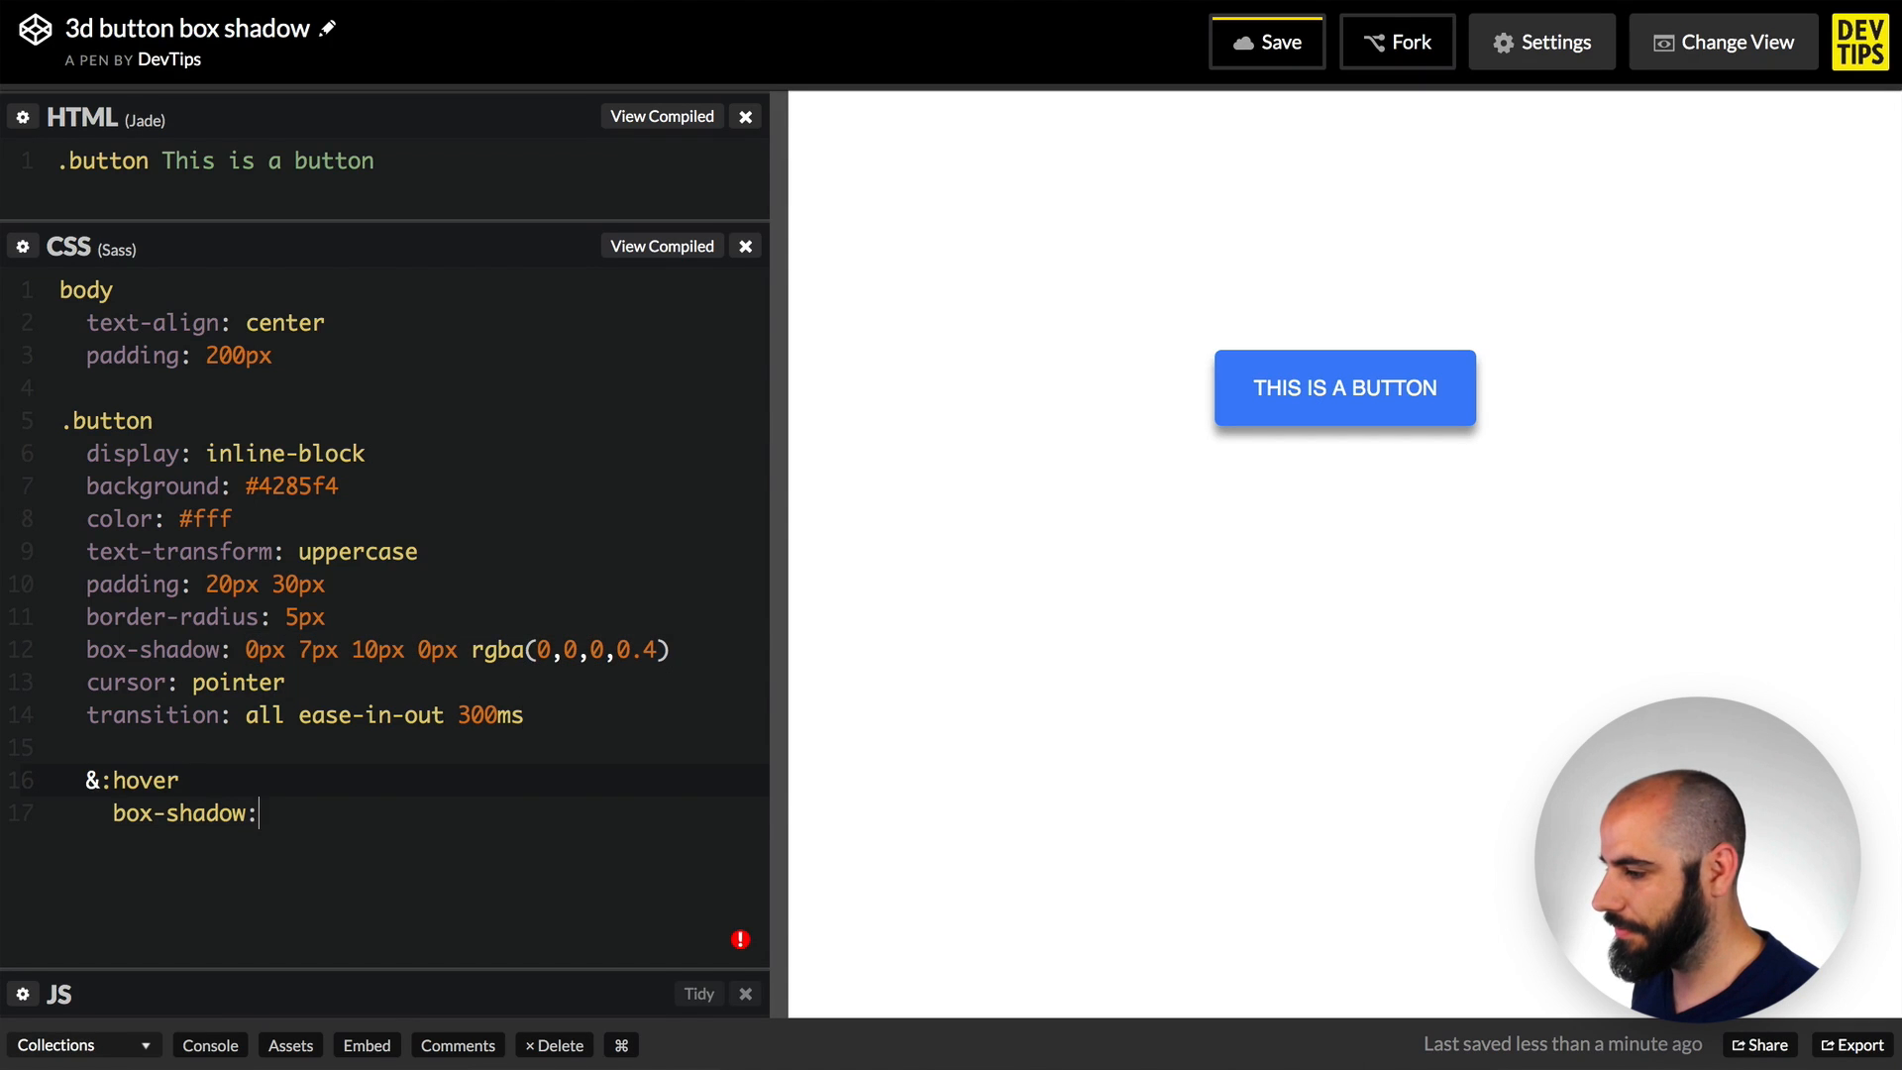
pyautogui.write('0px 7px 10px 0px rgba(0,0,0,0.4)')
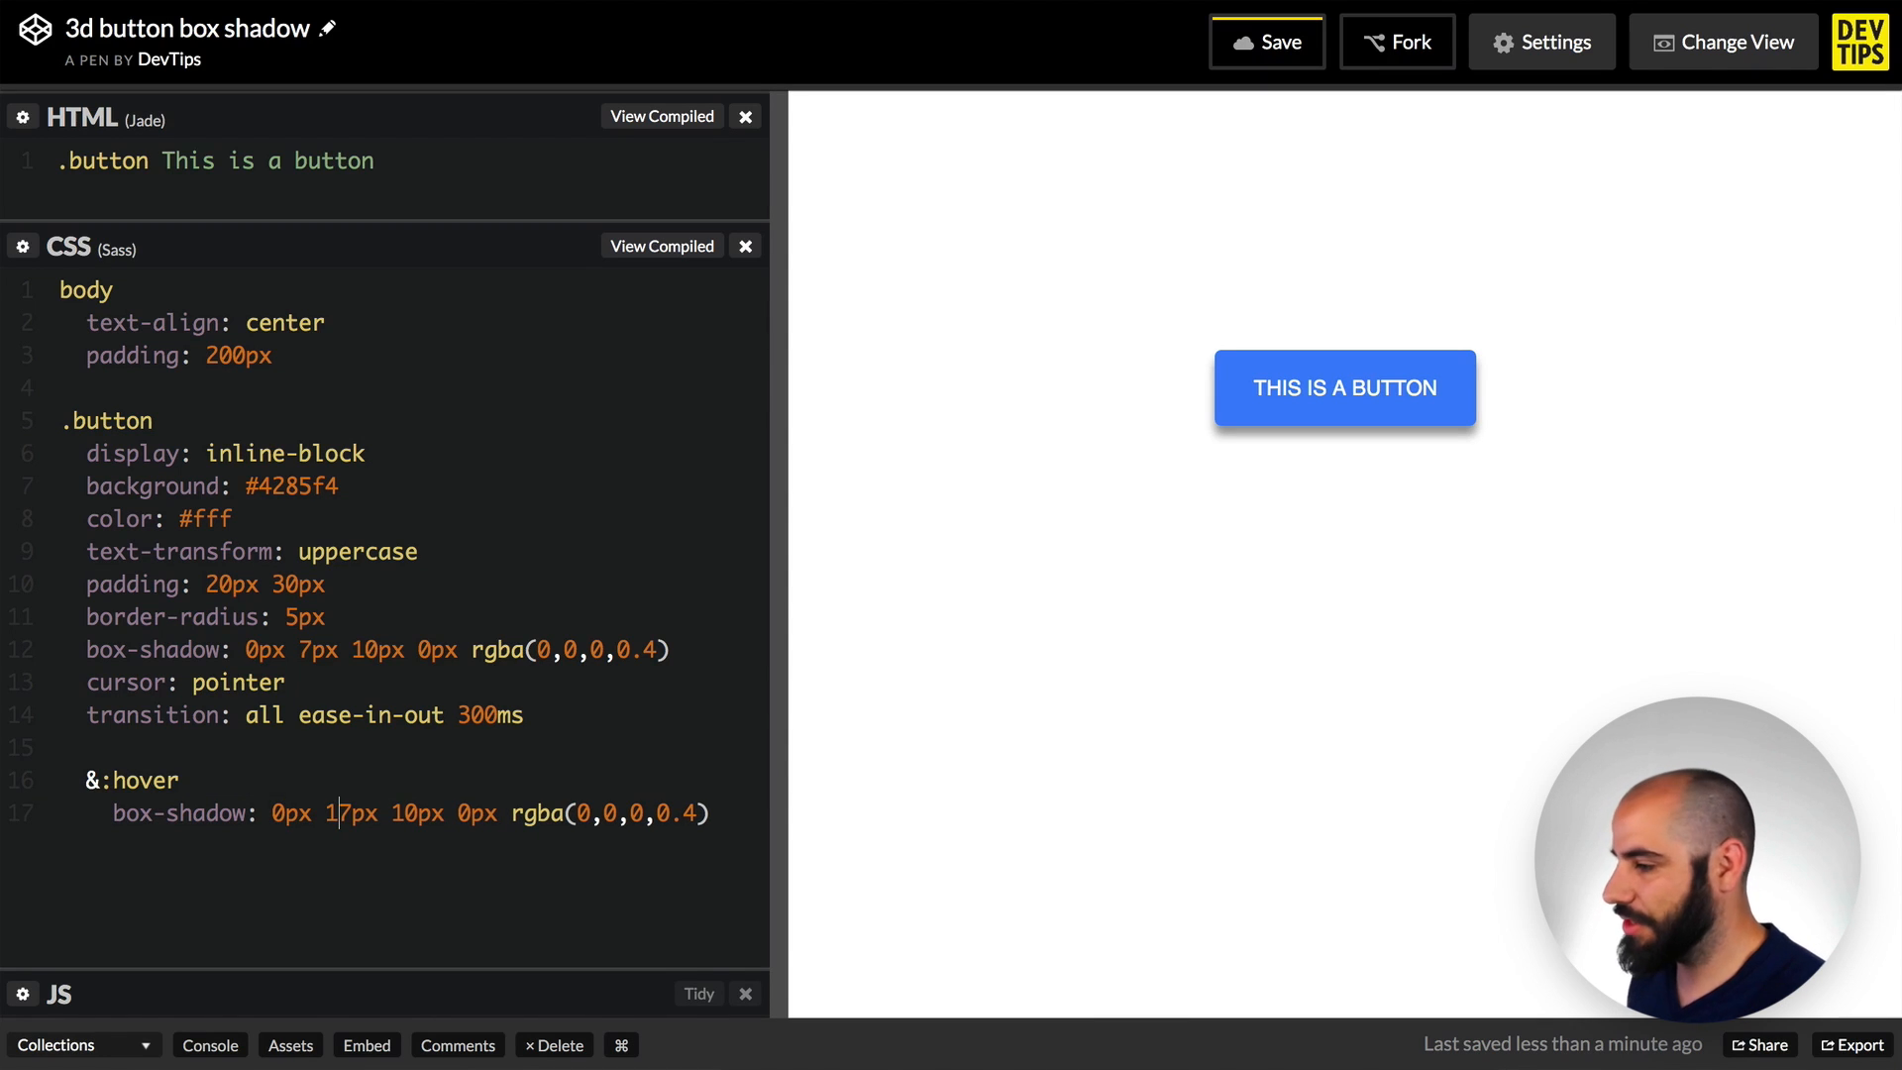
pyautogui.write('7')
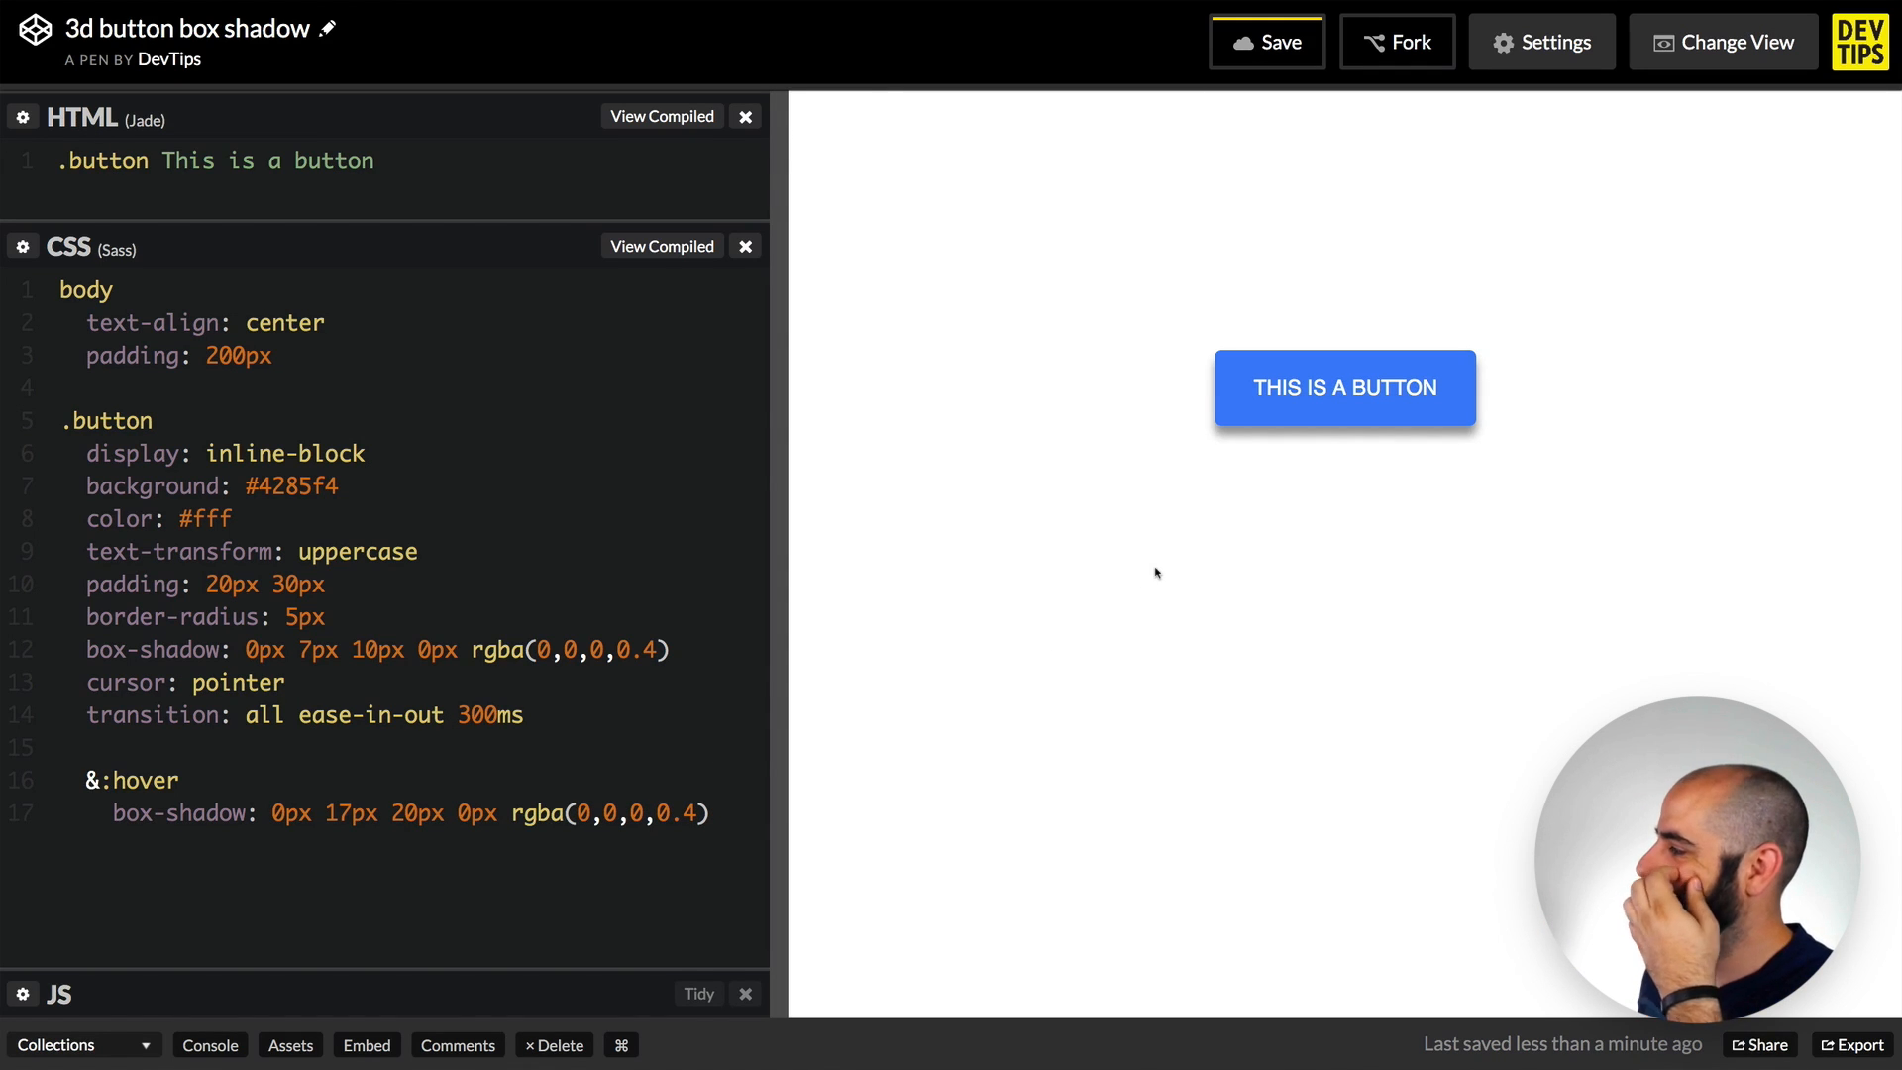
pyautogui.moveTo(1222, 487)
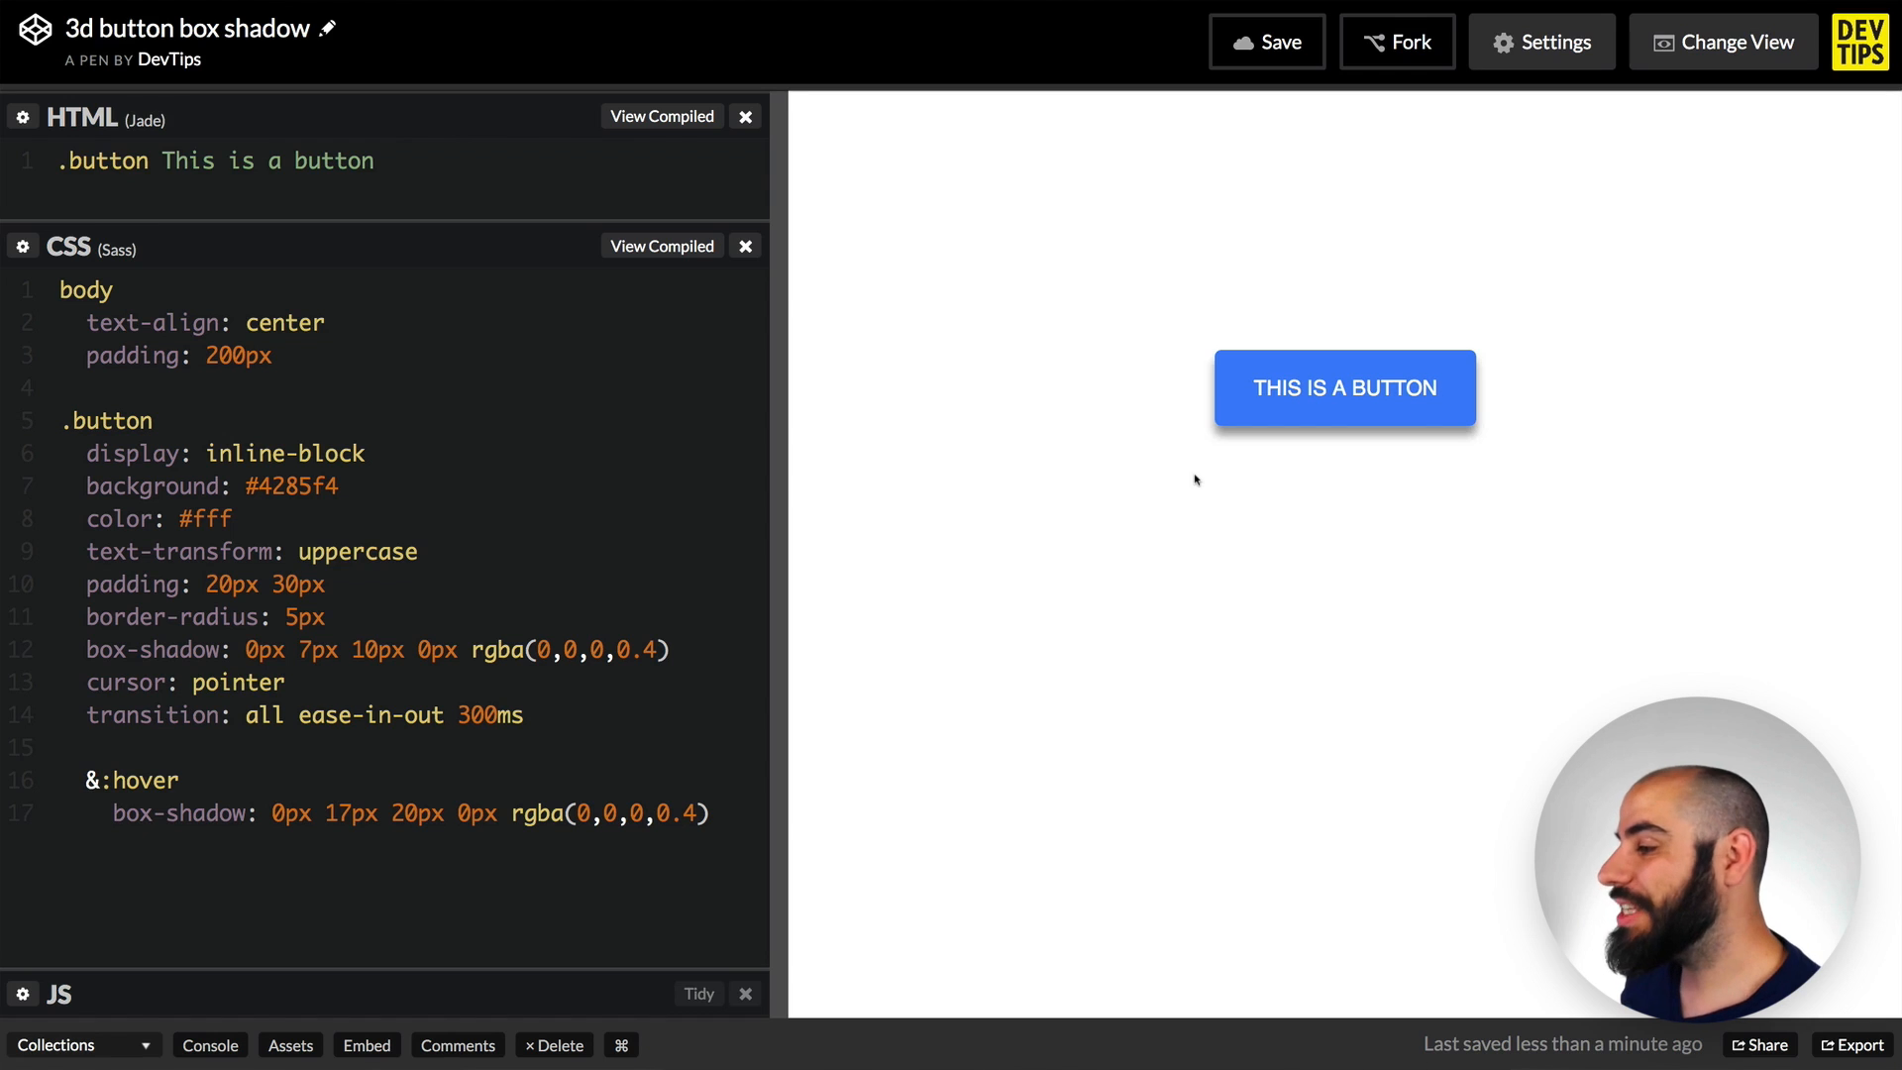
pyautogui.click(418, 648)
pyautogui.write('-')
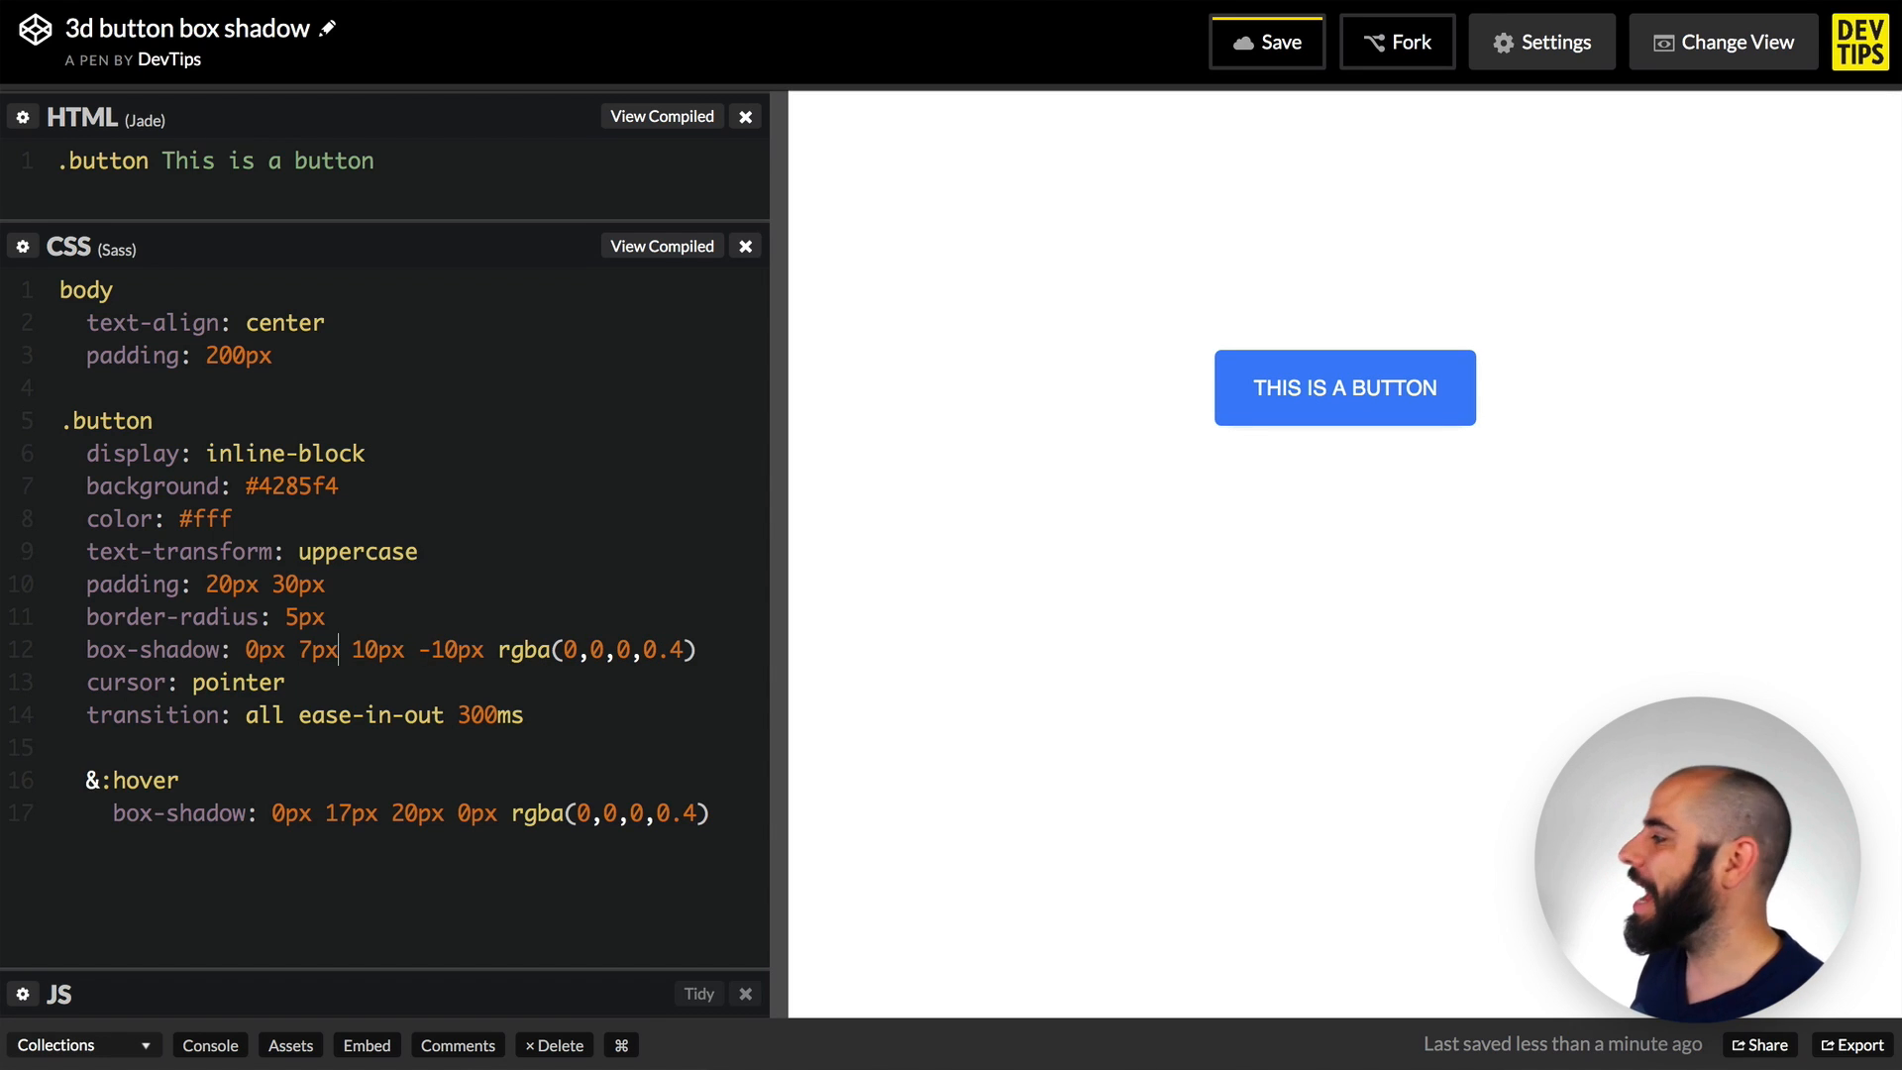
# - Set the base shadow to 0px 17px 10px -10px and the hover shadow to 0px 27px 20px -20px rgba(0,0,0,0.2), then start a hover transform
pyautogui.write('1')
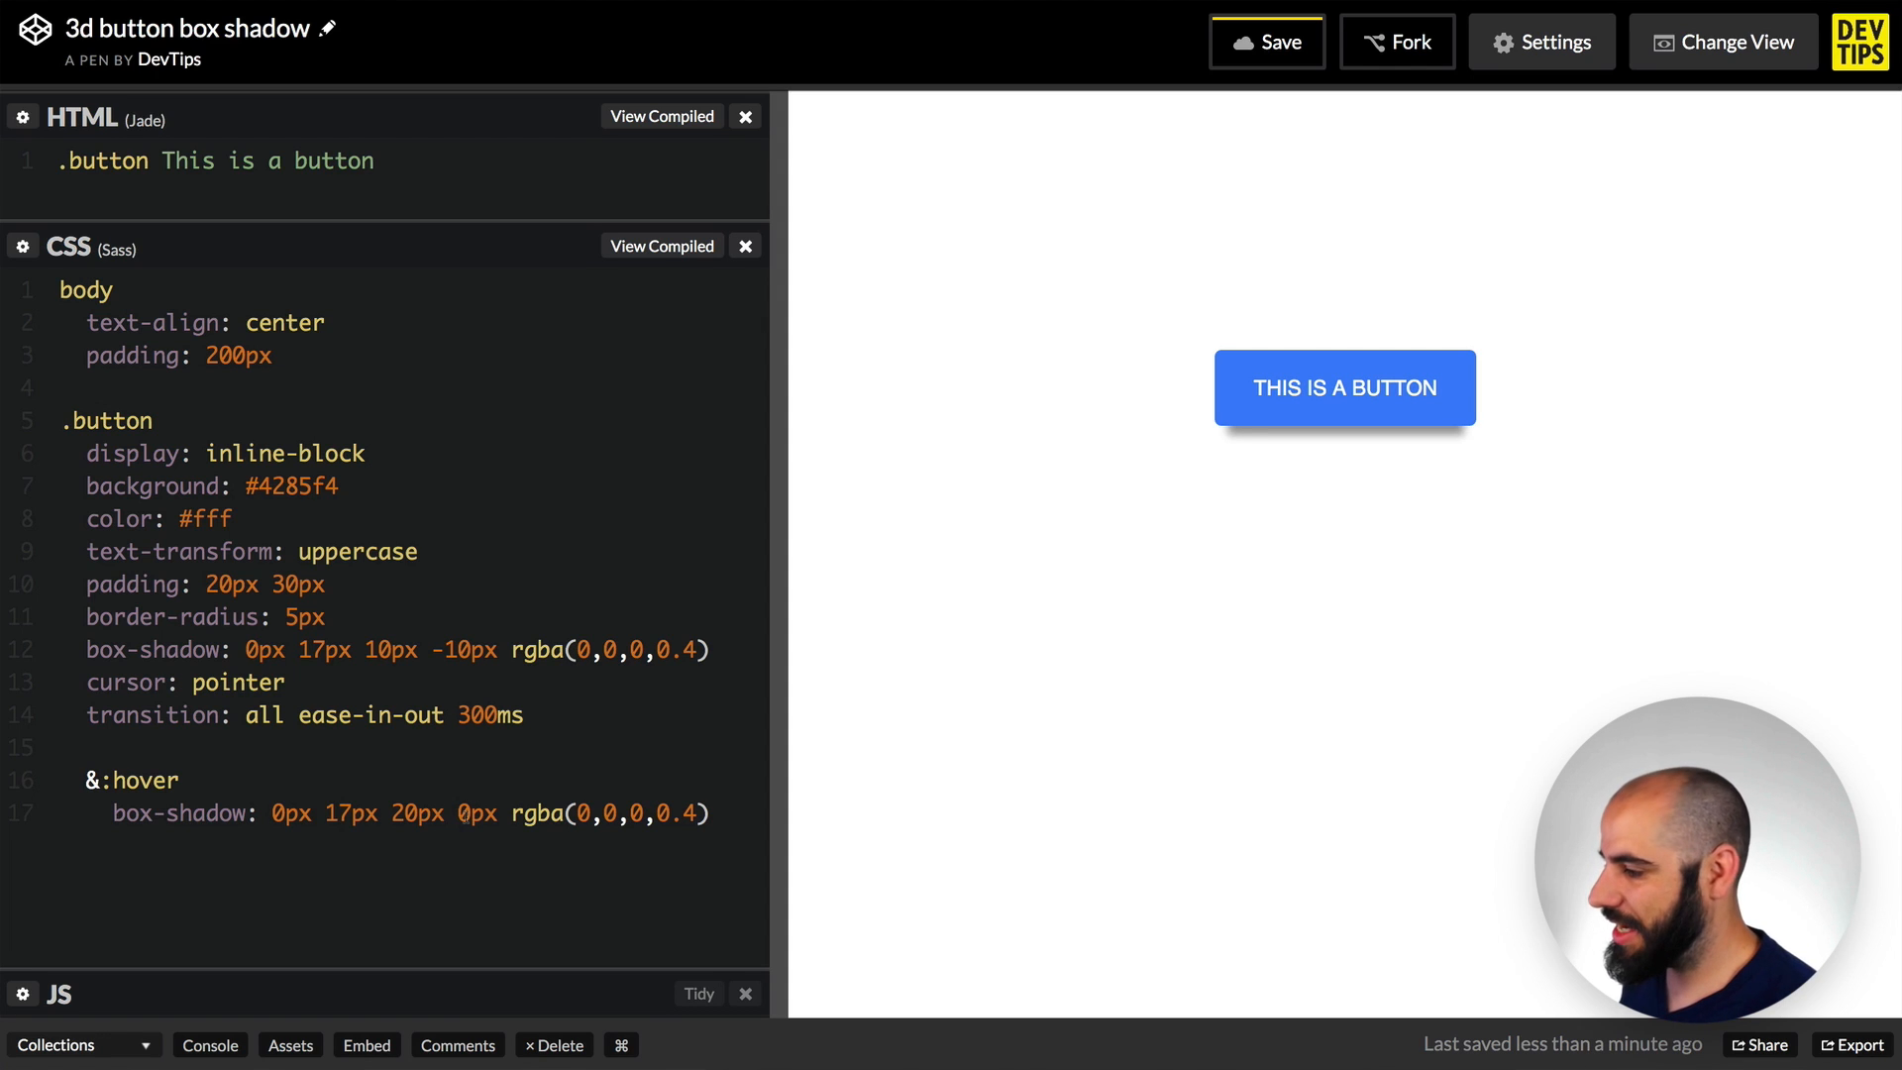
pyautogui.click(457, 812)
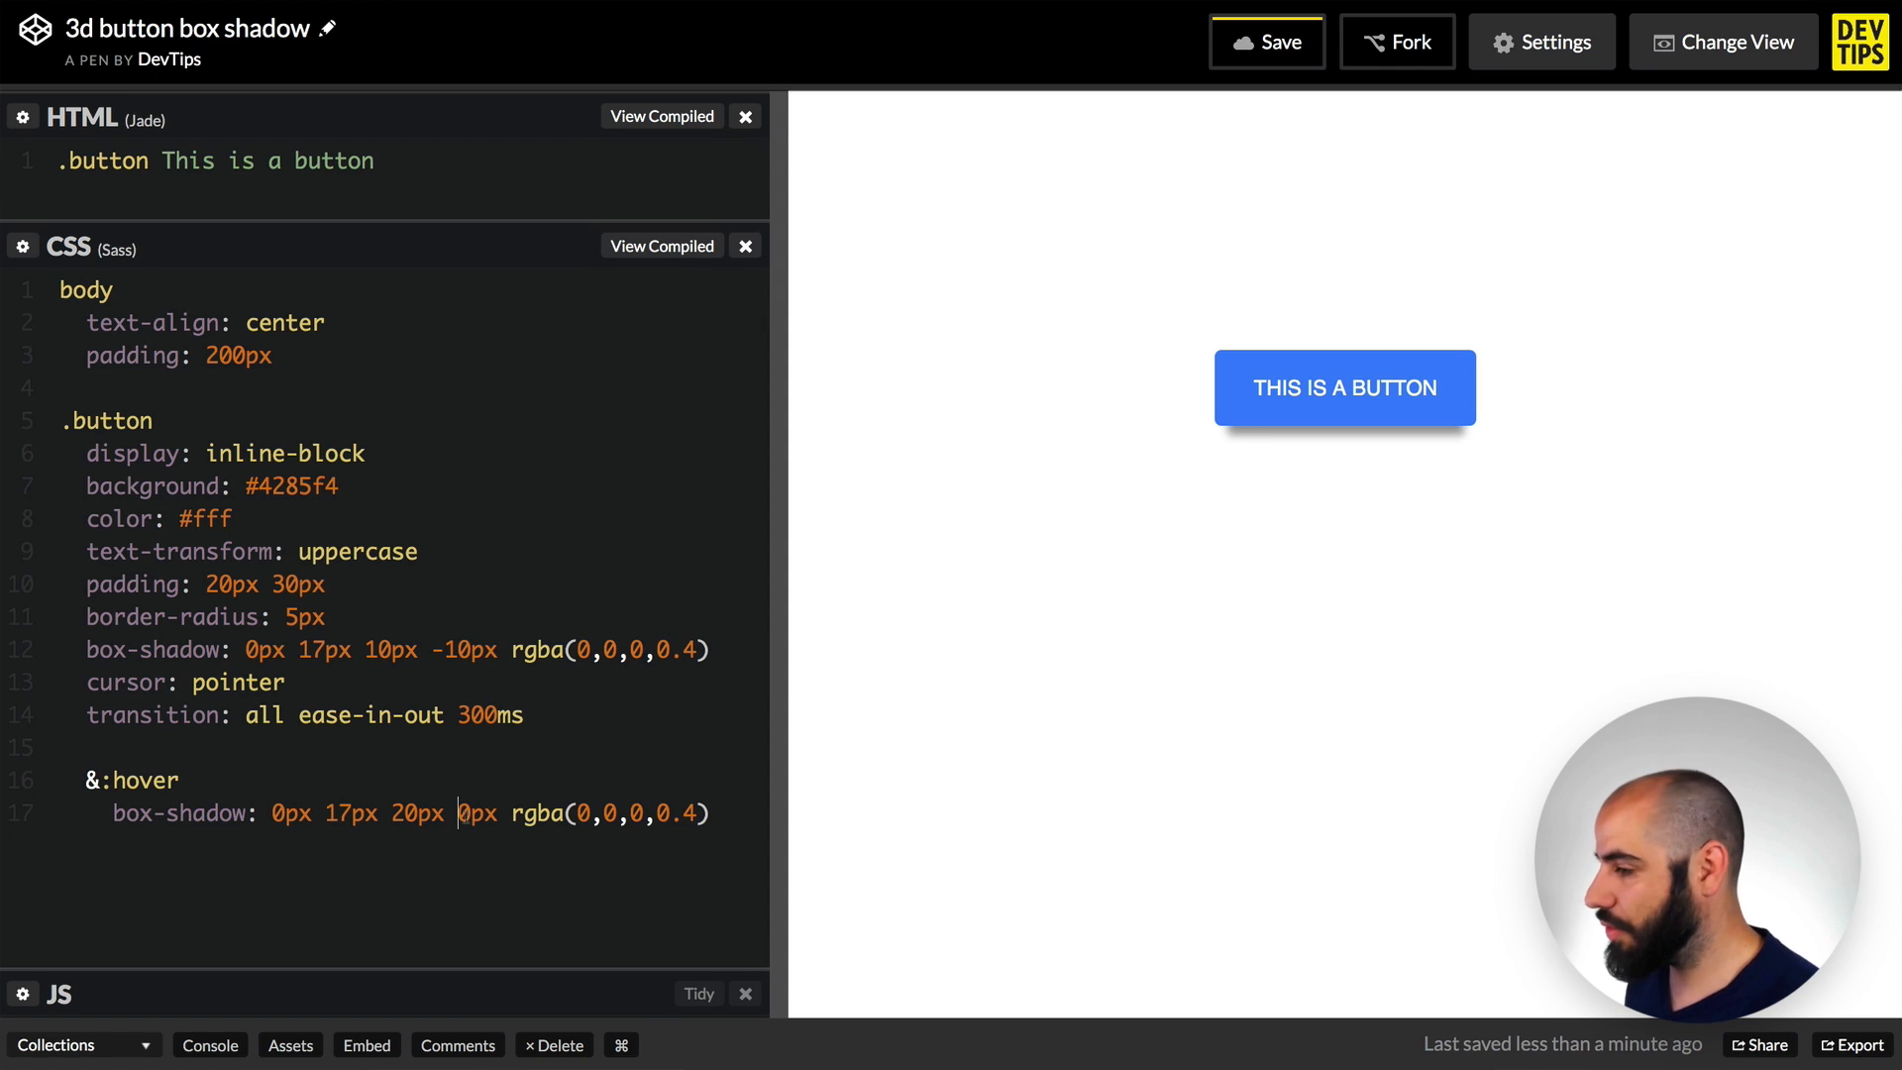
pyautogui.write('0')
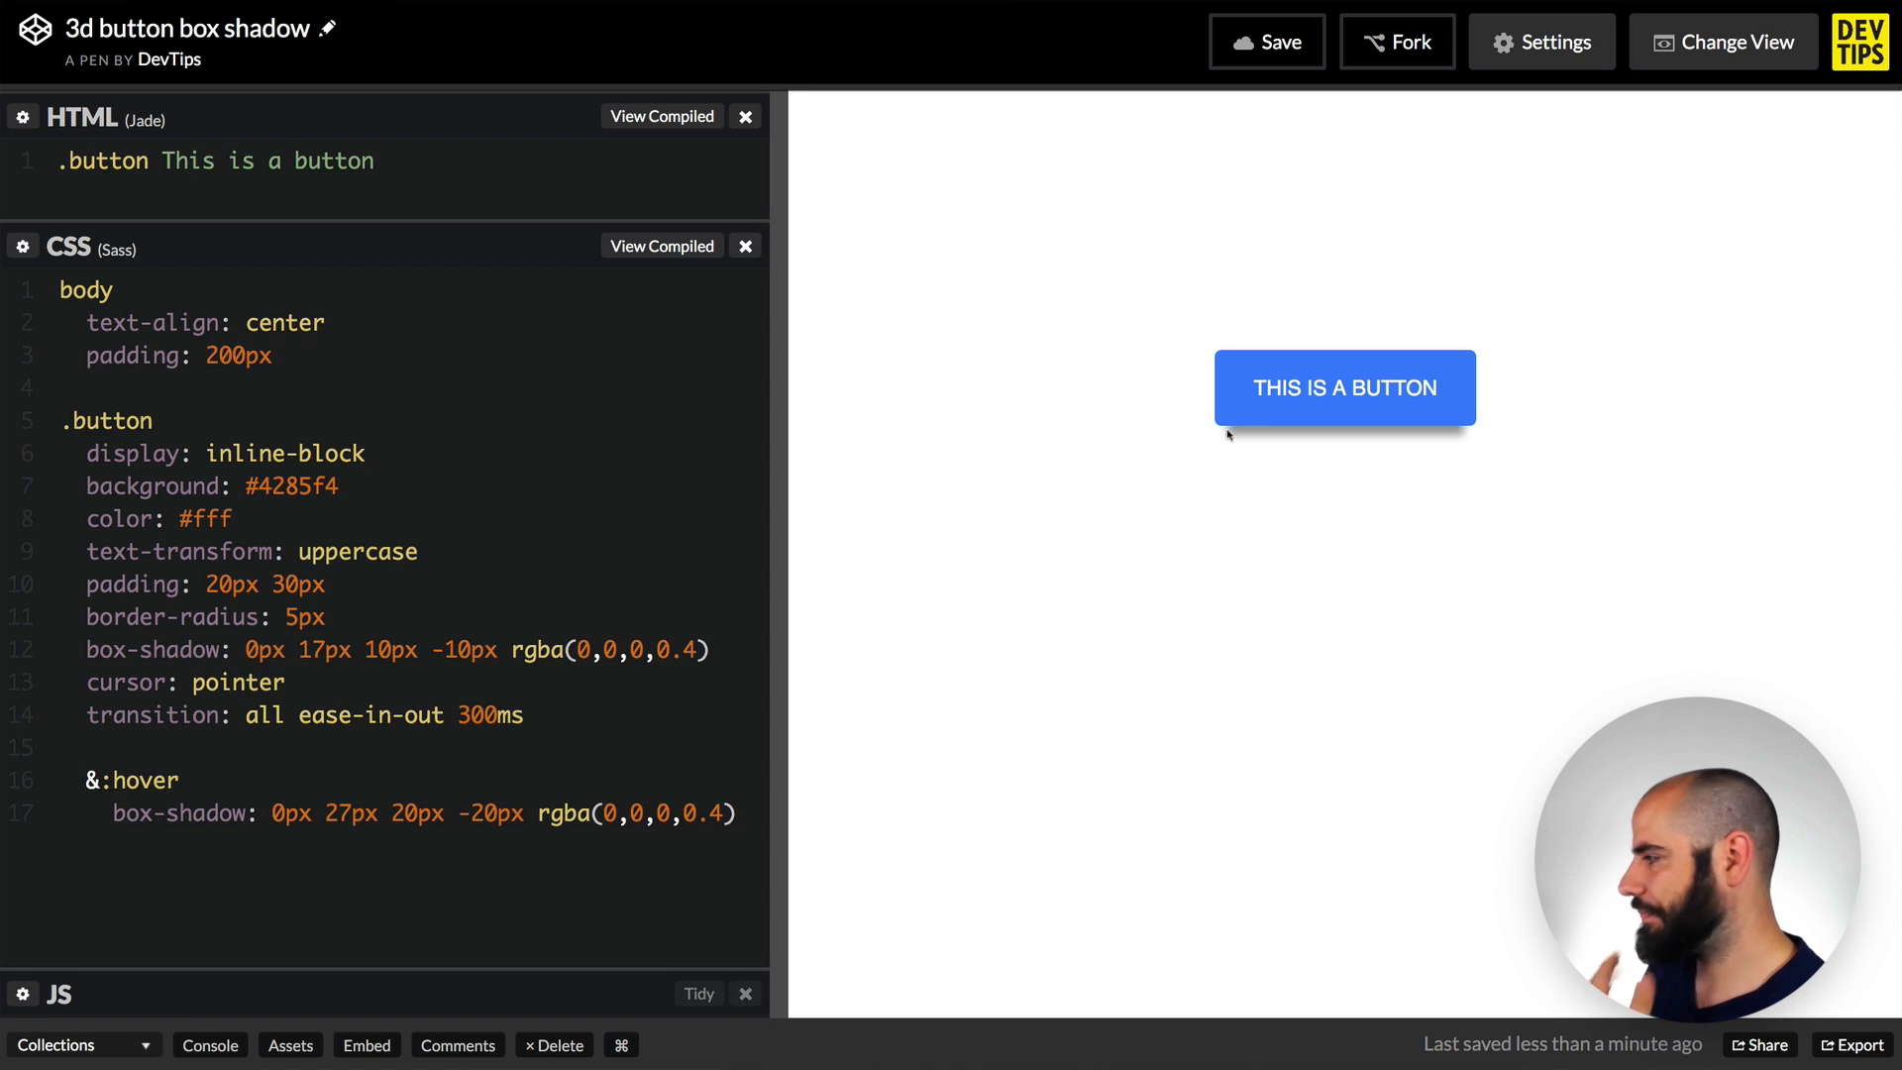
pyautogui.moveTo(1243, 396)
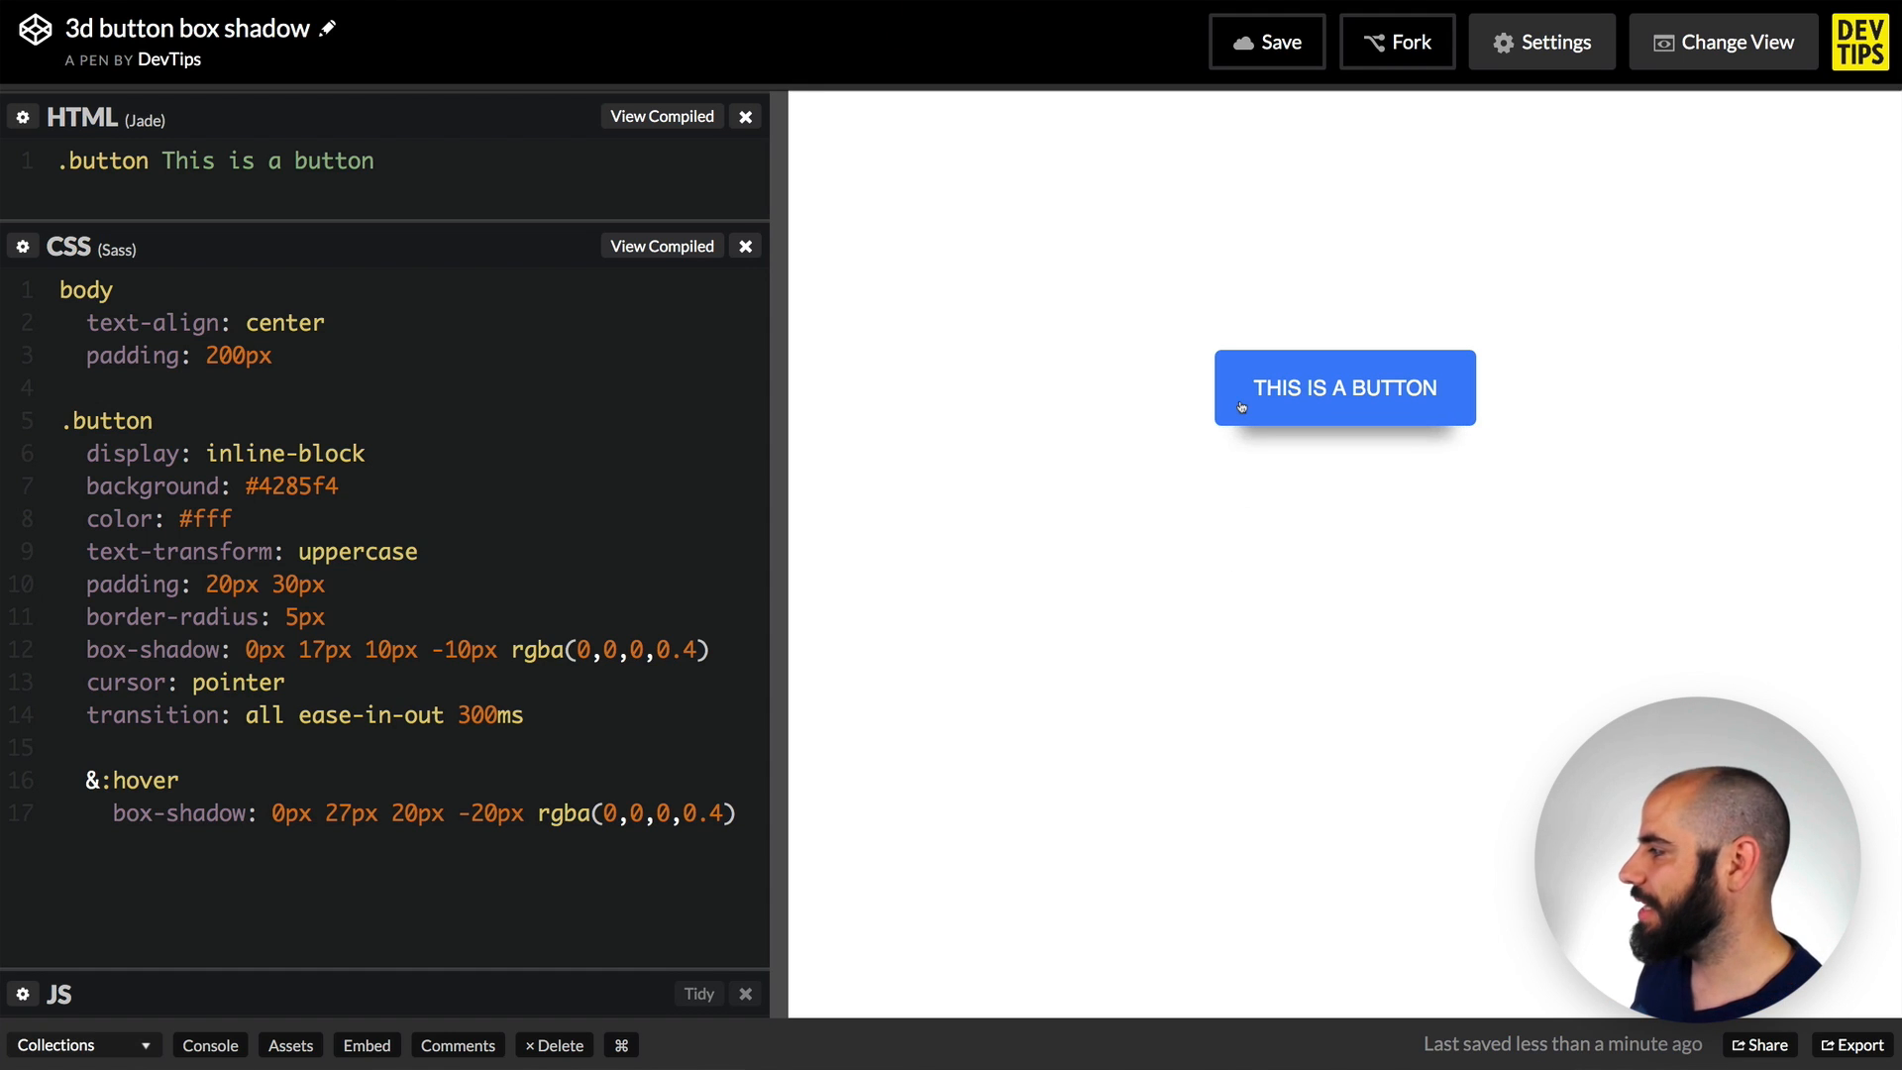
pyautogui.moveTo(1238, 480)
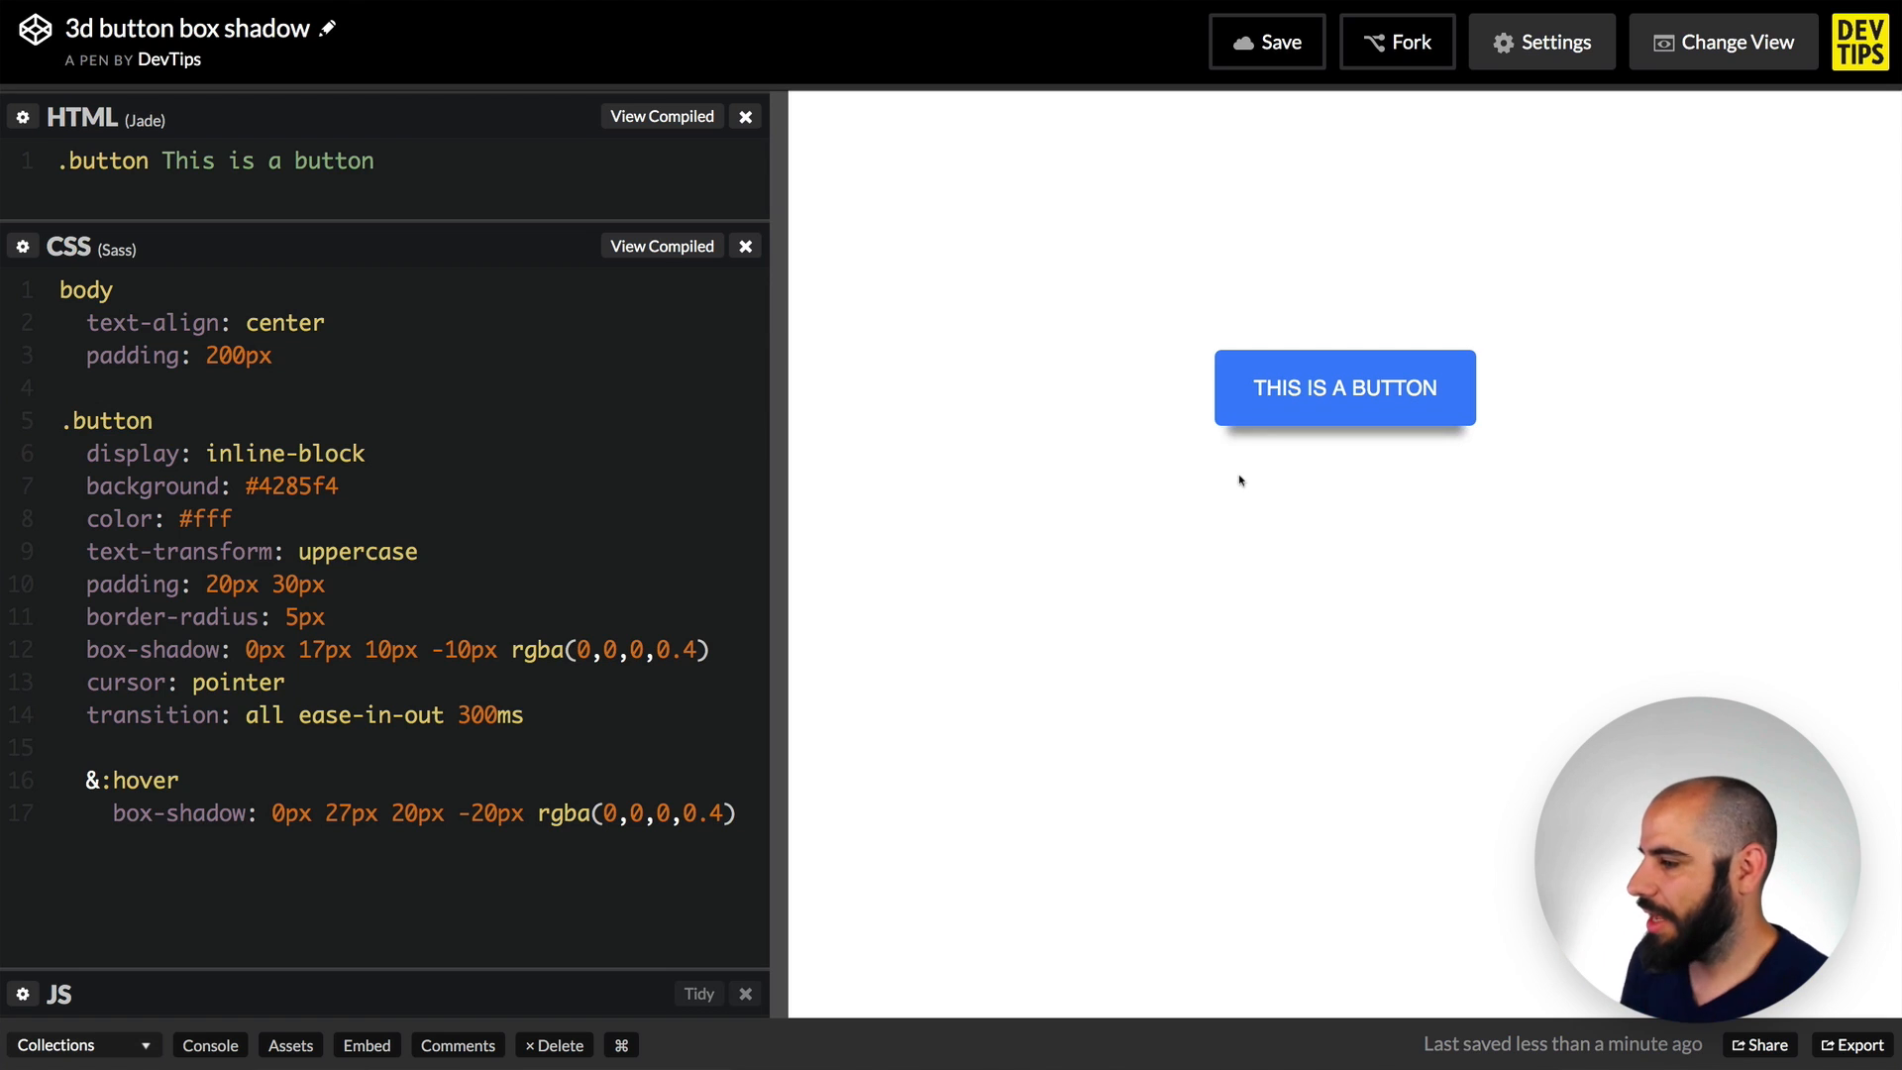
pyautogui.moveTo(1240, 422)
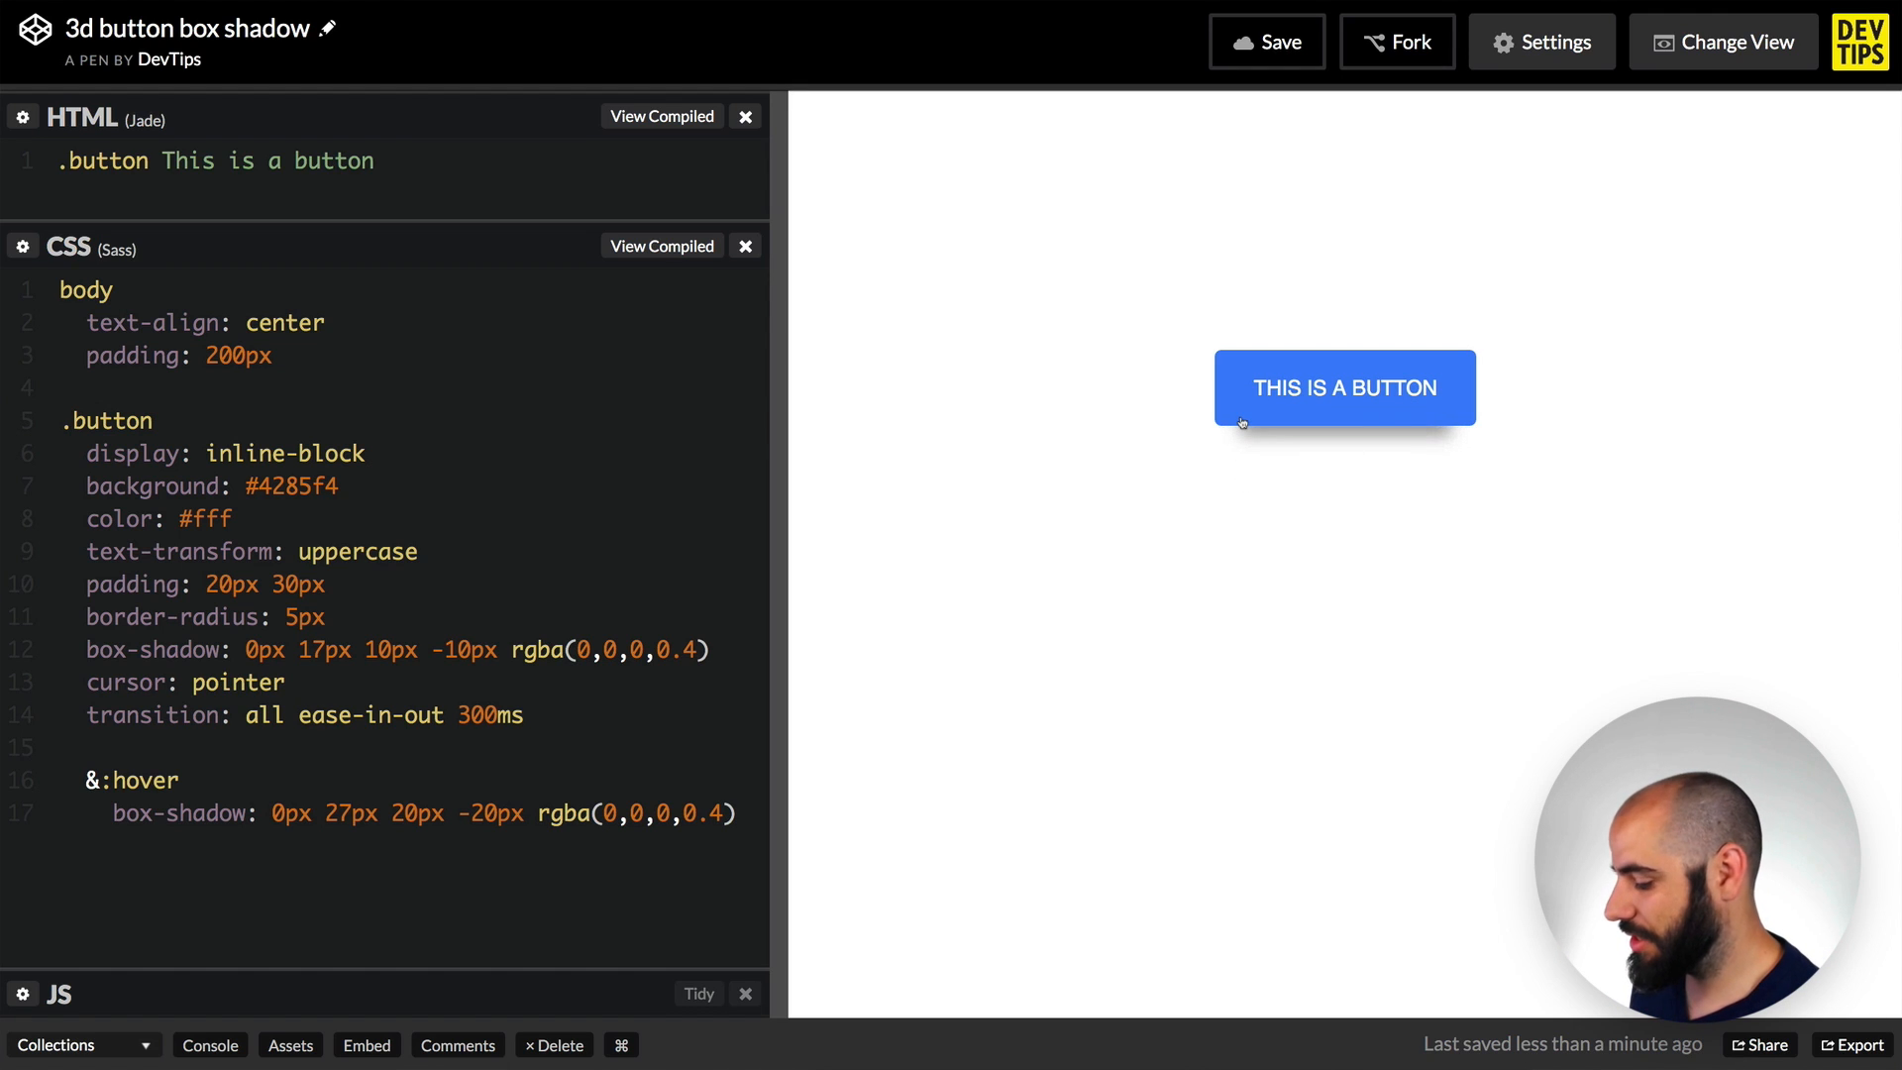
pyautogui.moveTo(706, 839)
pyautogui.write('2')
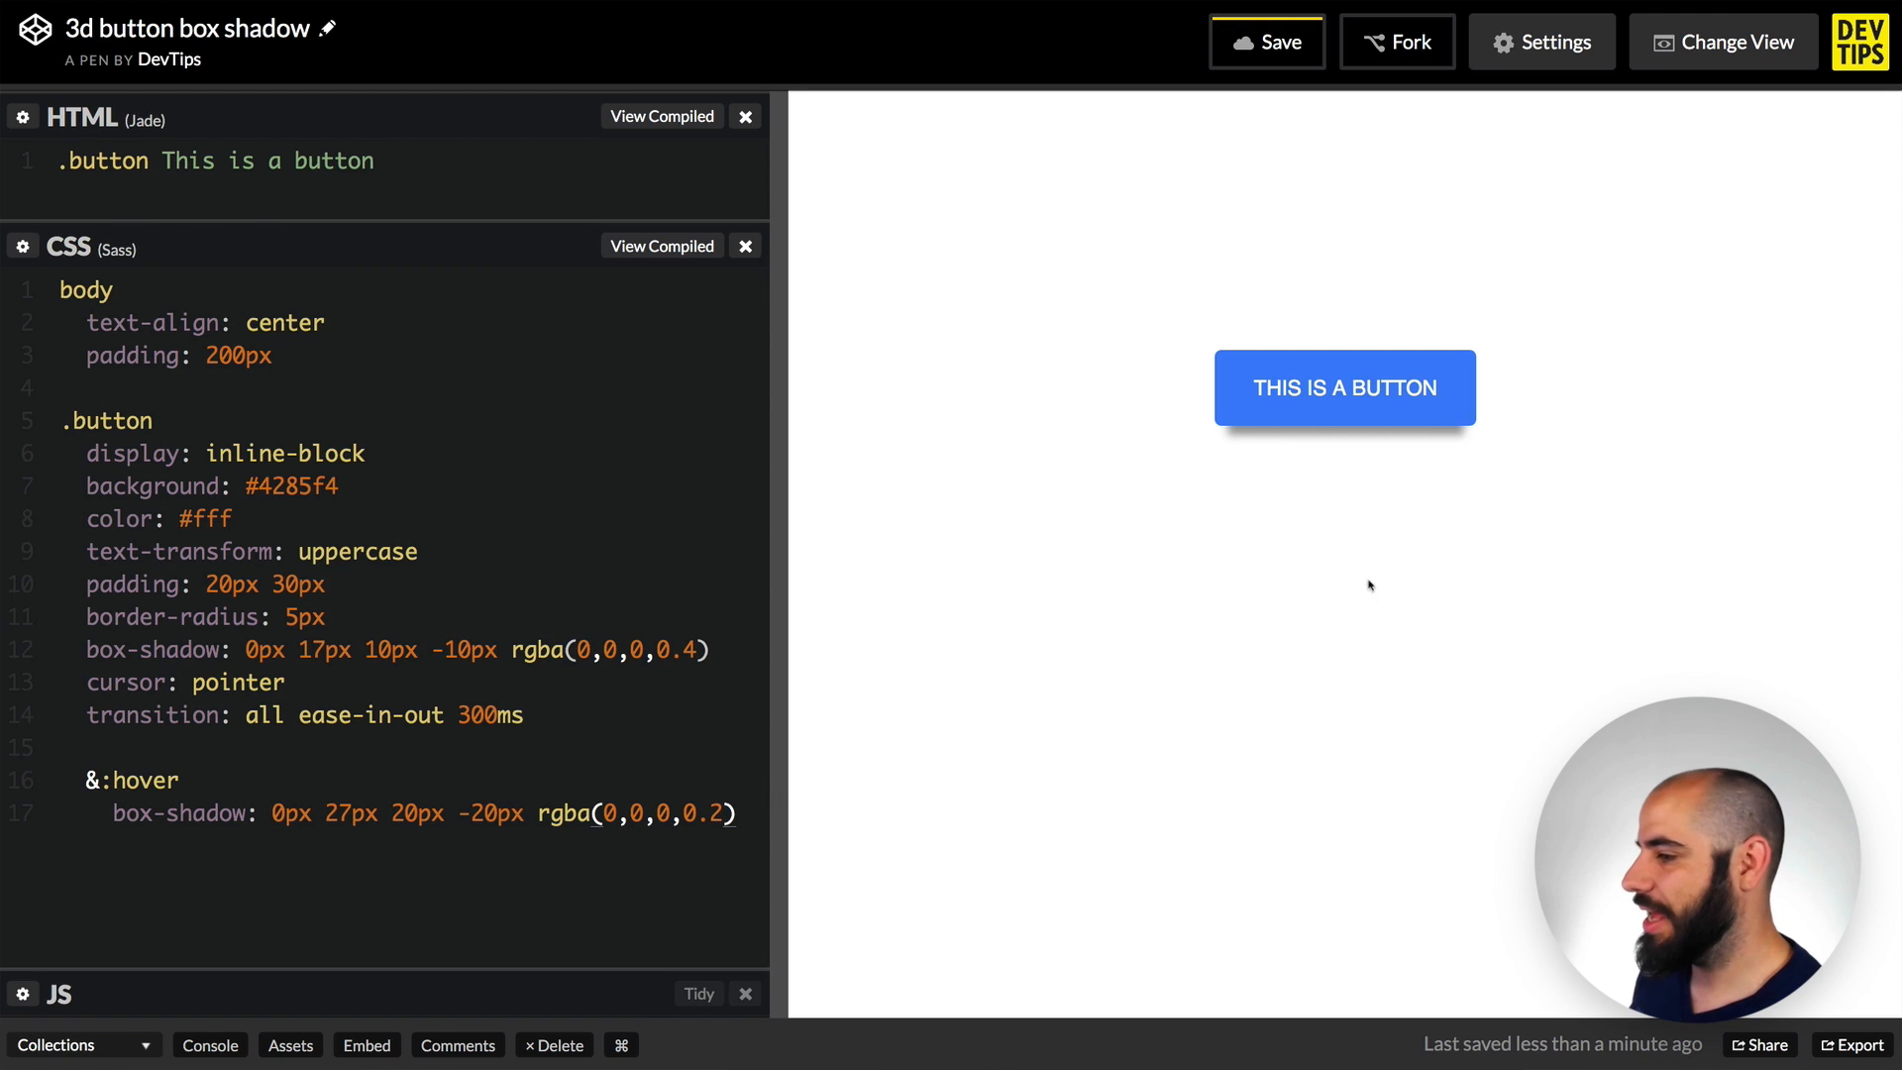
pyautogui.moveTo(1205, 455)
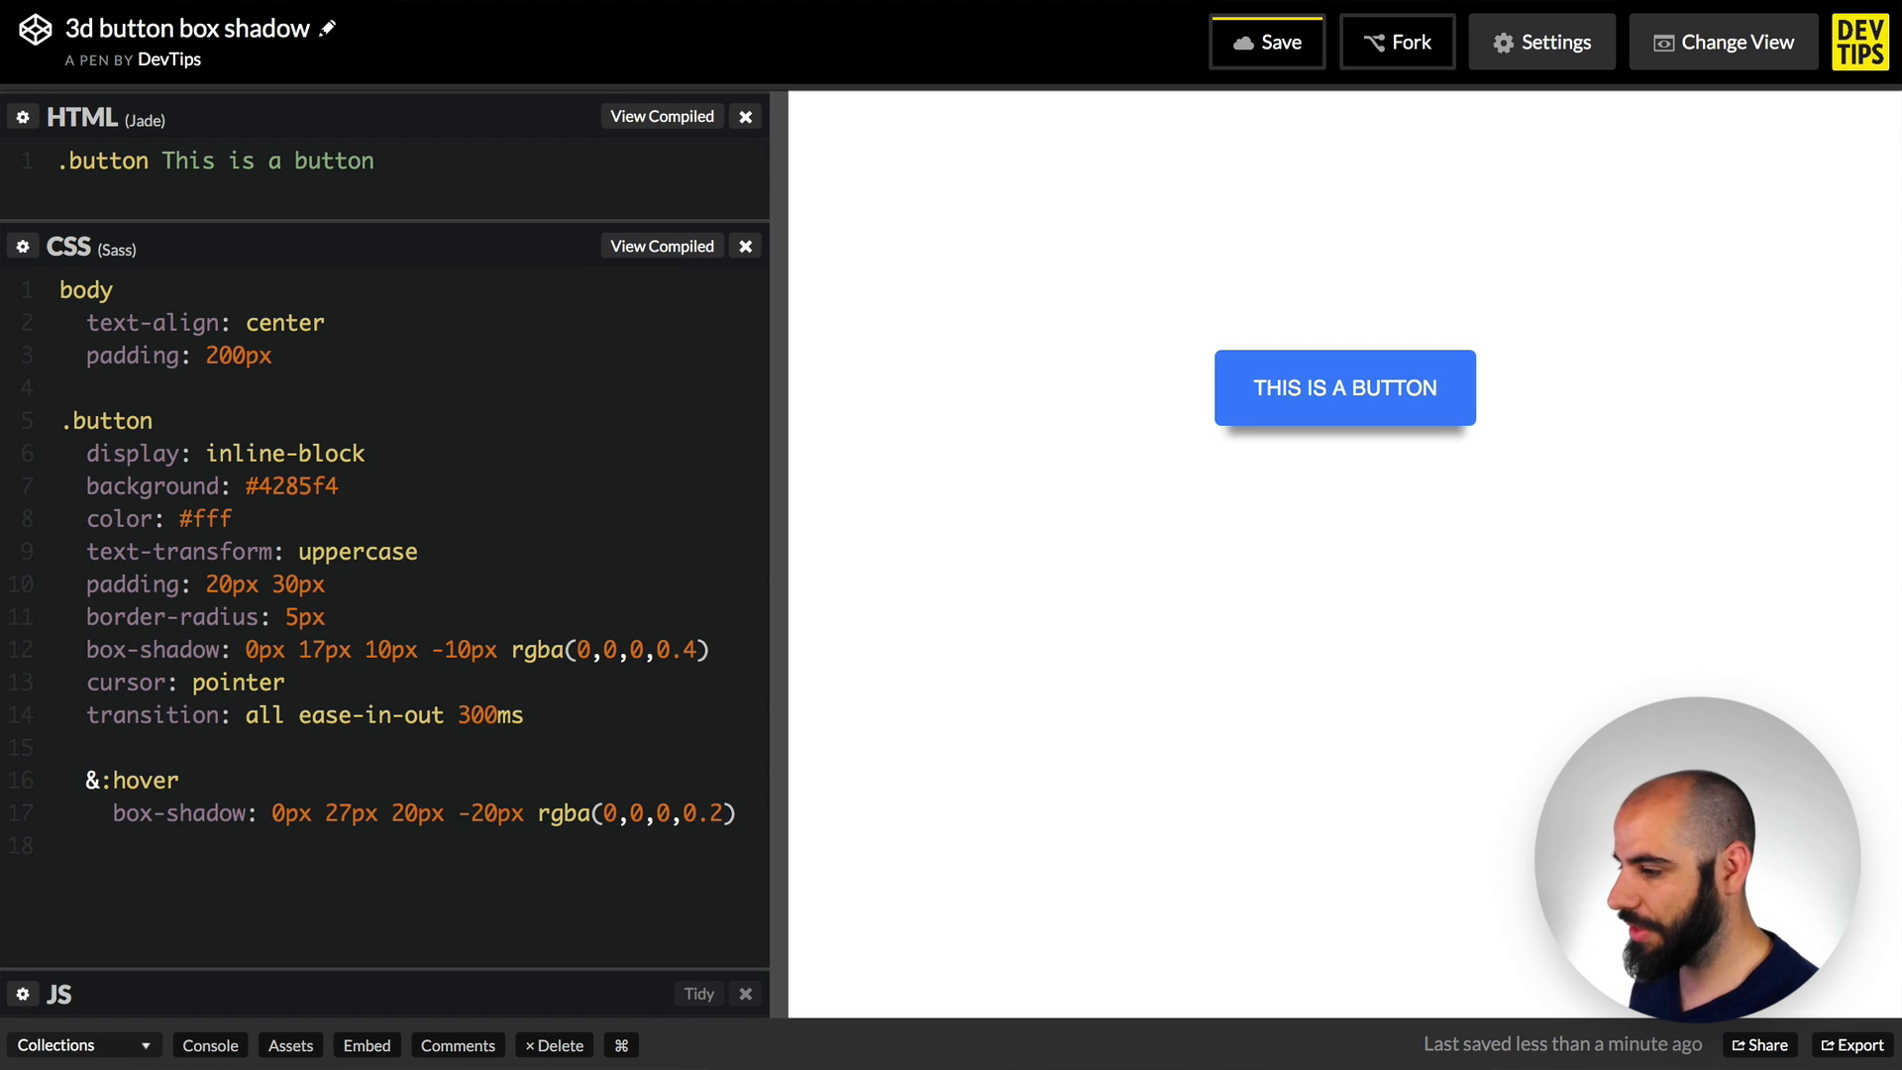
pyautogui.write('transfom')
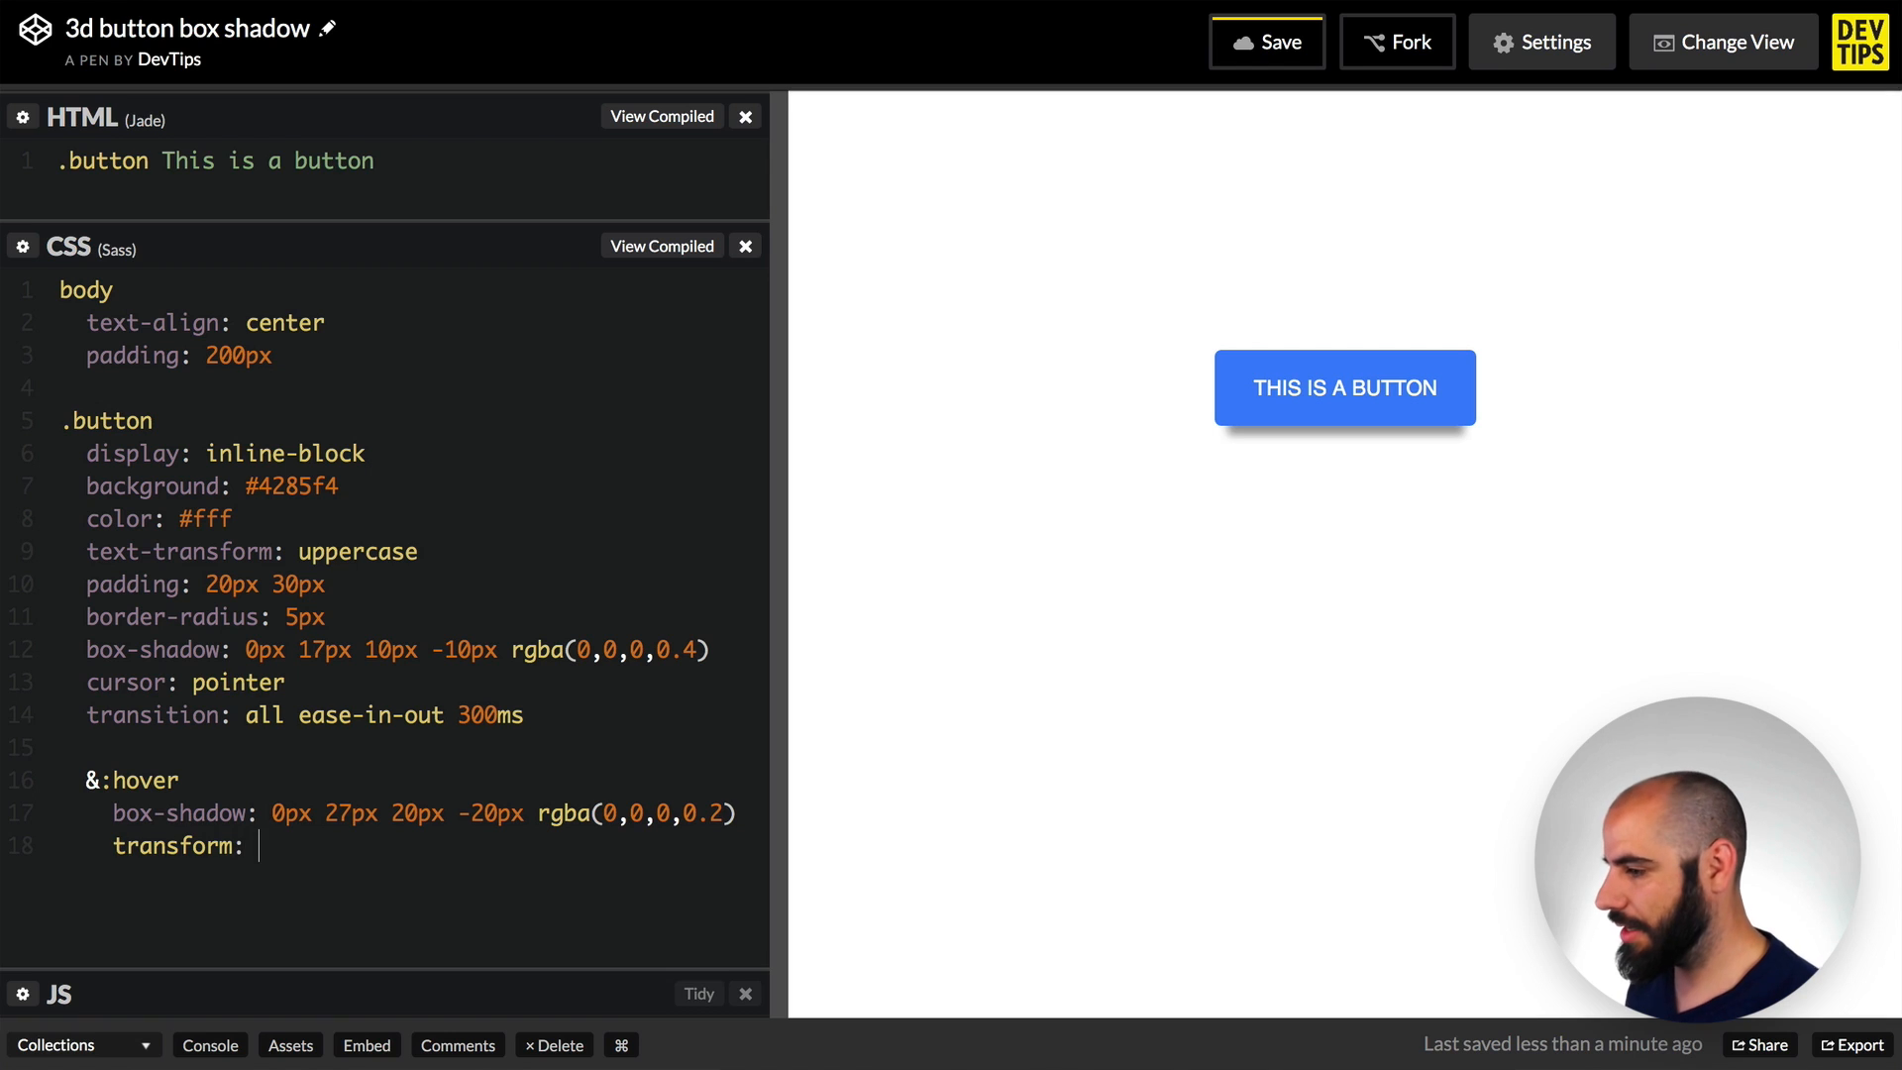
# - Give the hover rule transform: translate(0px, -10px) so the button rises 10px
pyautogui.write('translate()')
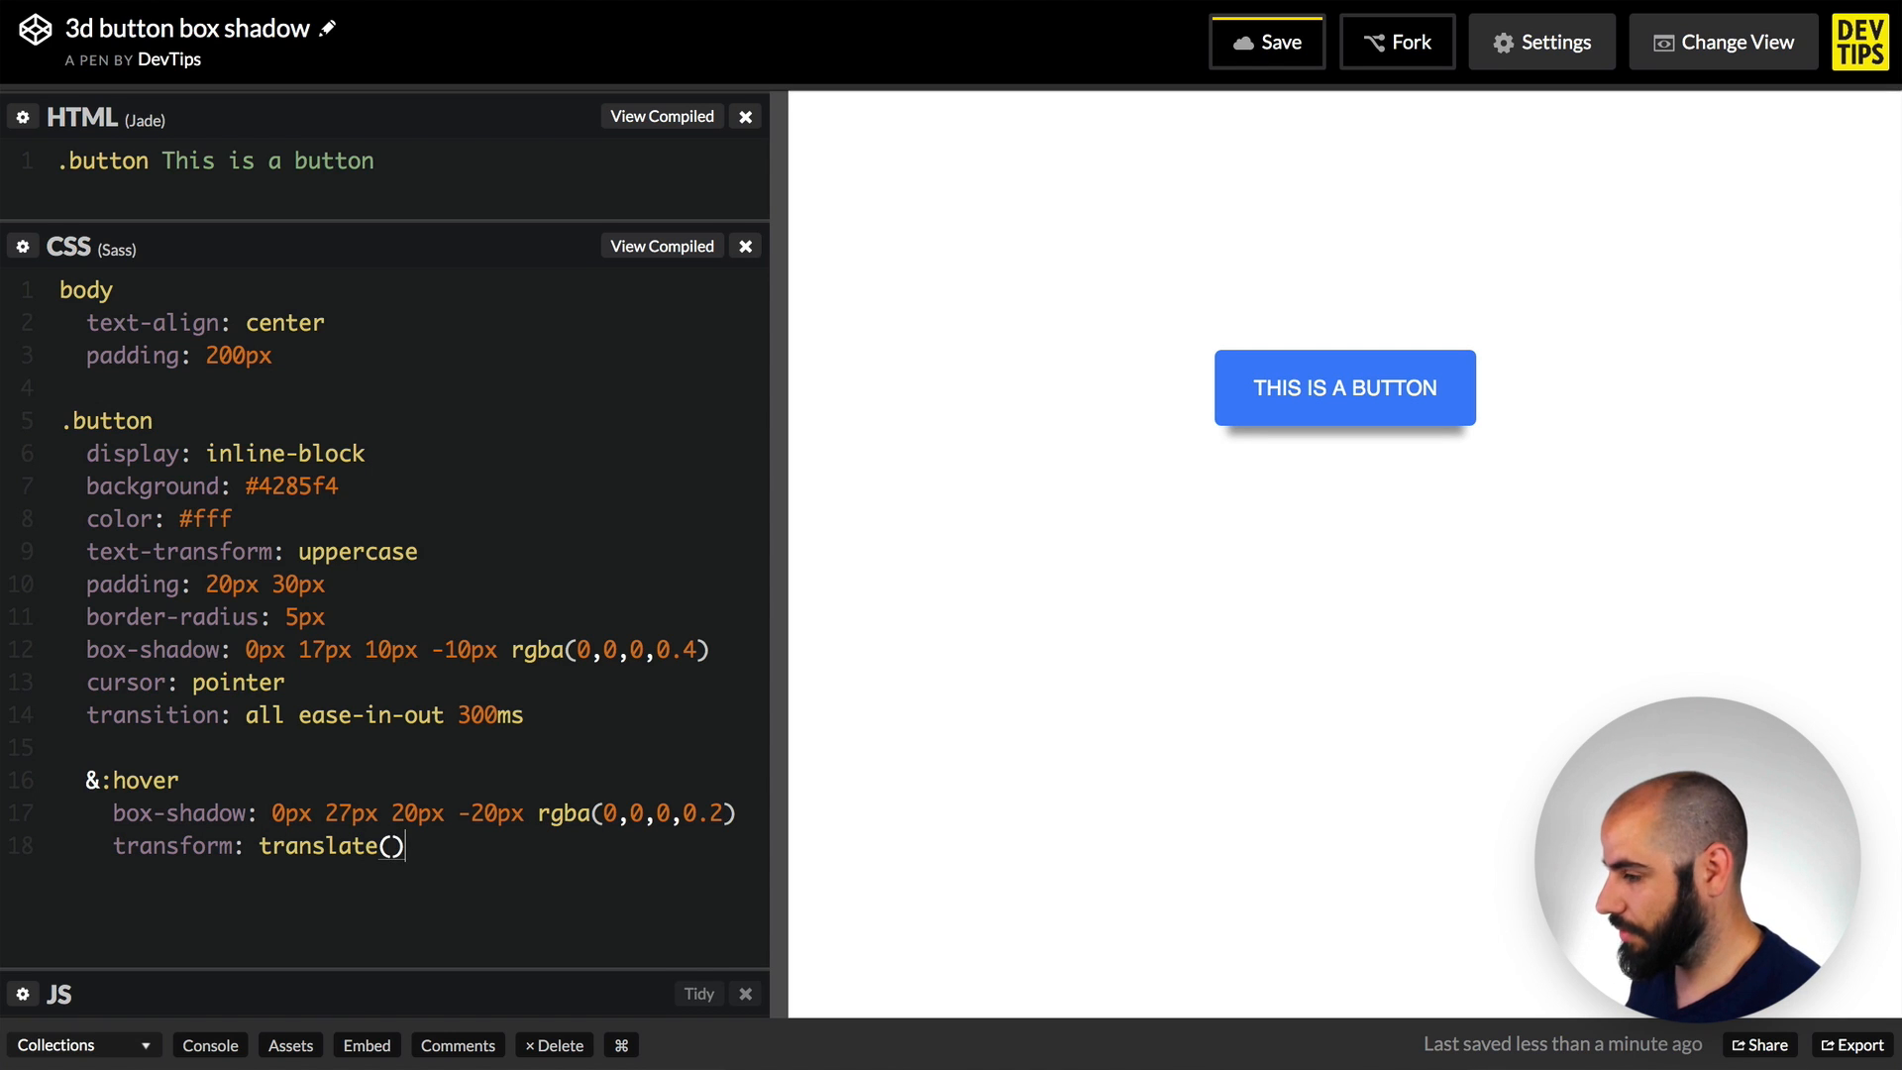
pyautogui.write('0px, -10px')
pyautogui.click(408, 813)
pyautogui.write('3')
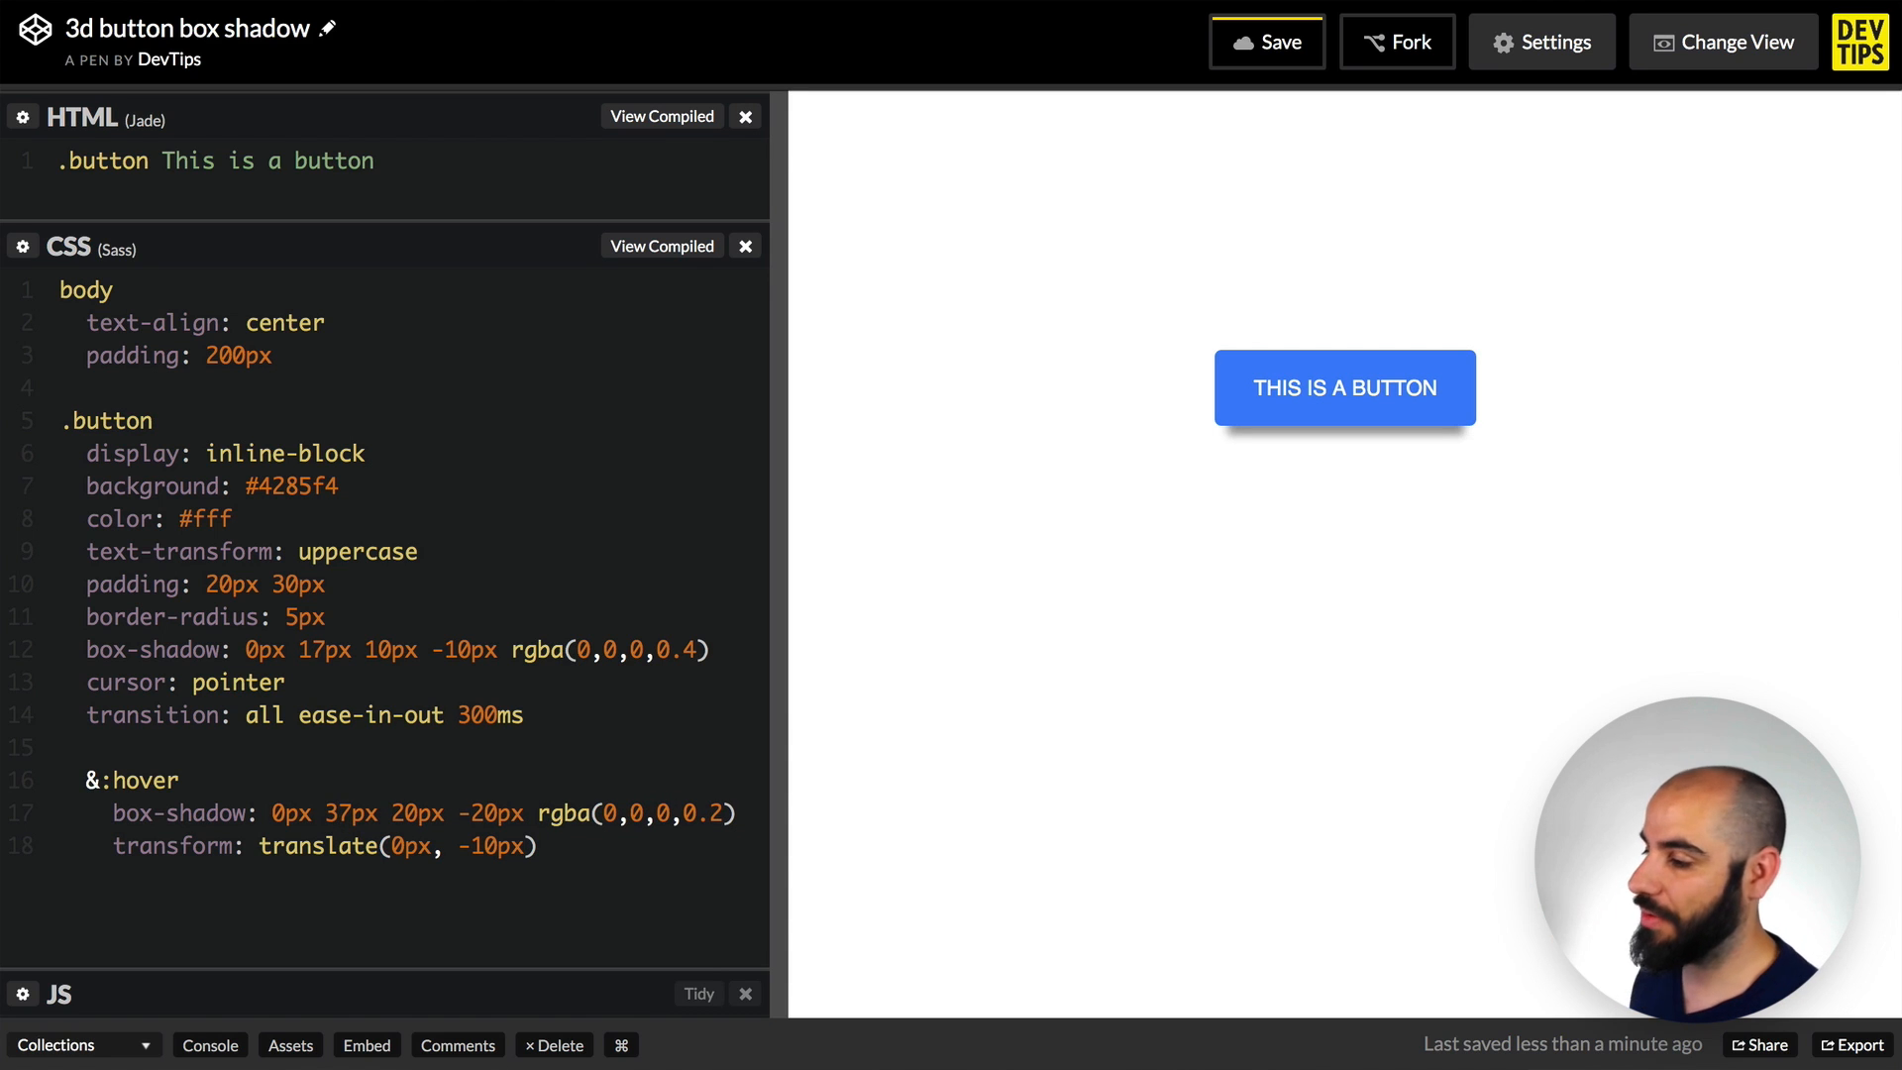
pyautogui.moveTo(1344, 388)
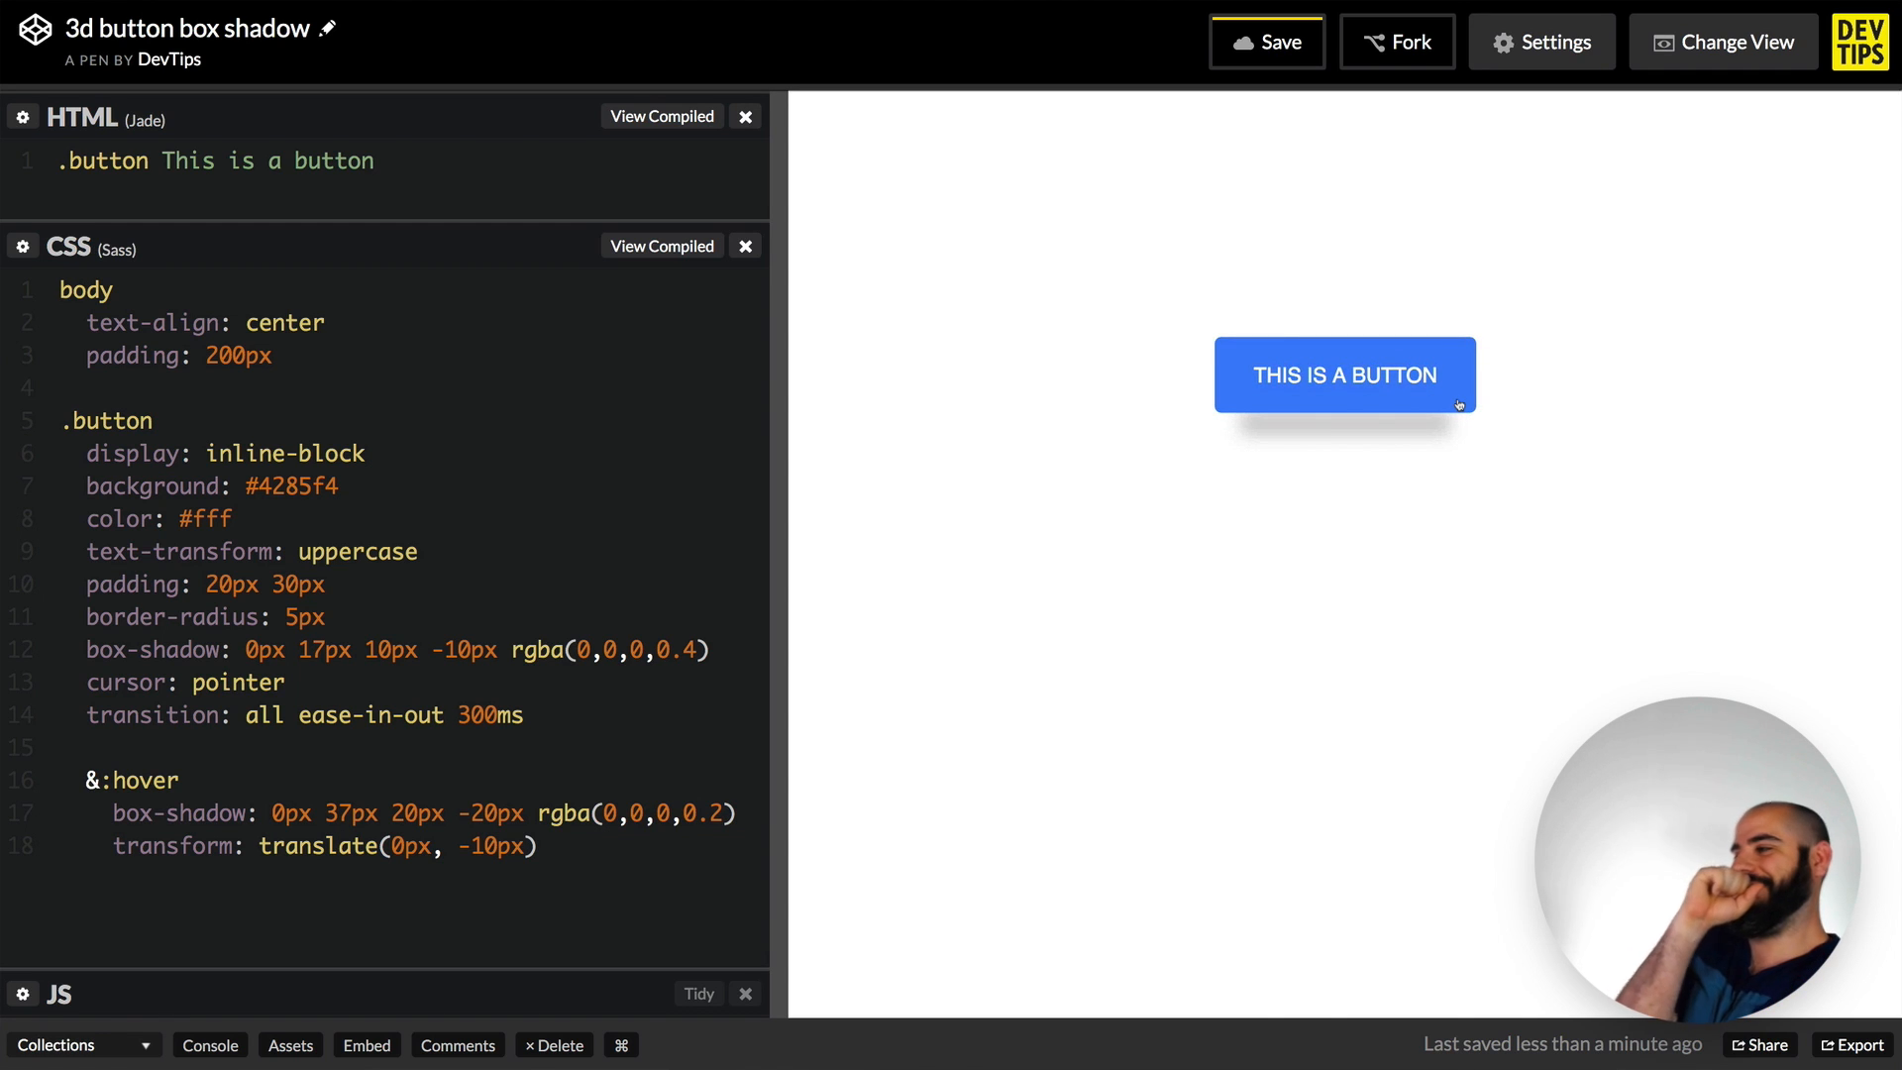
pyautogui.moveTo(1525, 380)
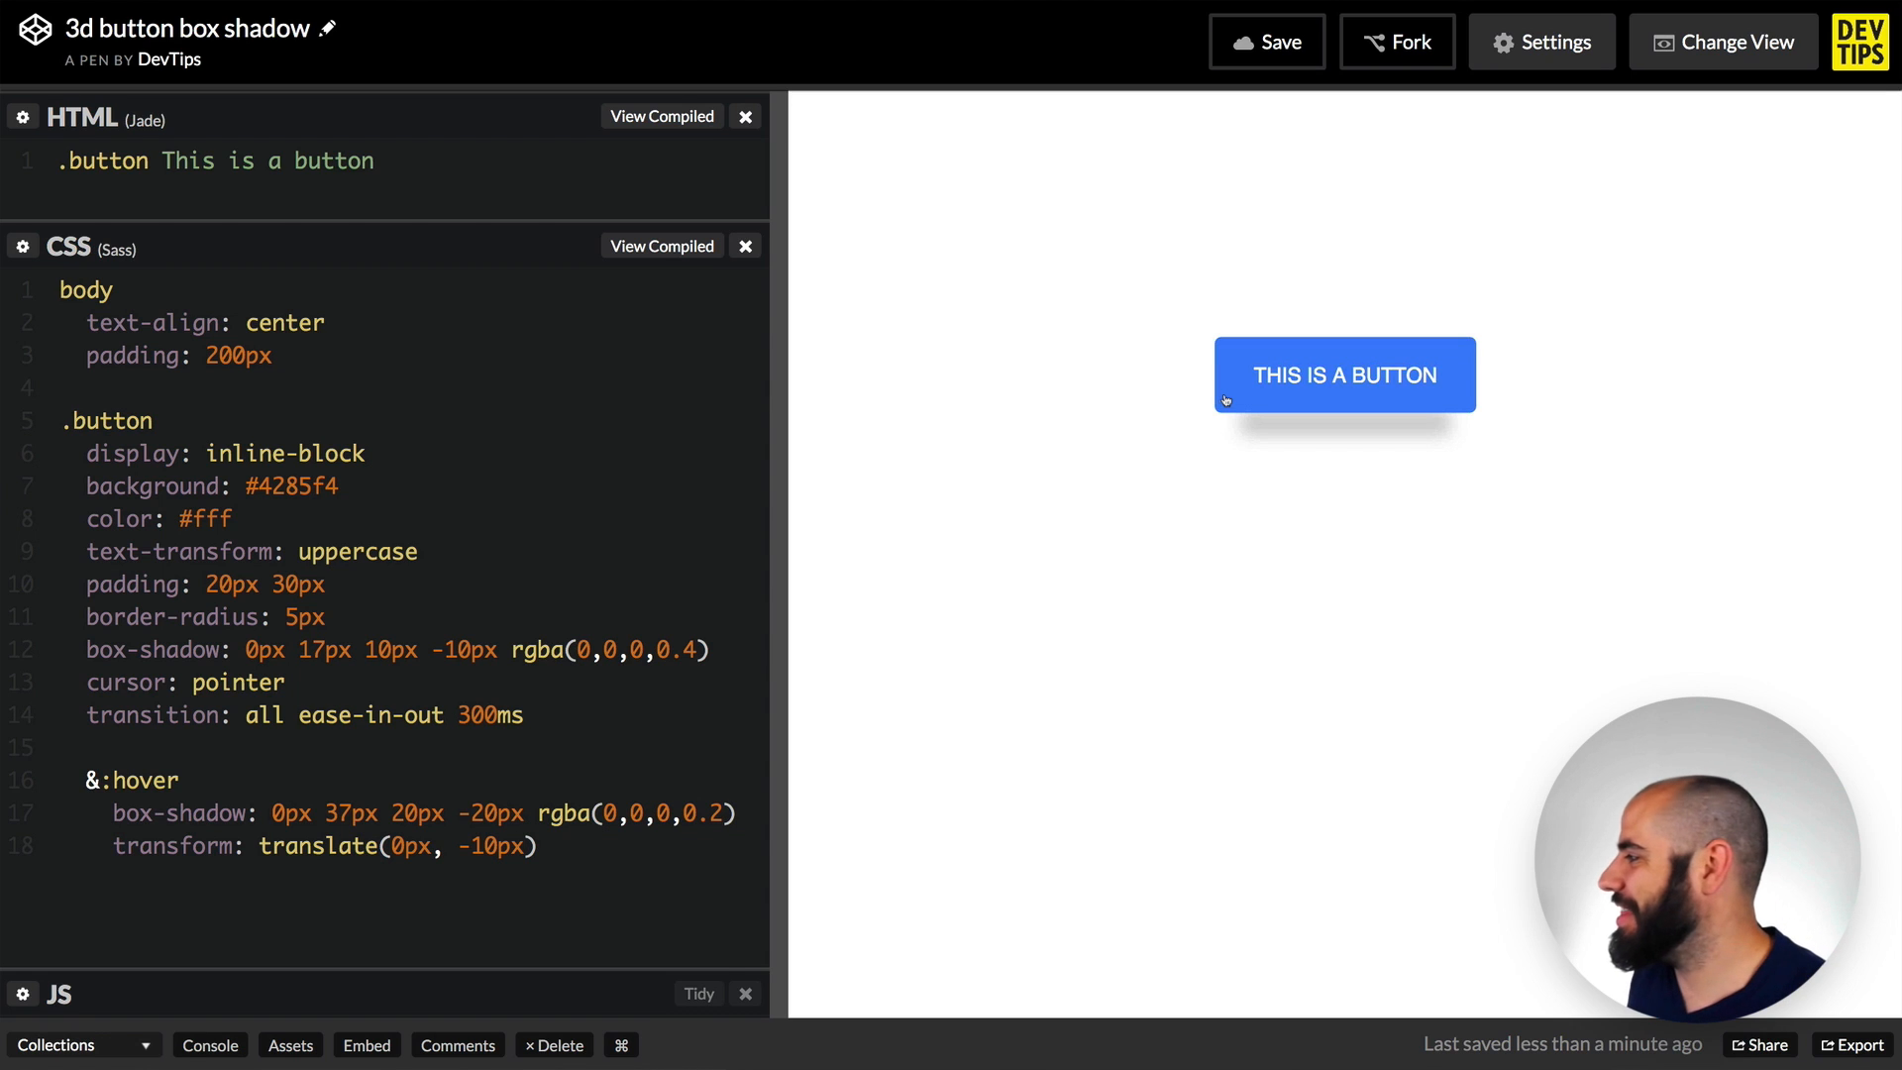
pyautogui.moveTo(1190, 437)
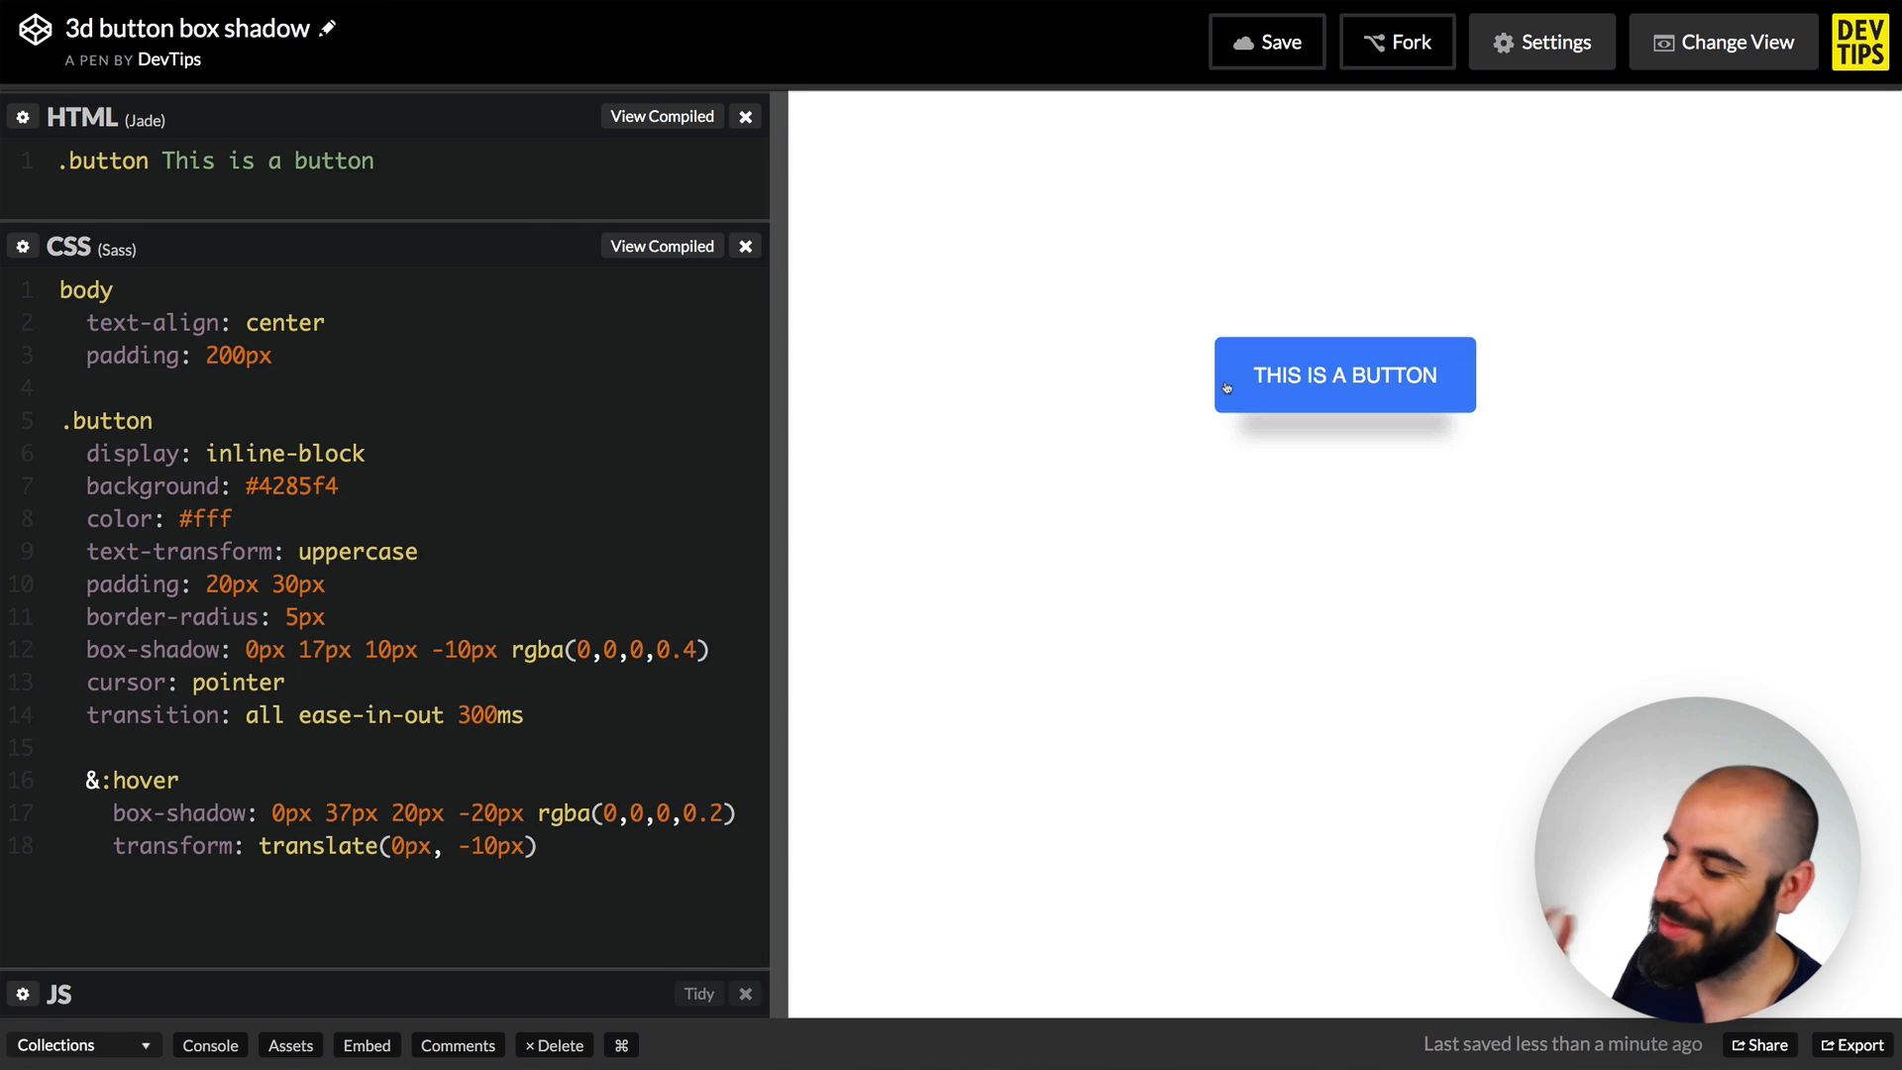
pyautogui.moveTo(1128, 398)
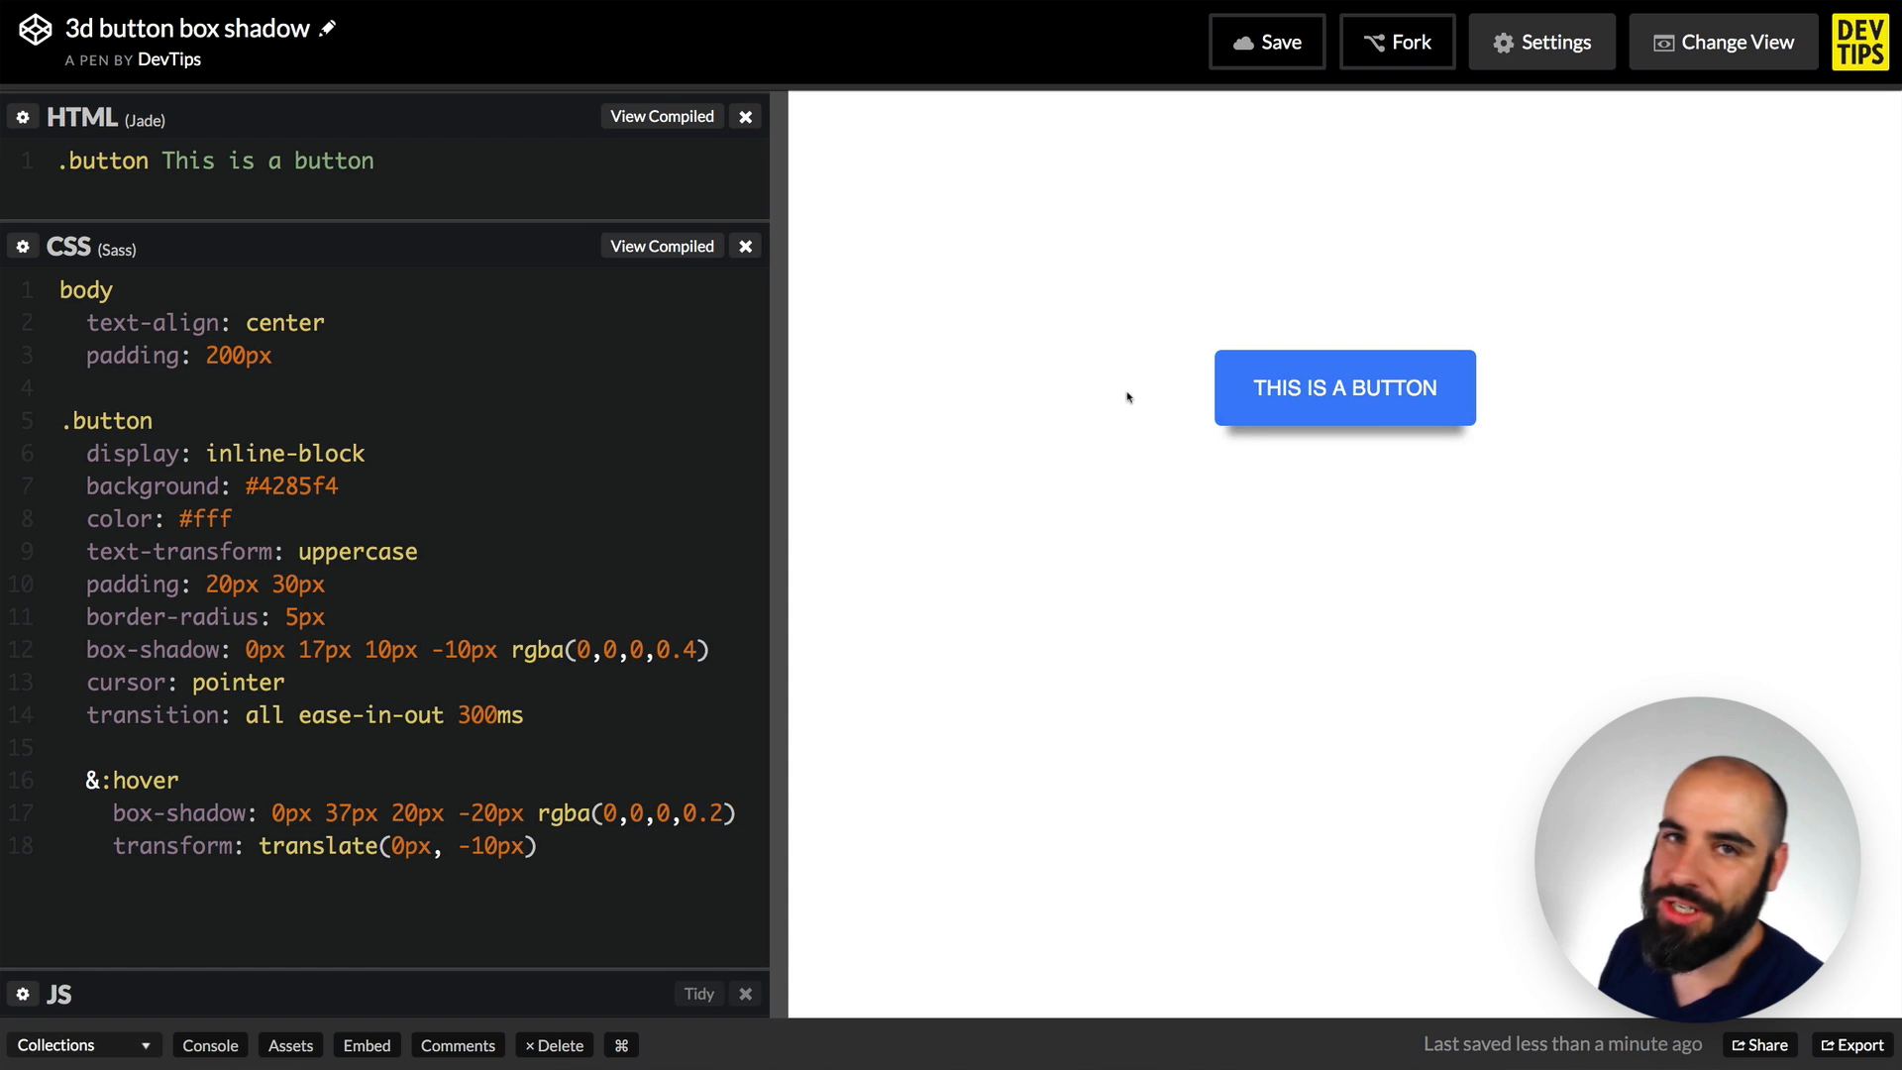
pyautogui.moveTo(1290, 398)
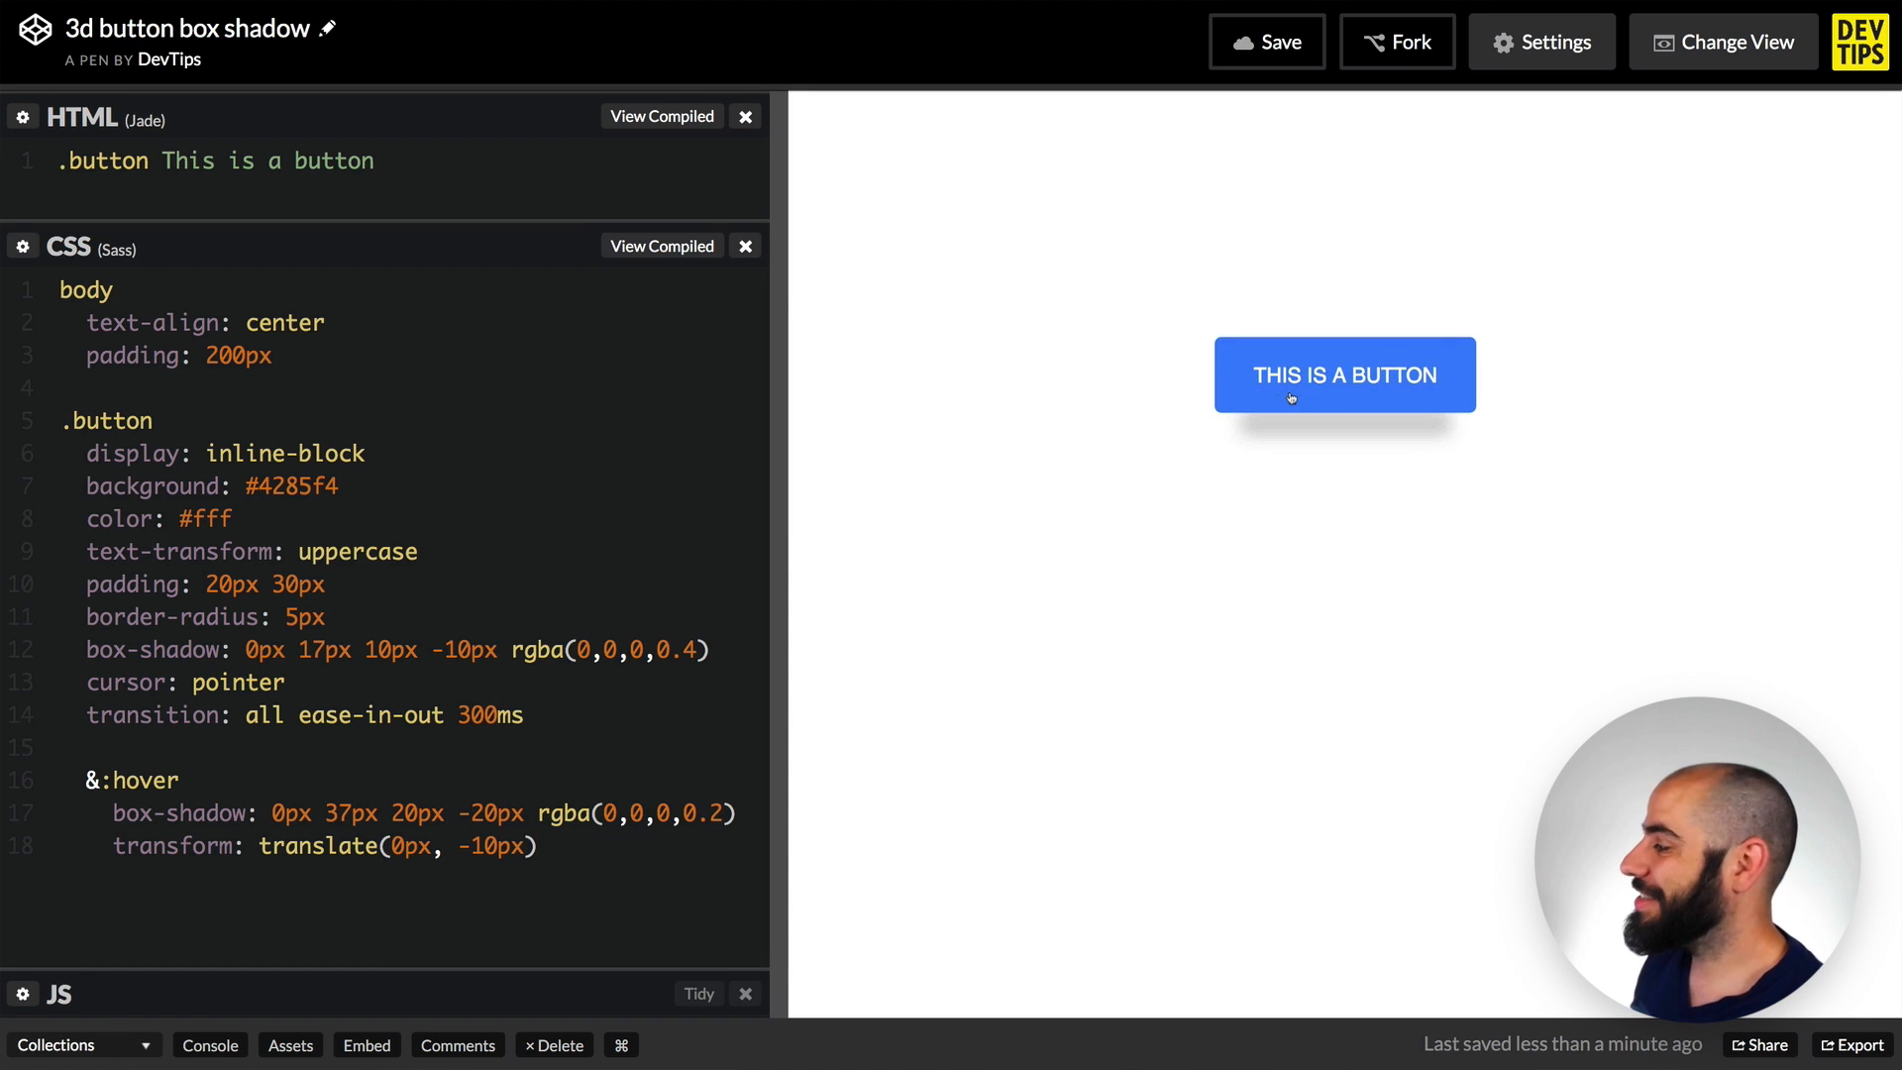